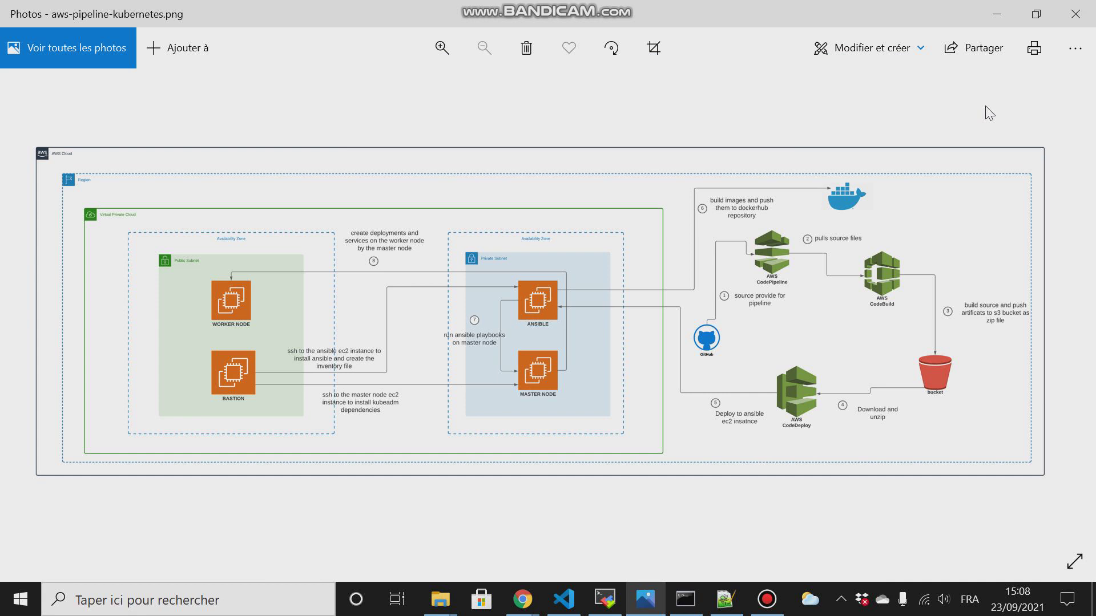
mouse_move(268, 367)
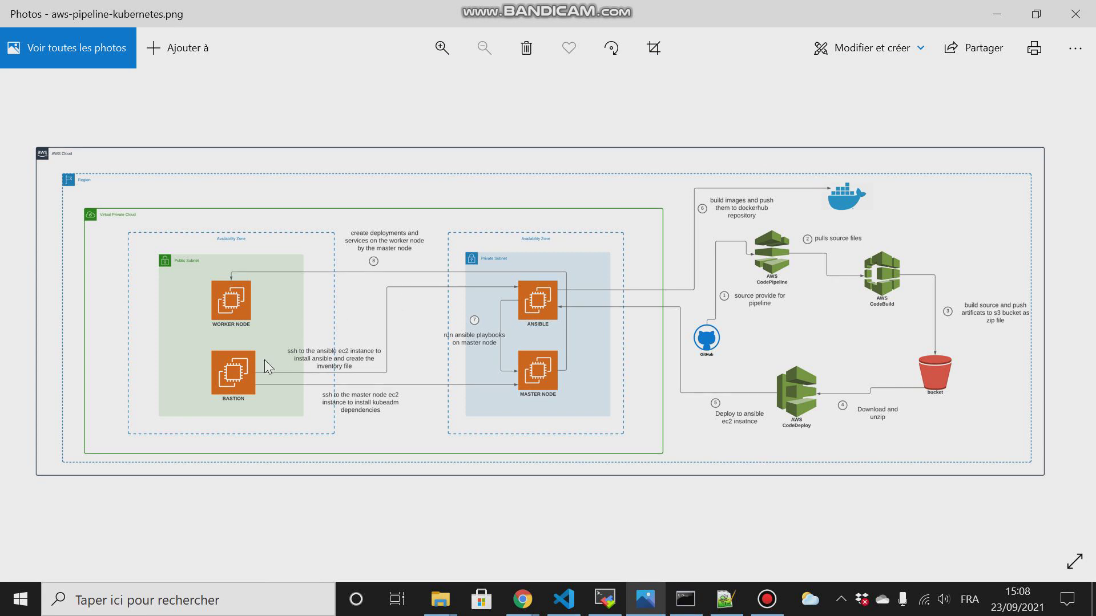
mouse_move(243, 372)
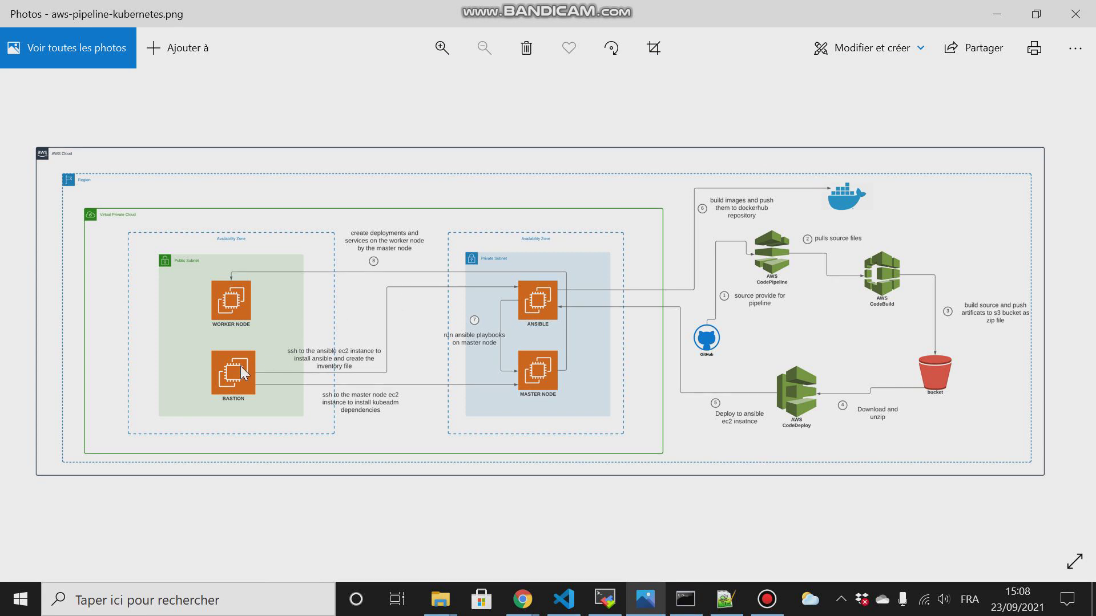
mouse_move(339, 361)
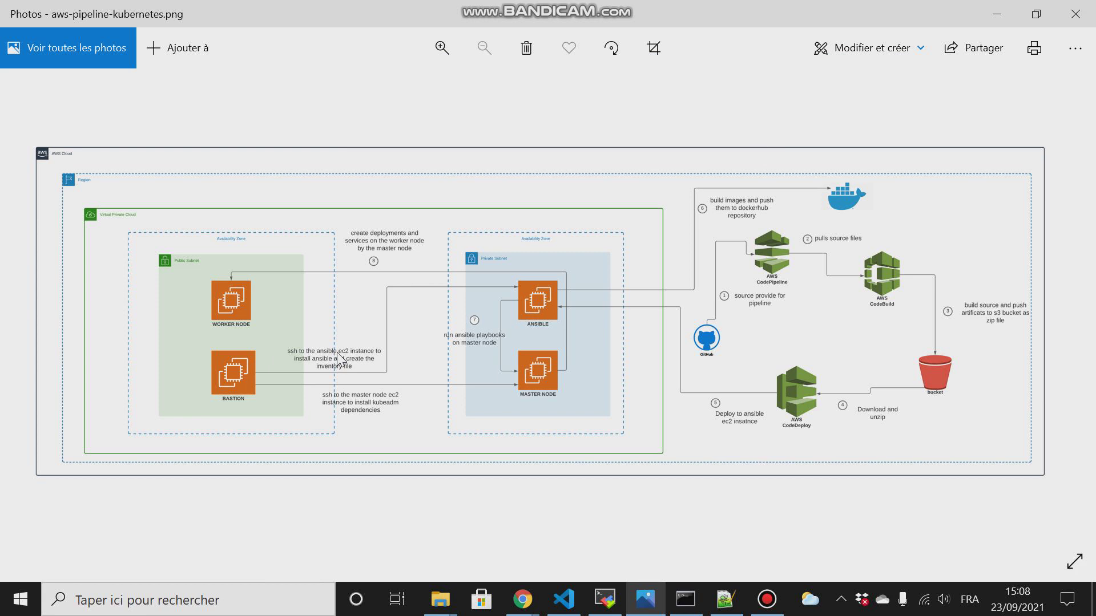
mouse_move(506, 307)
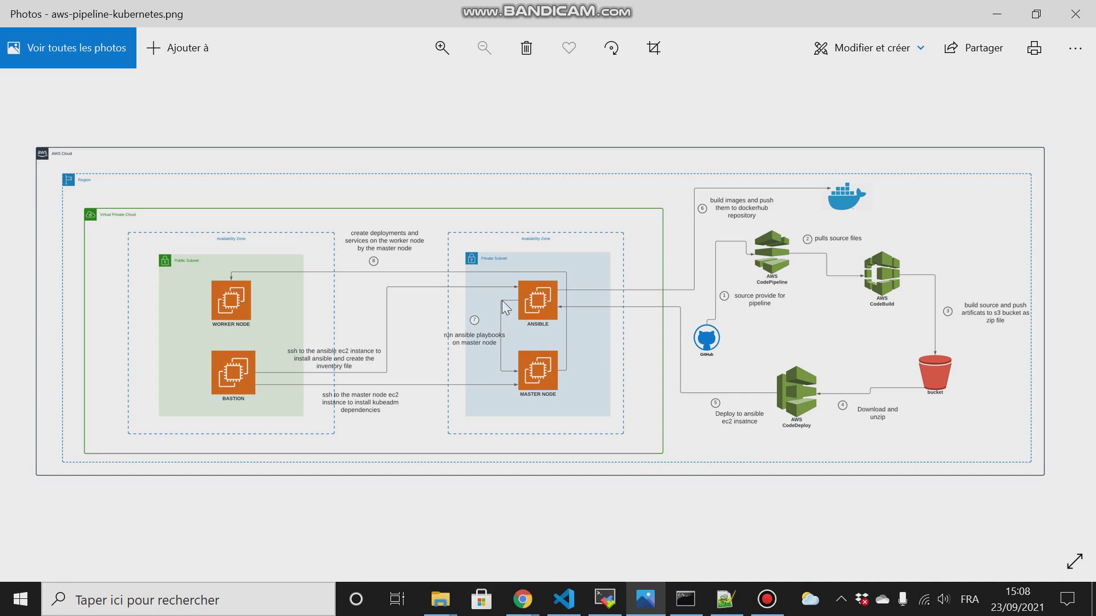
mouse_move(522, 383)
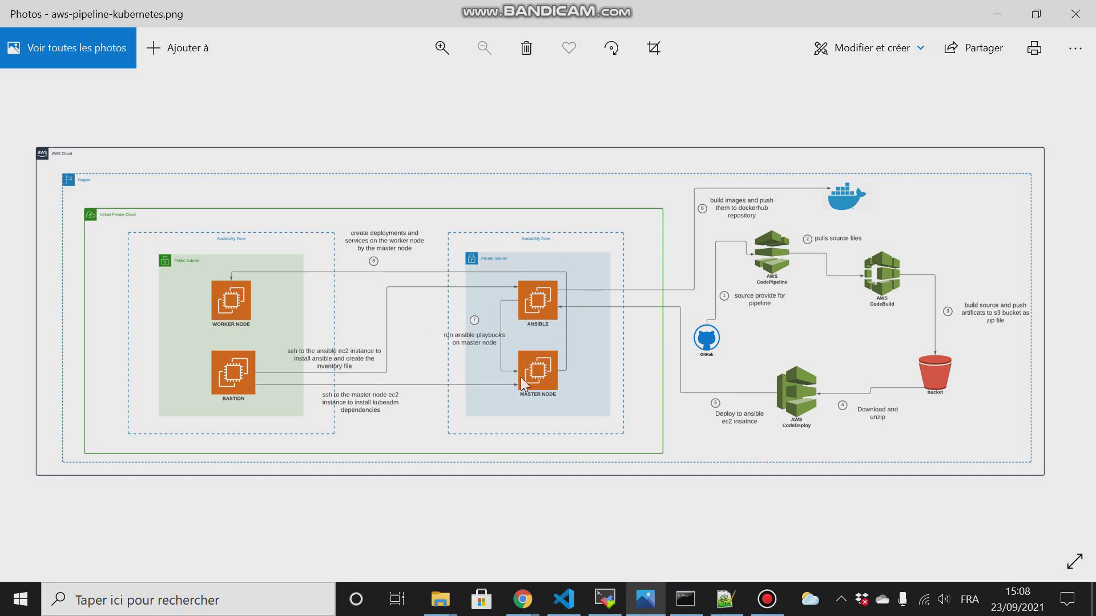
mouse_move(593, 293)
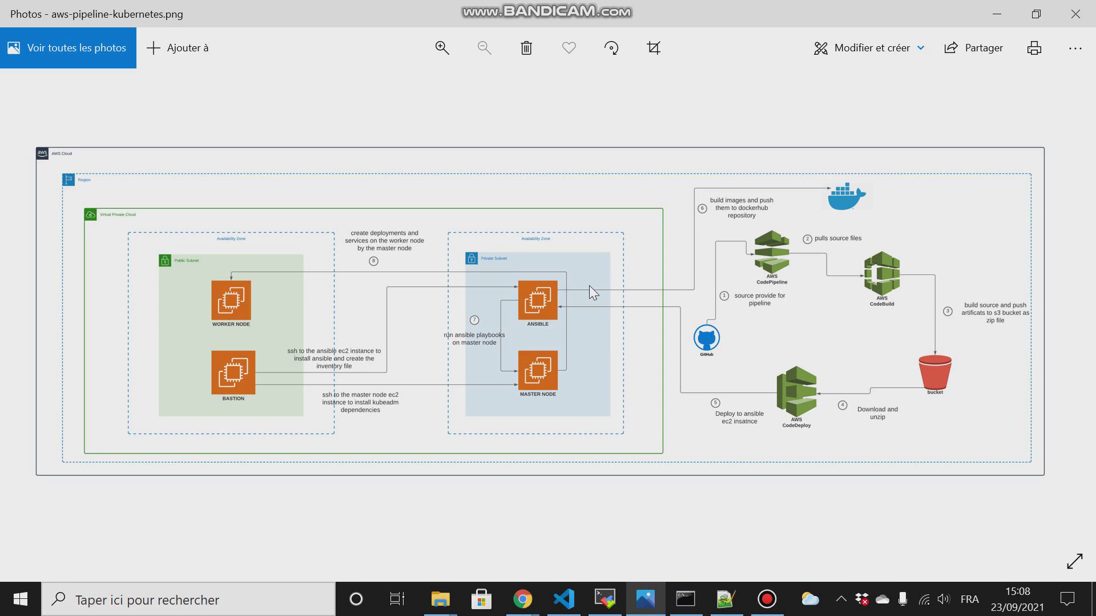
mouse_move(759, 226)
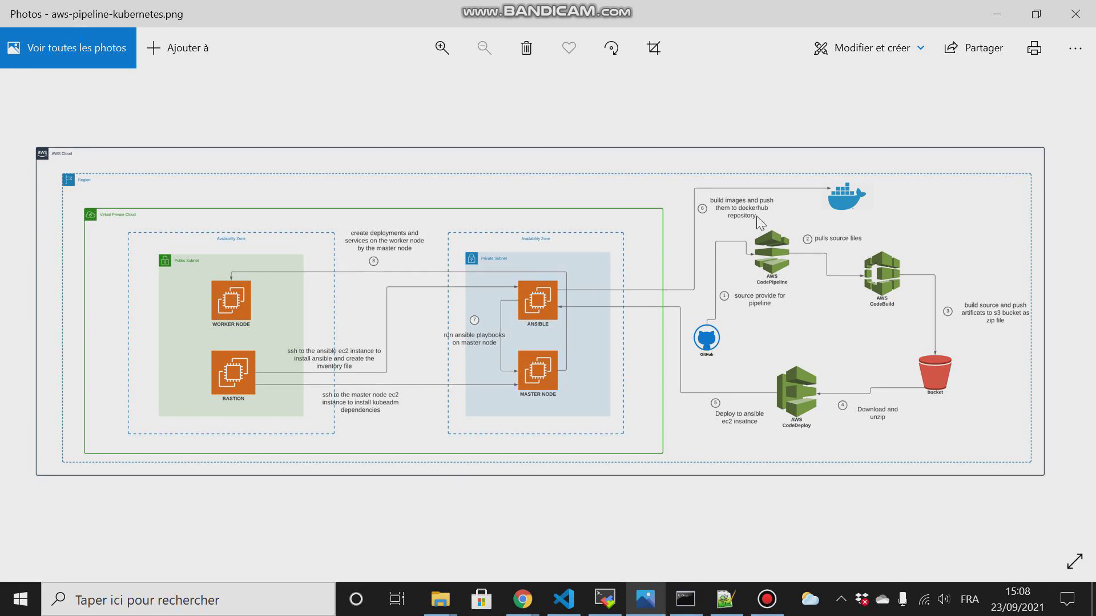
mouse_move(925, 216)
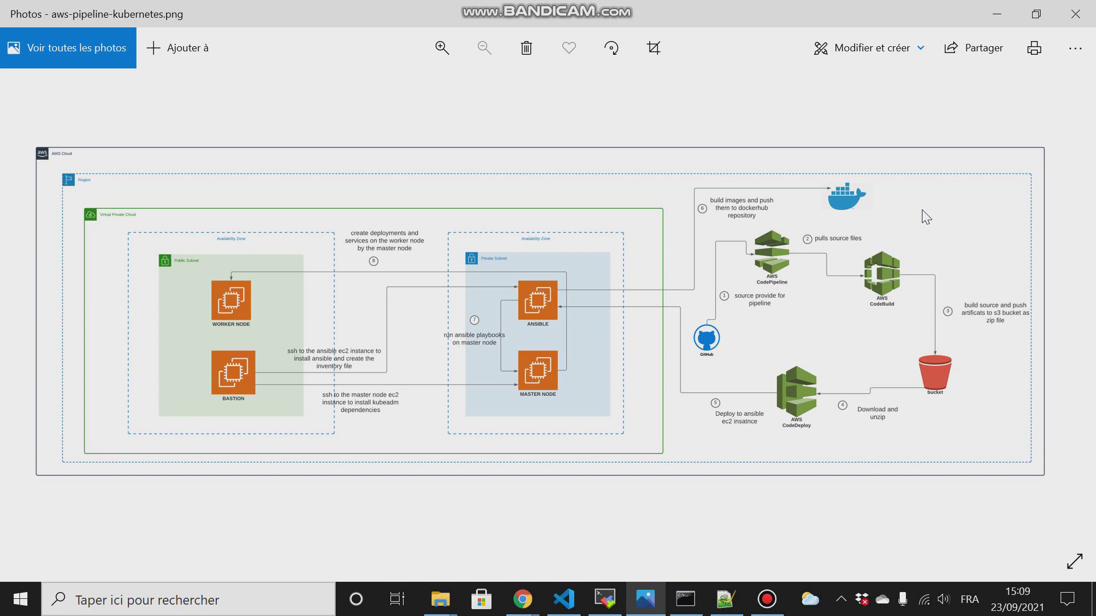
mouse_move(538, 300)
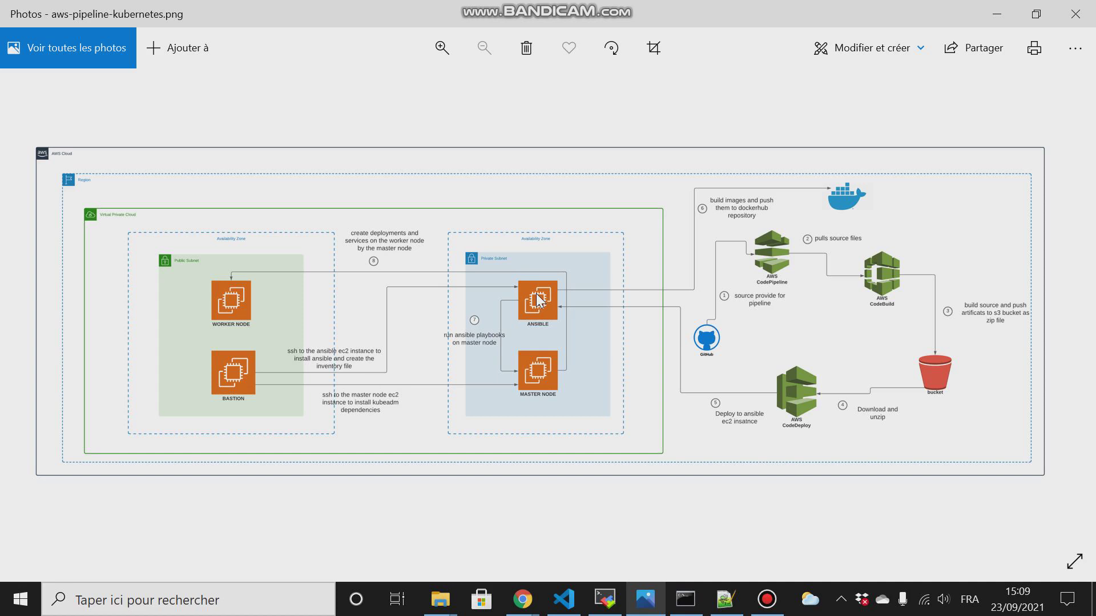
mouse_move(498, 595)
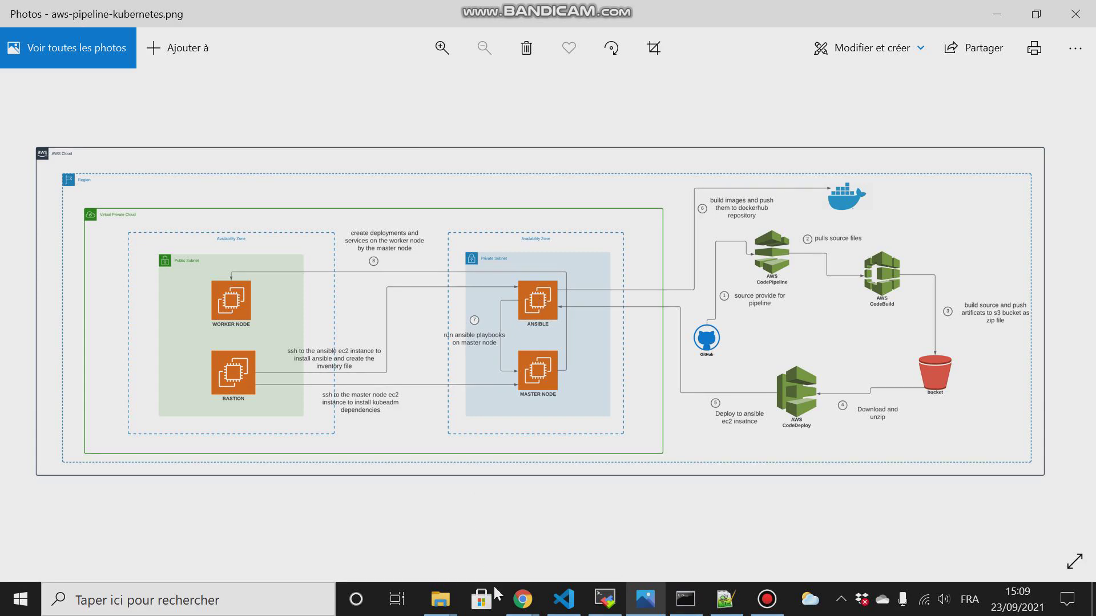
Switch to the browser showing the AWS Management Console home page
left_click(521, 598)
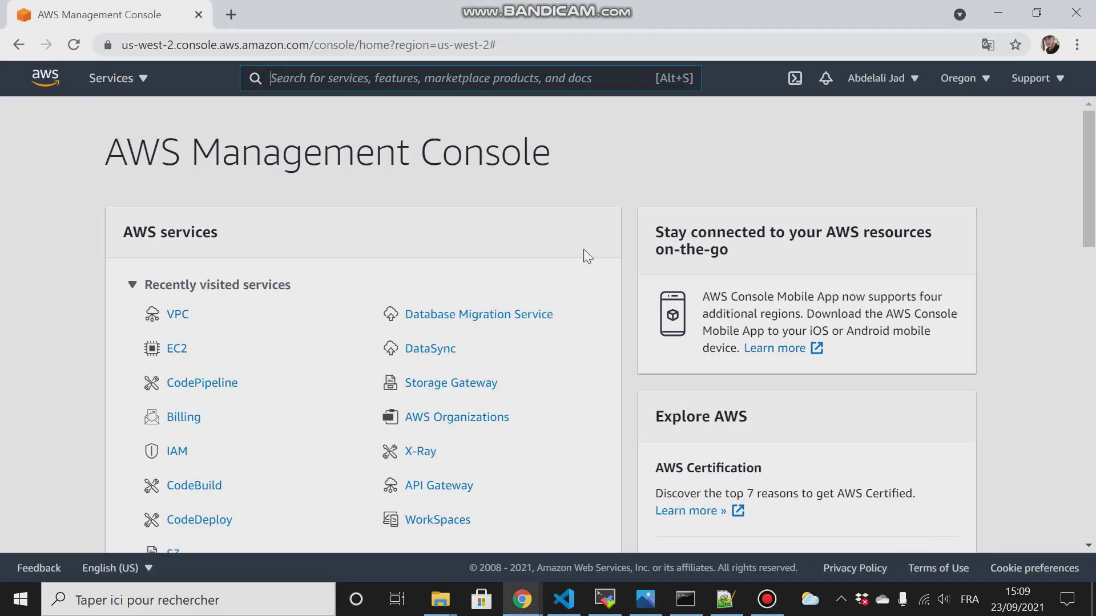
mouse_move(518, 144)
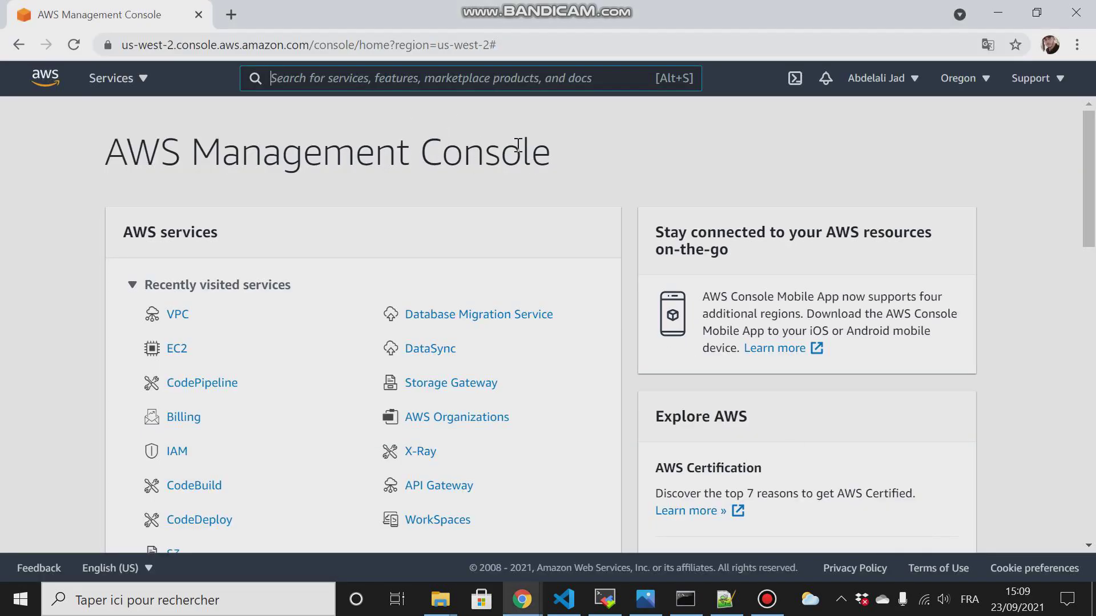
mouse_move(205, 314)
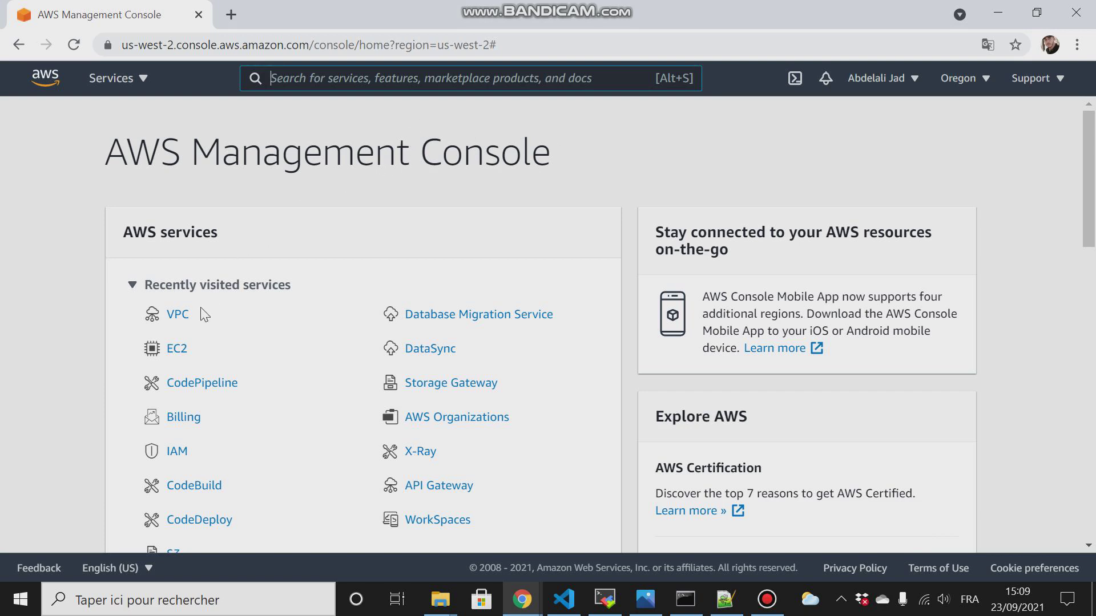
mouse_move(933, 77)
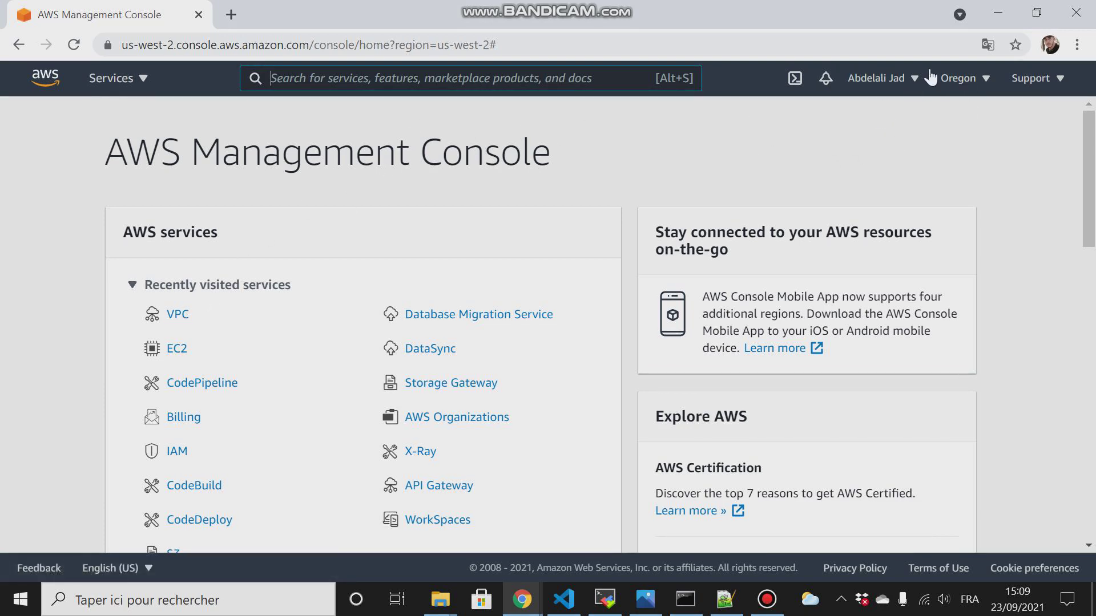
mouse_move(958, 146)
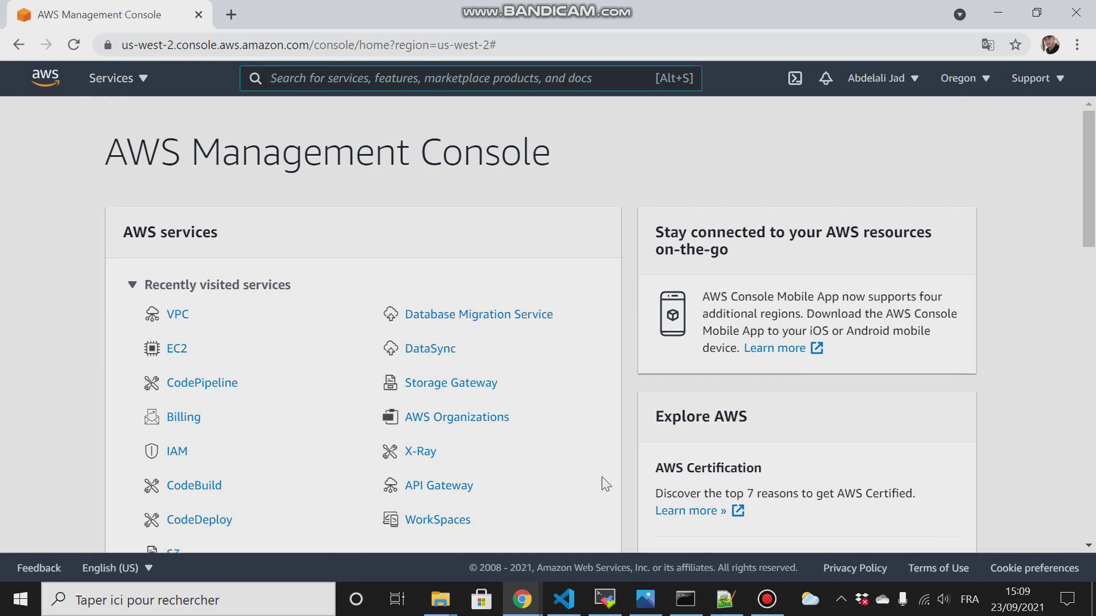
mouse_move(815, 459)
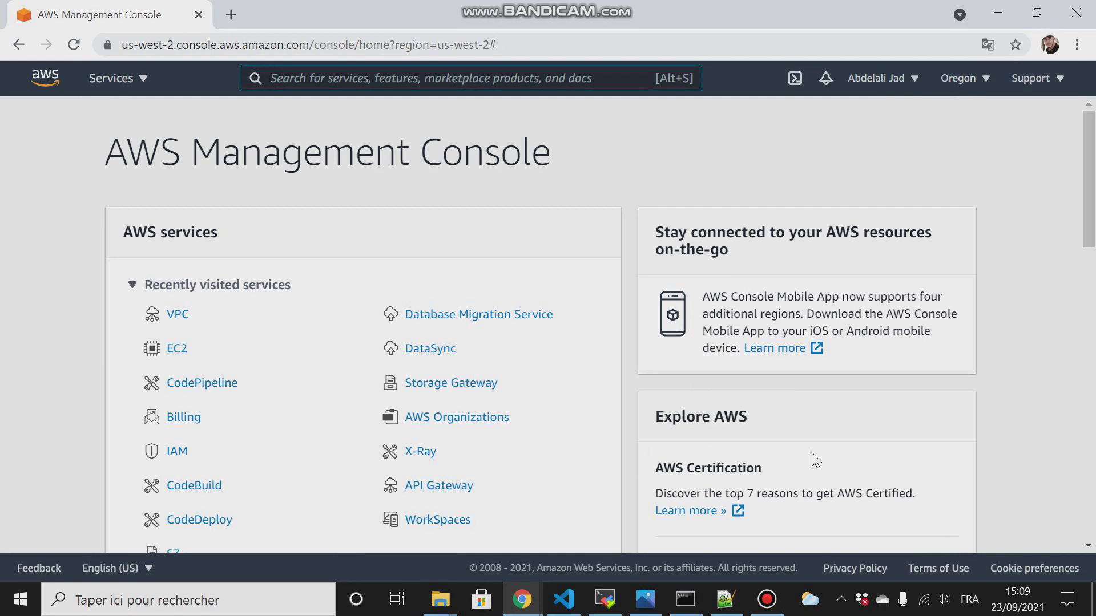
left_click(644, 599)
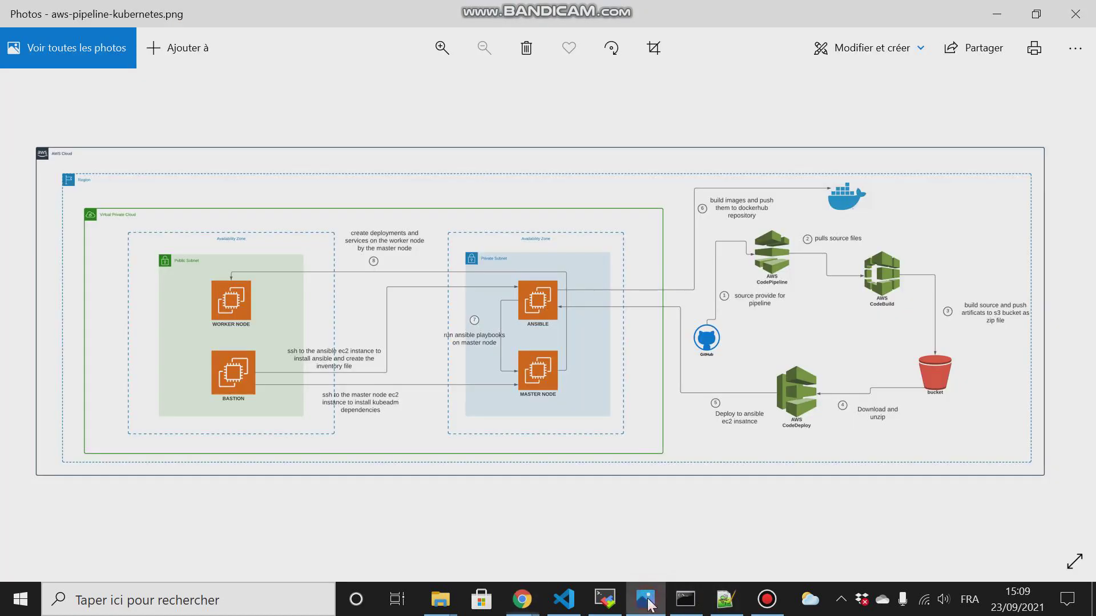
mouse_move(843, 293)
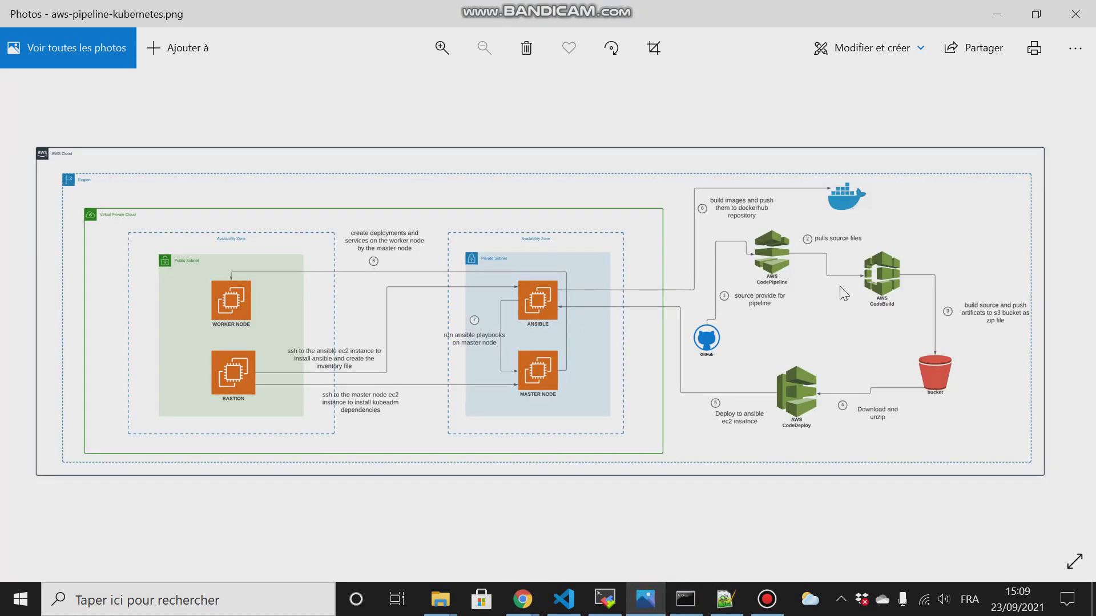
mouse_move(954, 405)
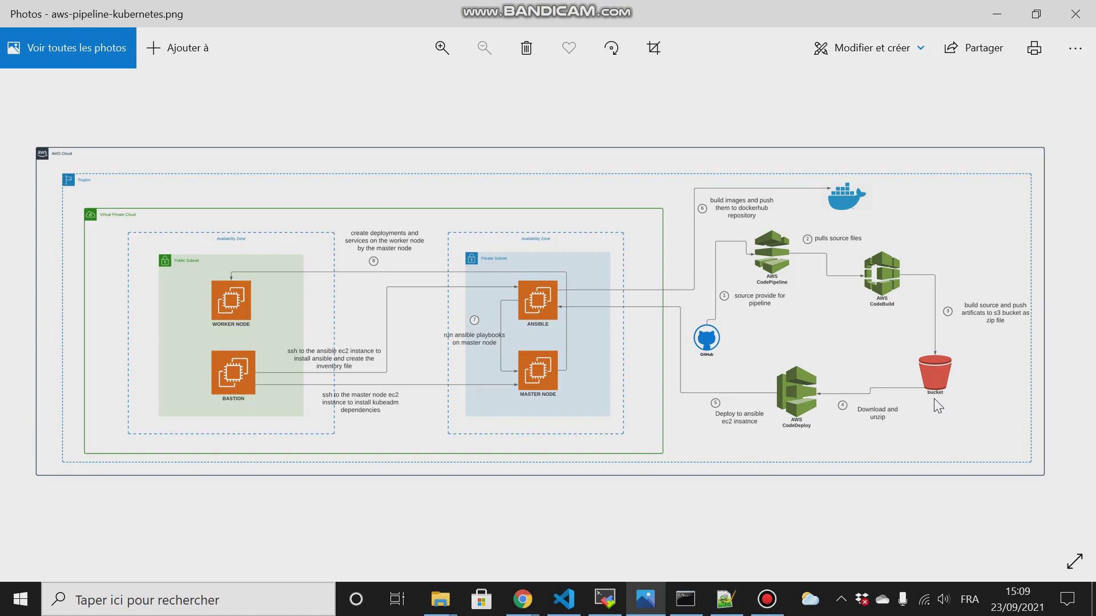
mouse_move(797, 443)
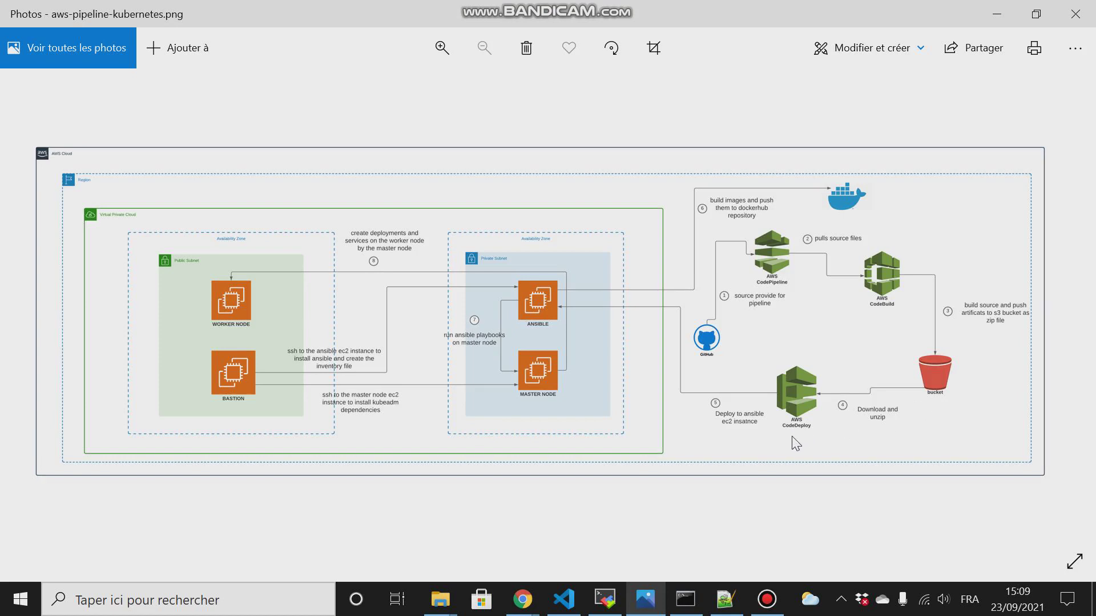
mouse_move(976, 27)
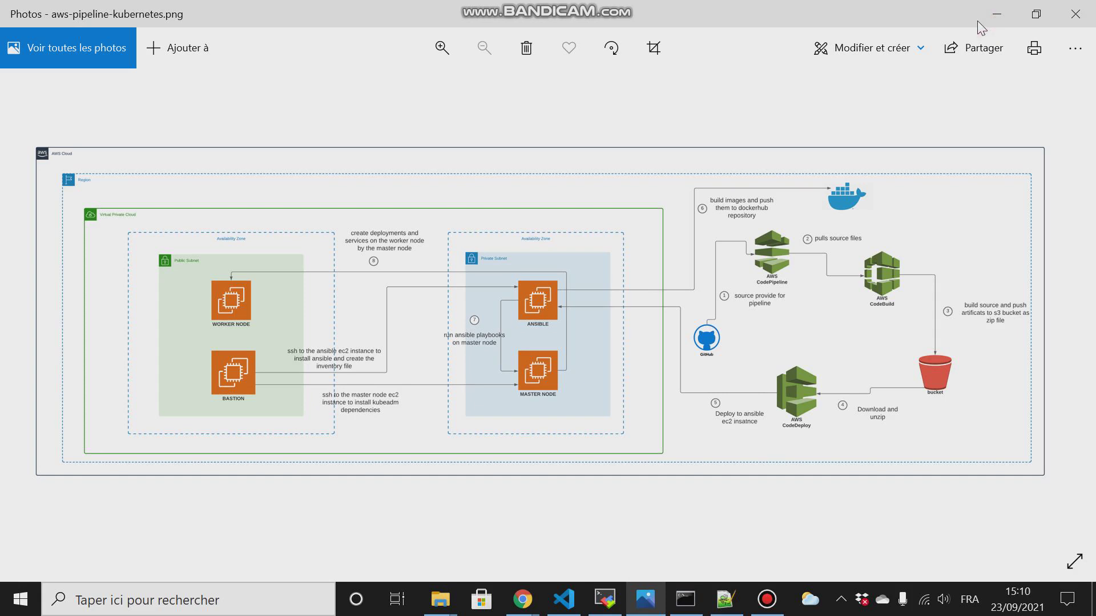
mouse_move(999, 18)
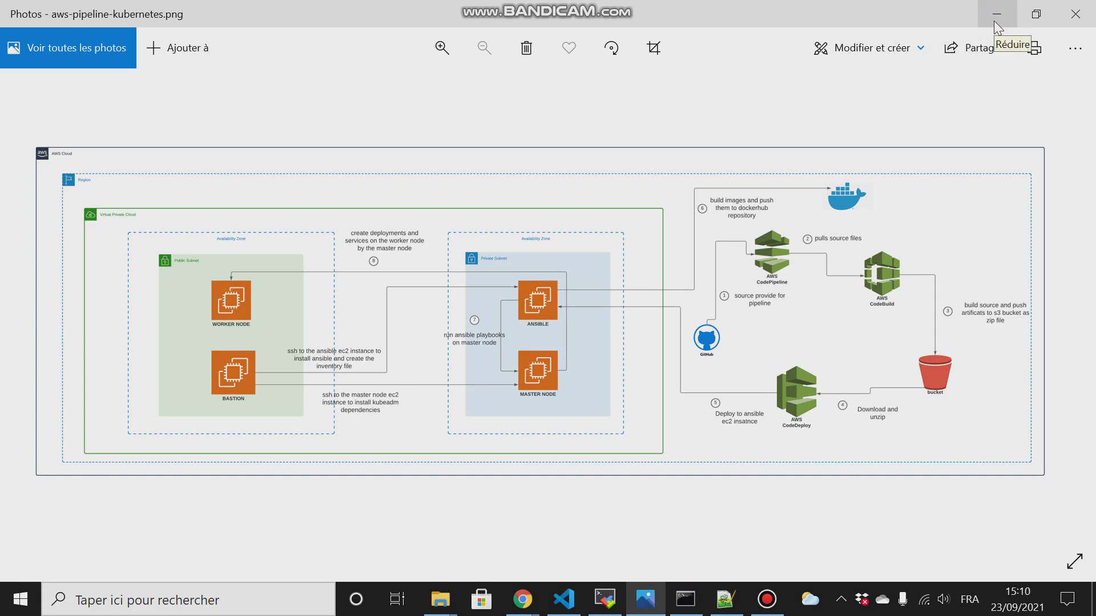
mouse_move(910, 188)
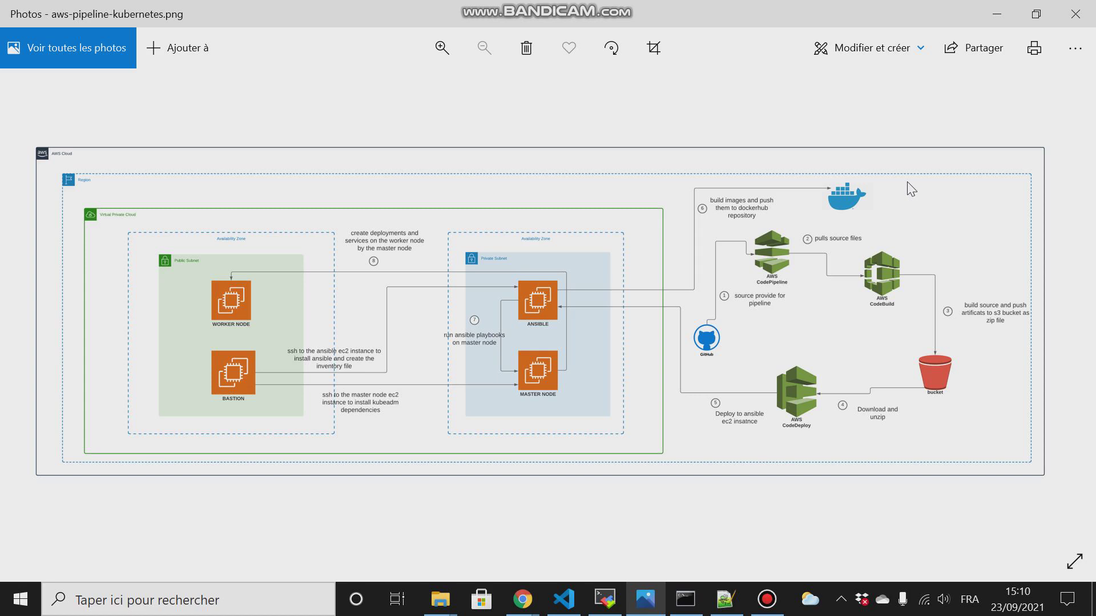
mouse_move(746, 313)
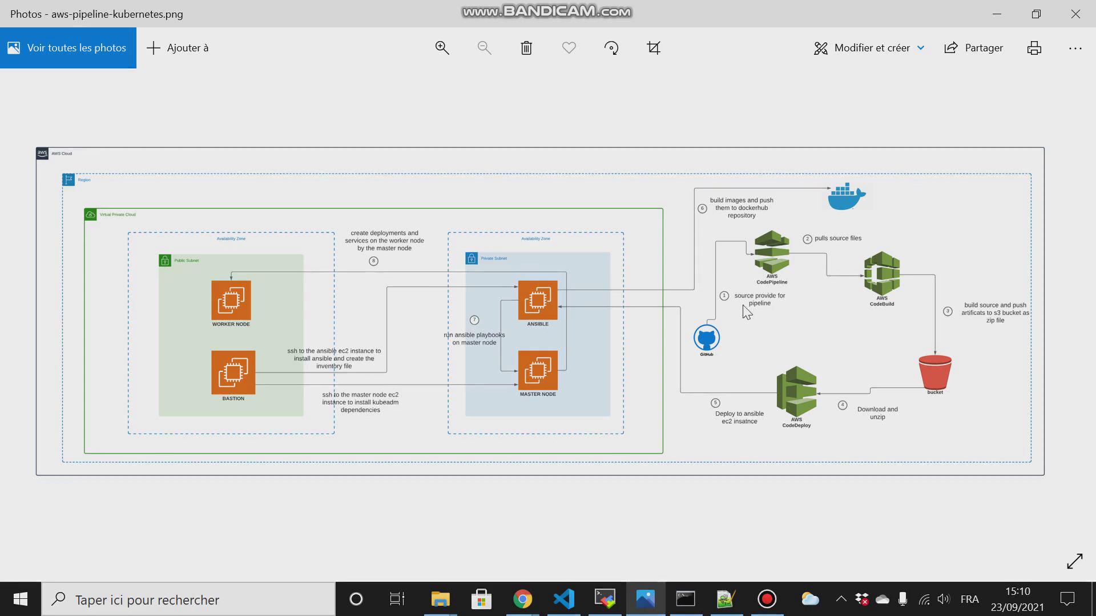
mouse_move(789, 264)
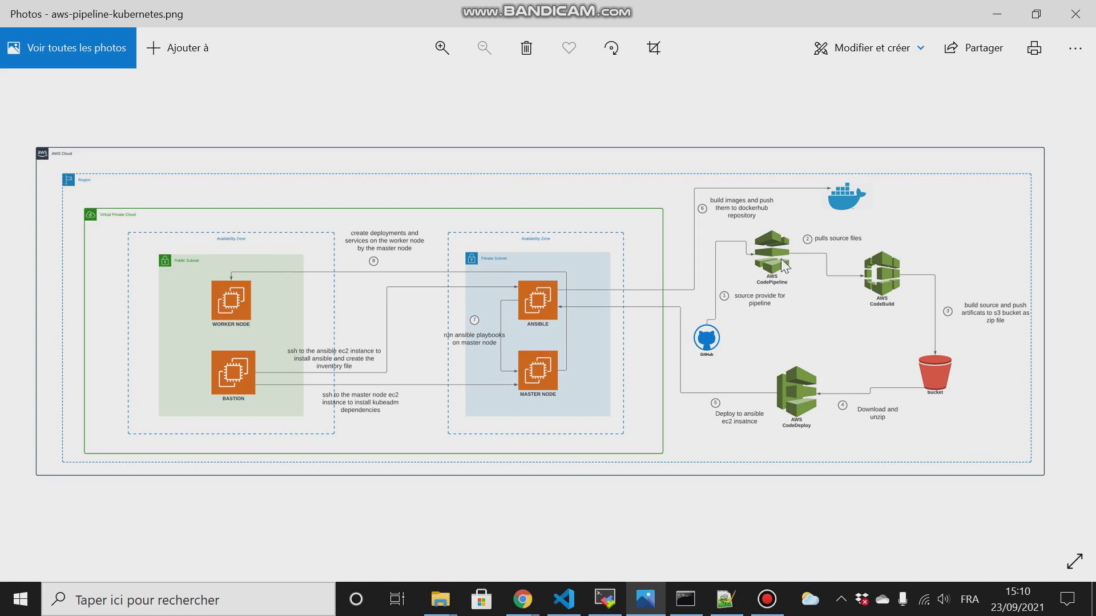
mouse_move(899, 305)
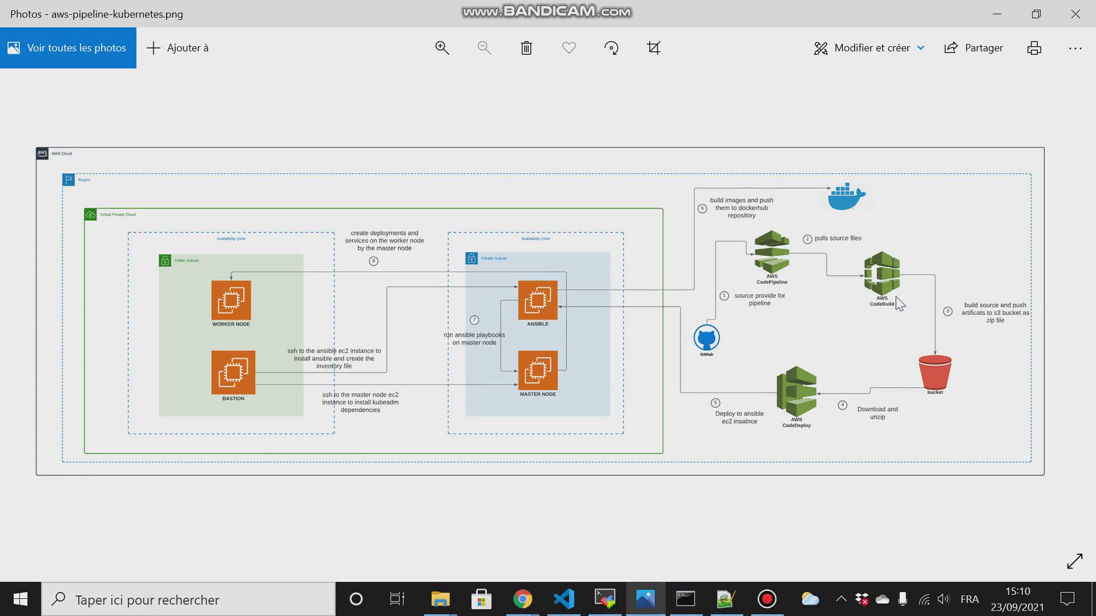
mouse_move(805, 436)
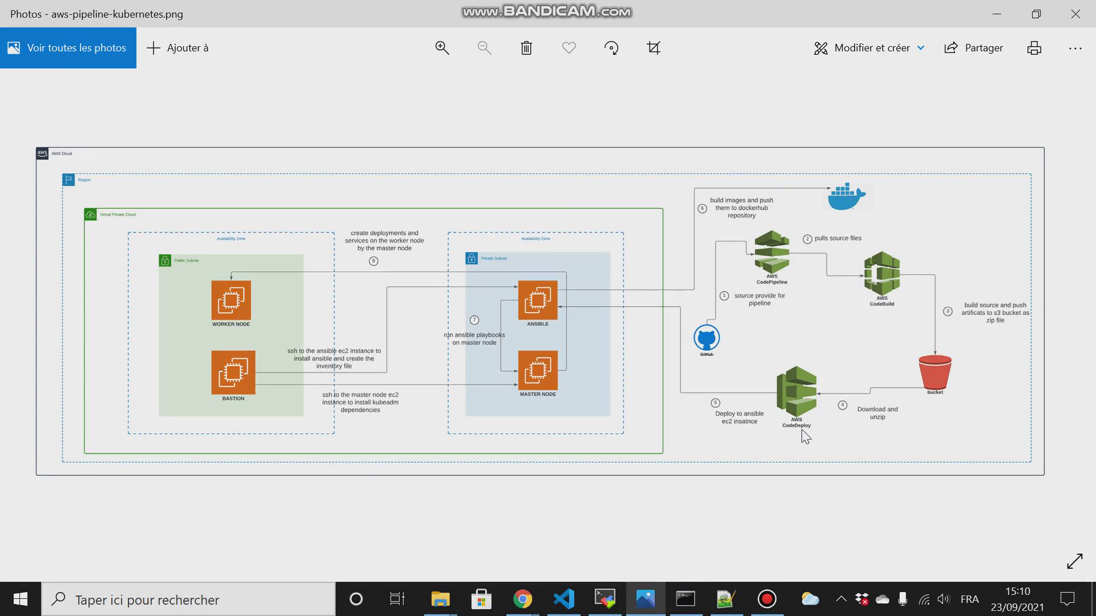
mouse_move(888, 351)
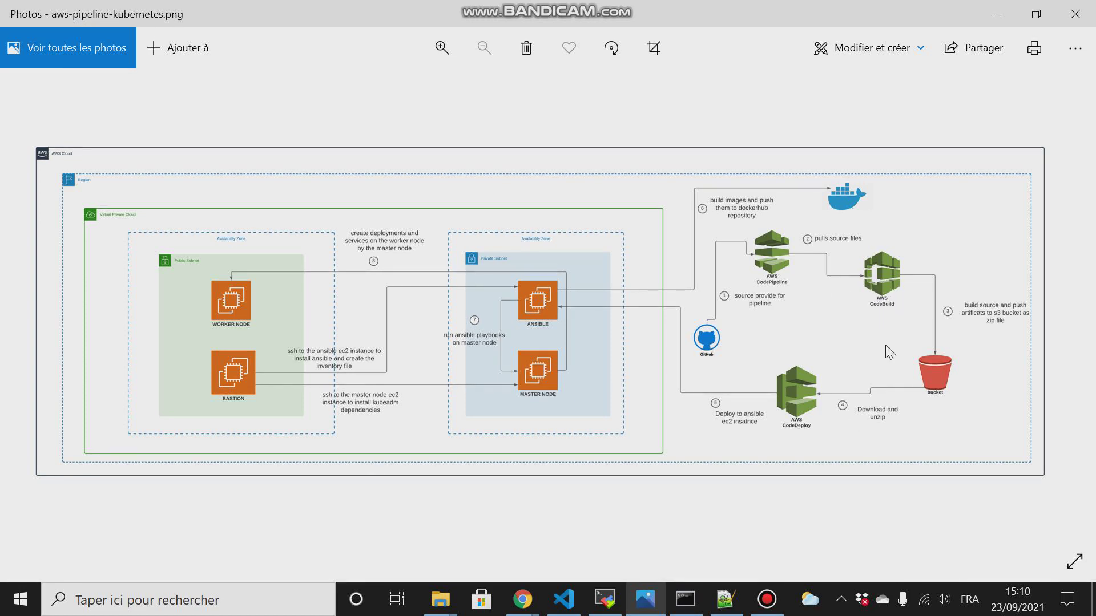
mouse_move(763, 284)
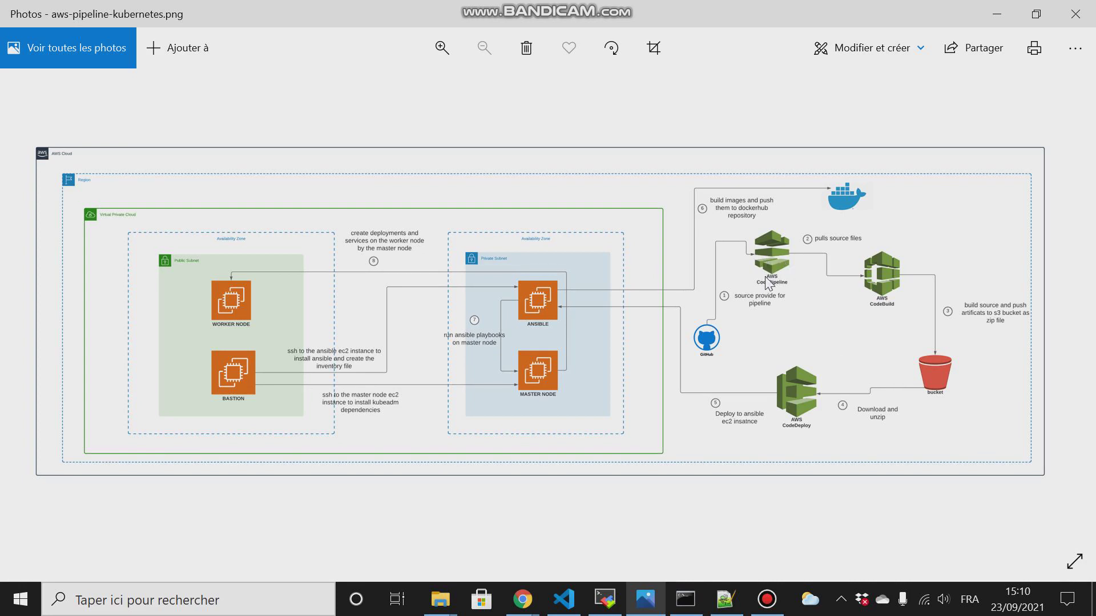
mouse_move(799, 297)
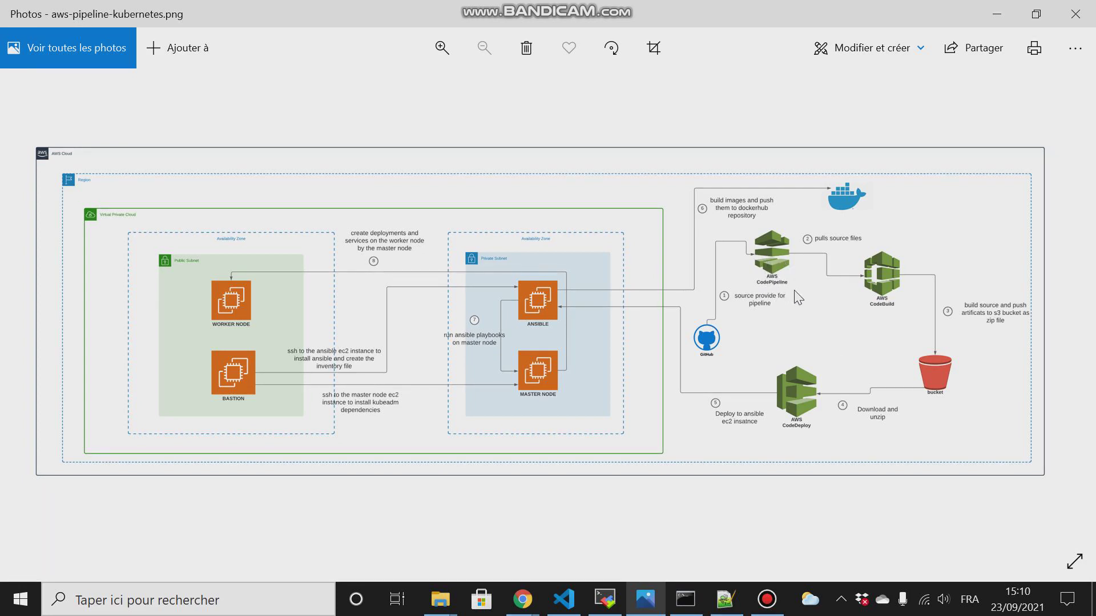
mouse_move(883, 276)
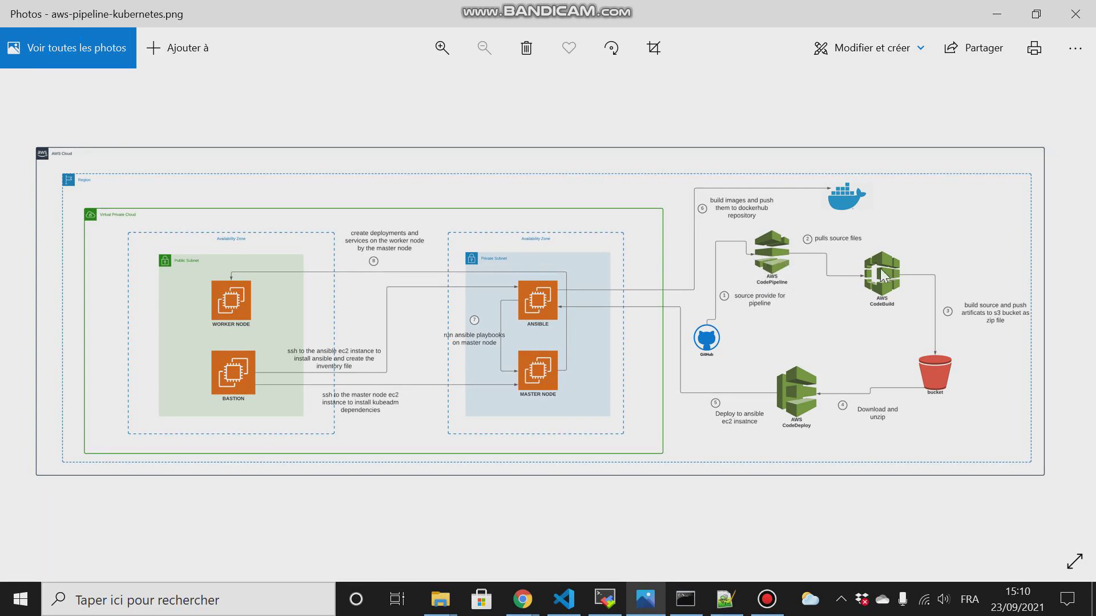
mouse_move(903, 307)
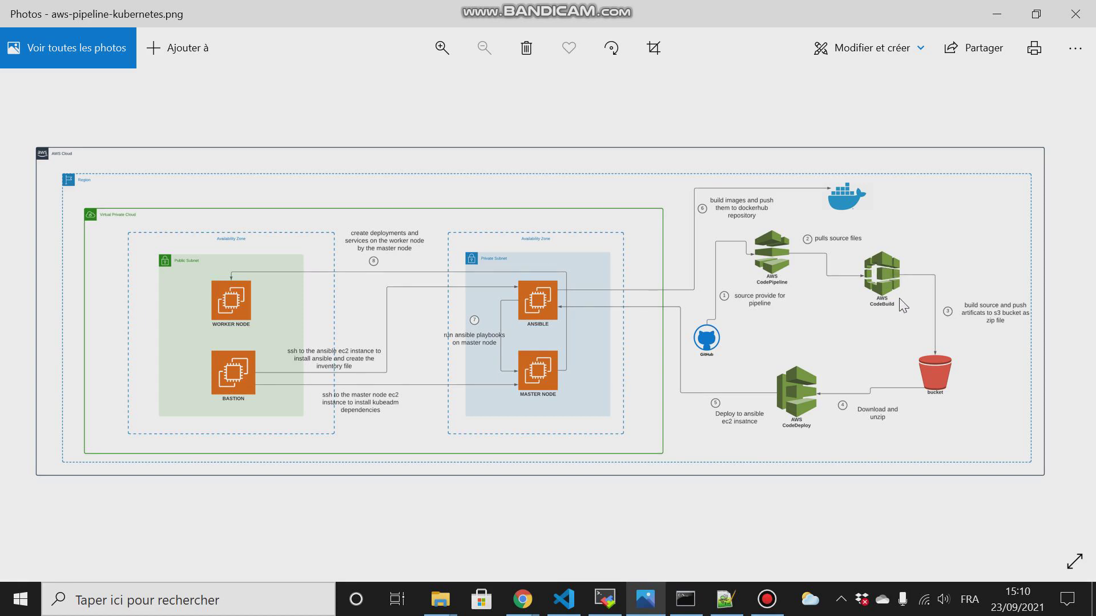
mouse_move(896, 311)
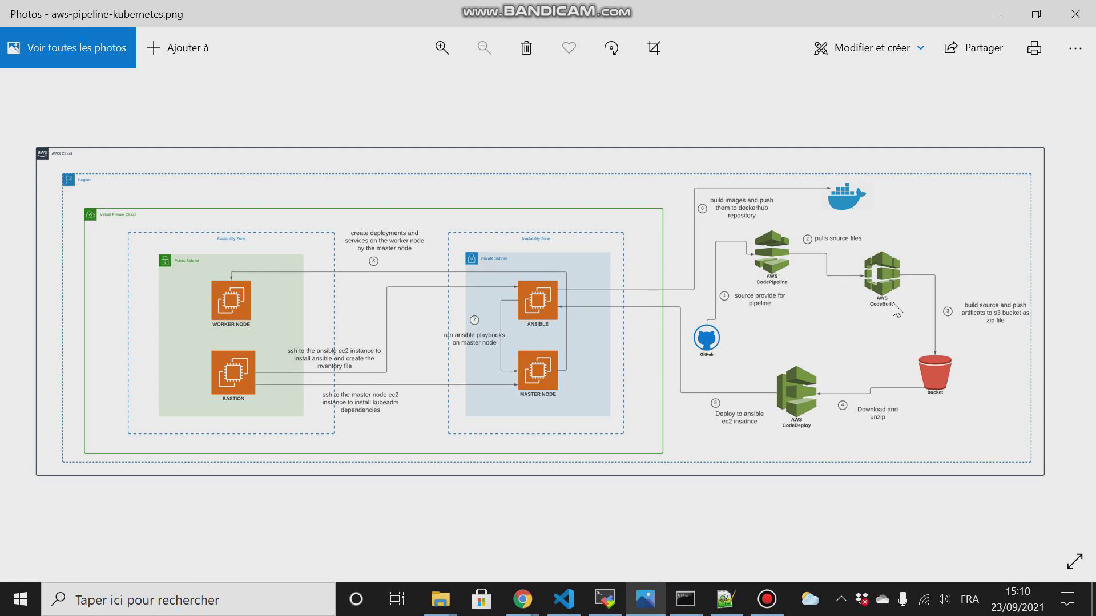
mouse_move(918, 279)
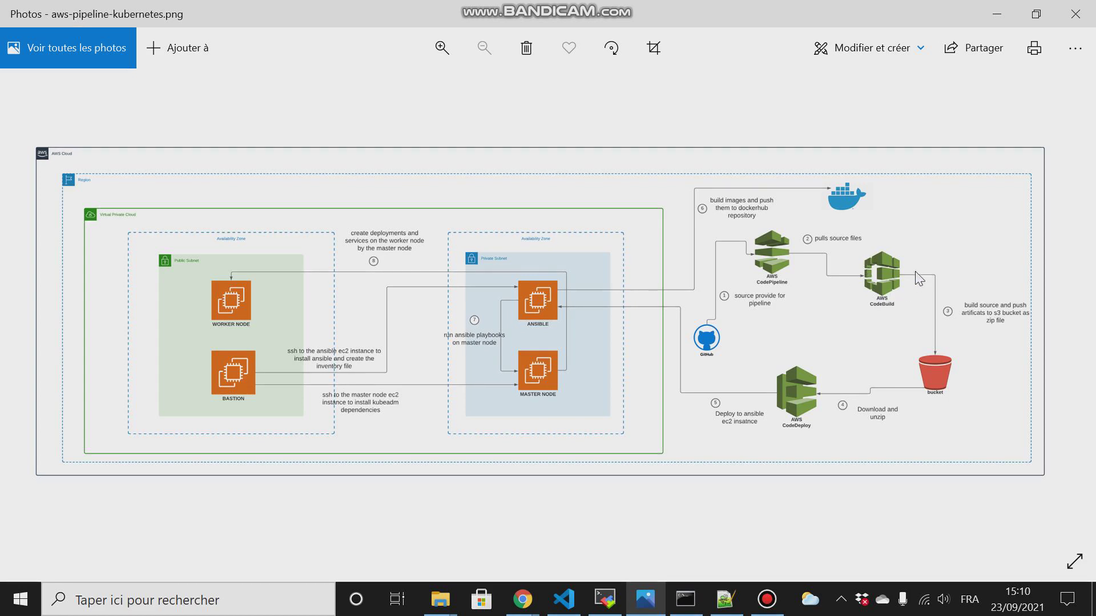
mouse_move(856, 280)
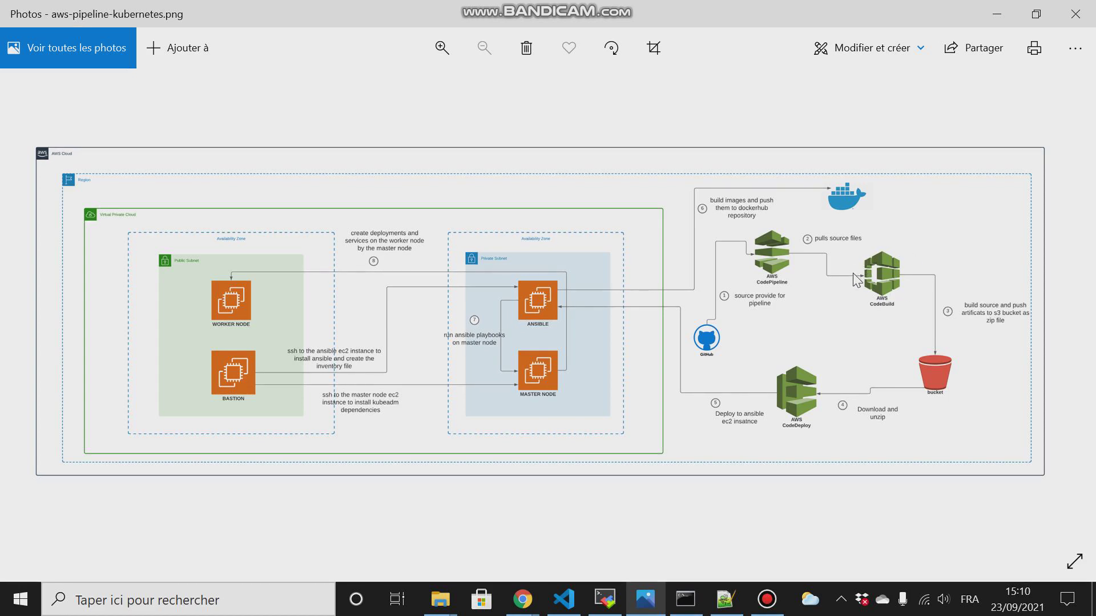
mouse_move(888, 265)
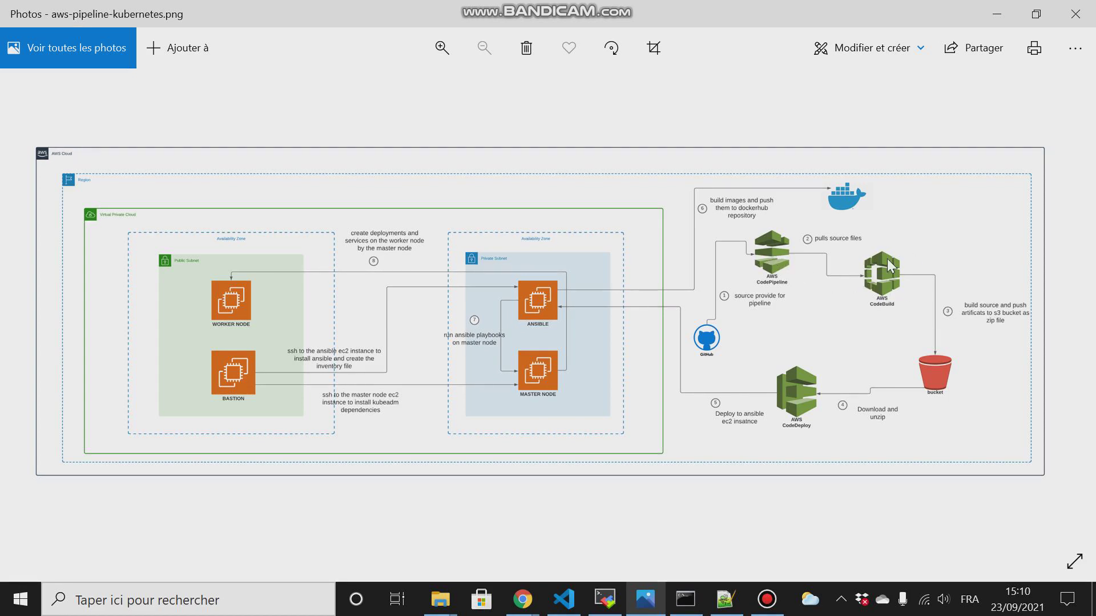
mouse_move(791, 289)
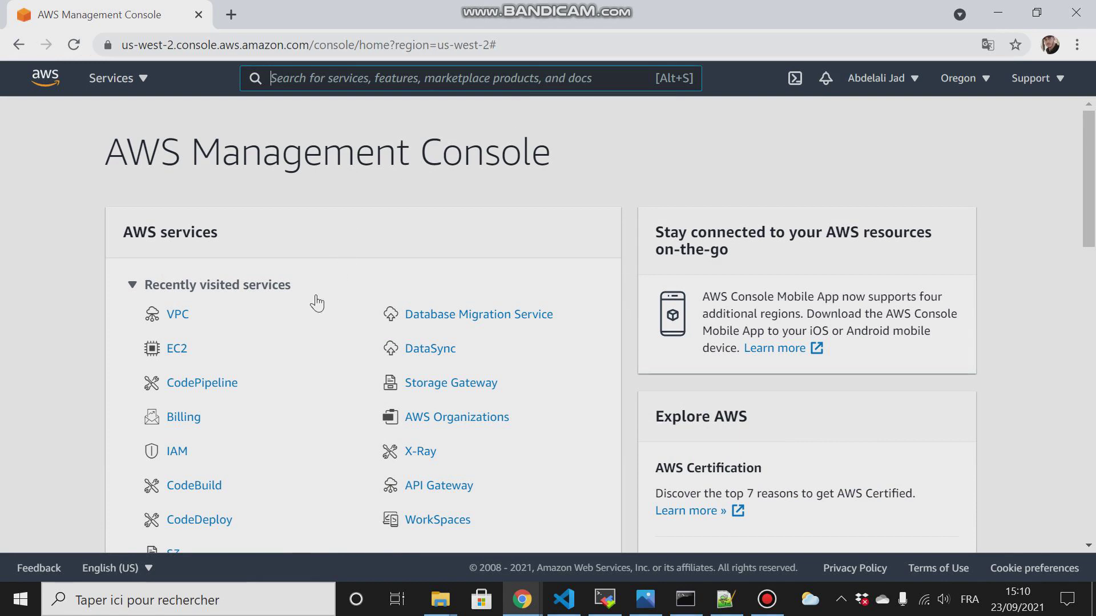
mouse_move(305, 142)
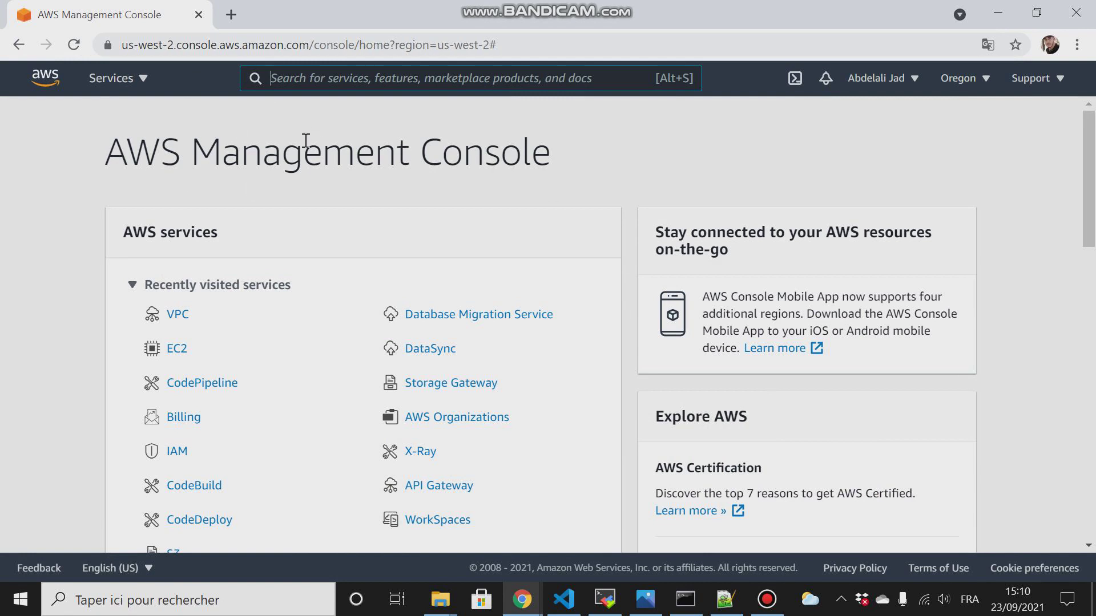
Go into the VPC service and show the empty Your VPCs list
left_click(177, 315)
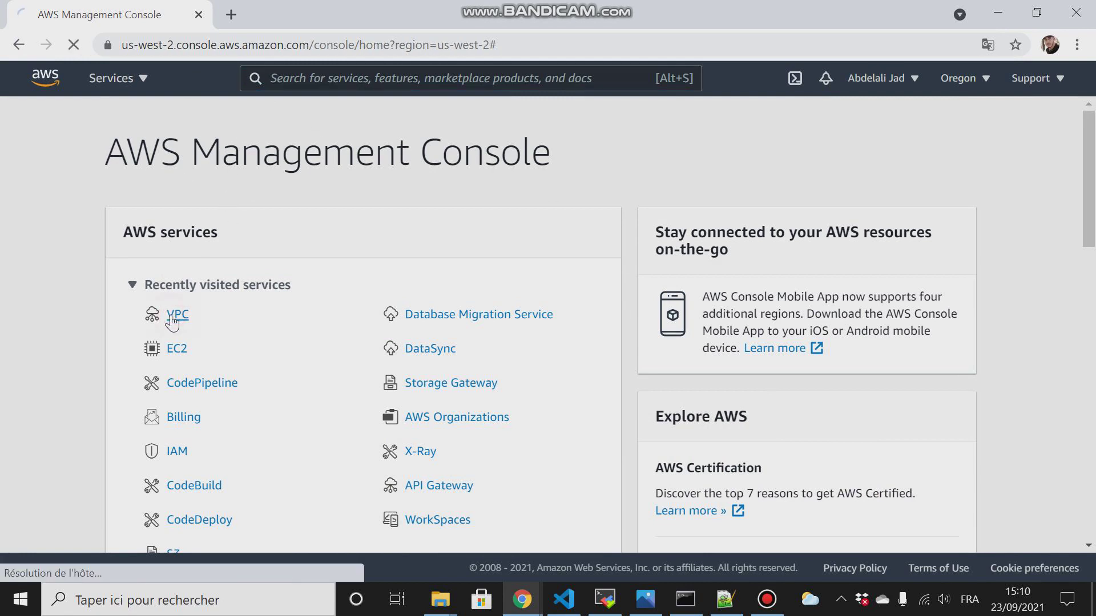
left_click(177, 315)
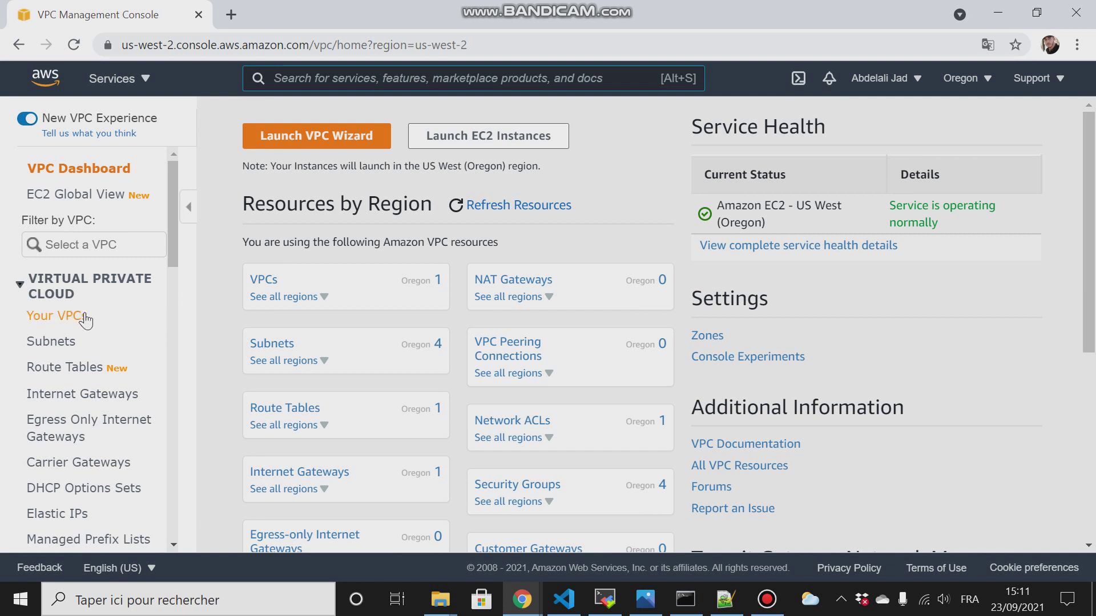
left_click(57, 315)
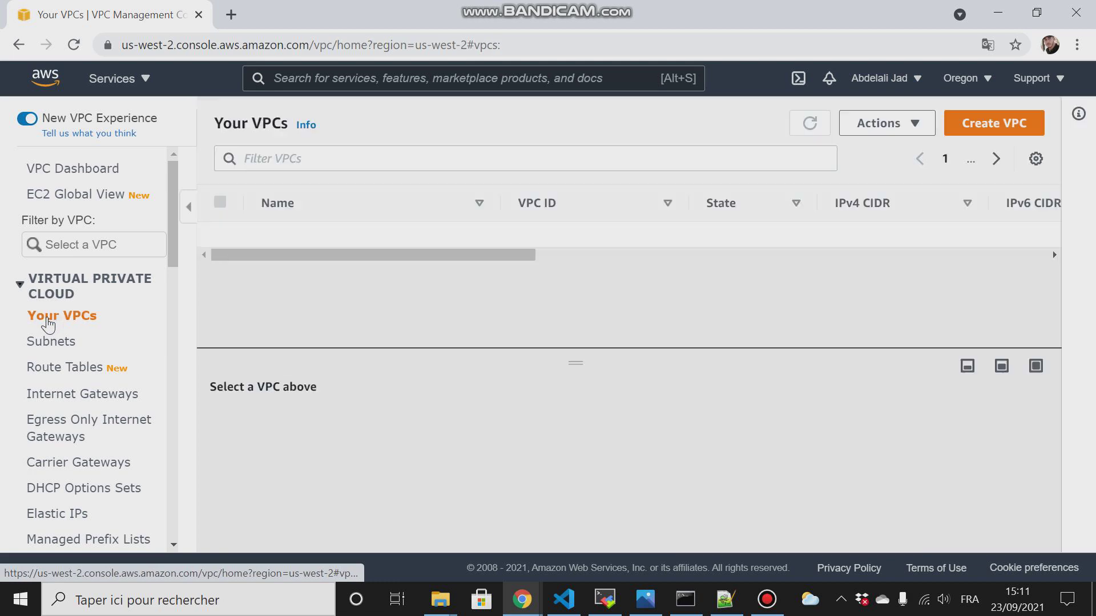
Create a new VPC named my-vpc with IPv4 CIDR block 10.10.0.0/16
left_click(993, 123)
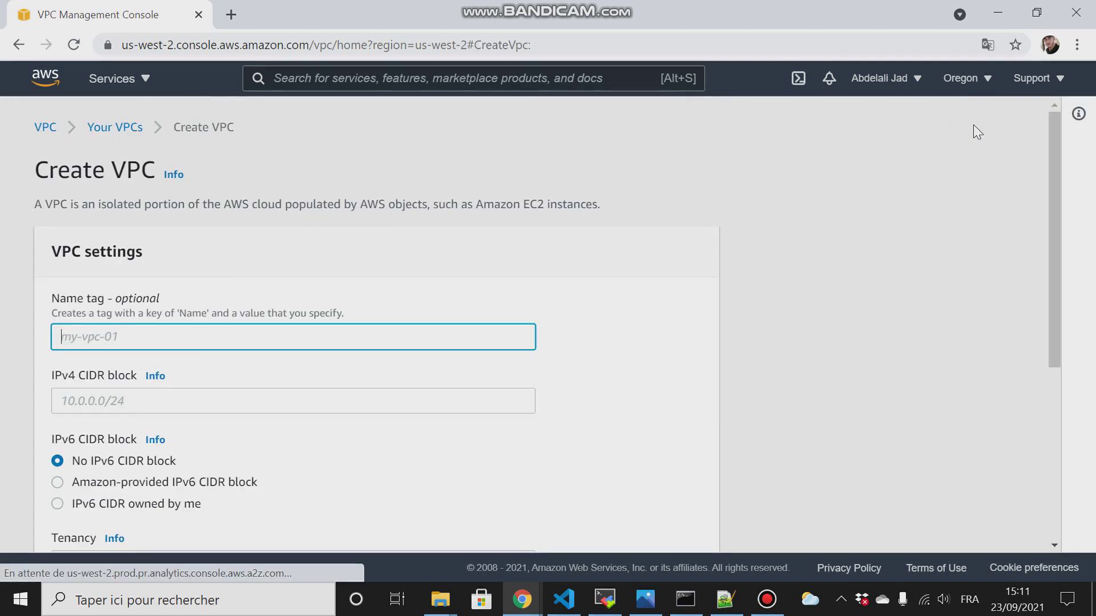
type("m")
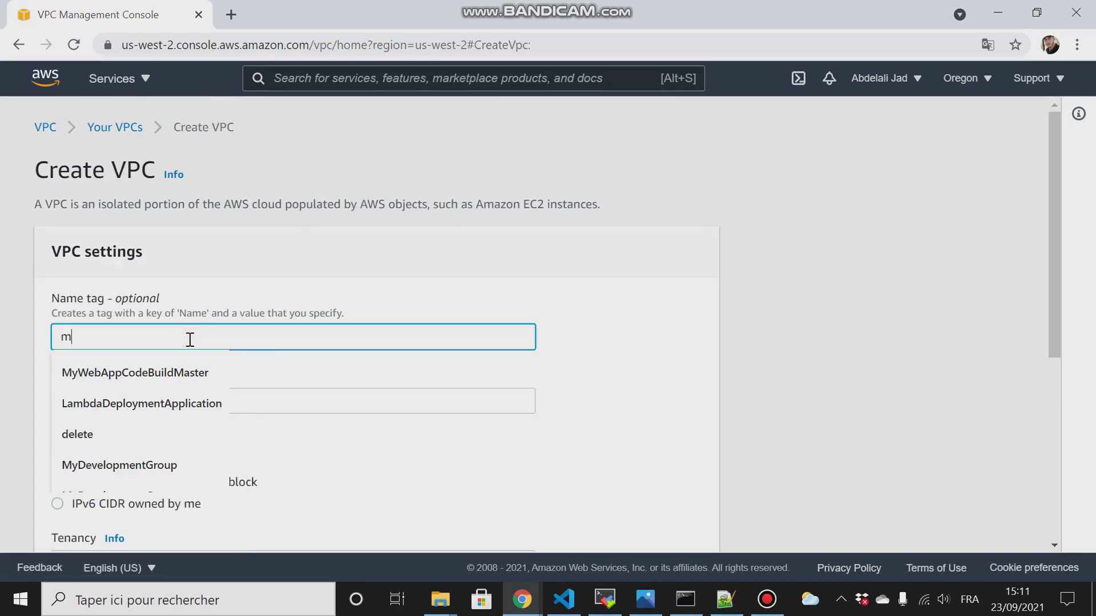
type("y-vpc")
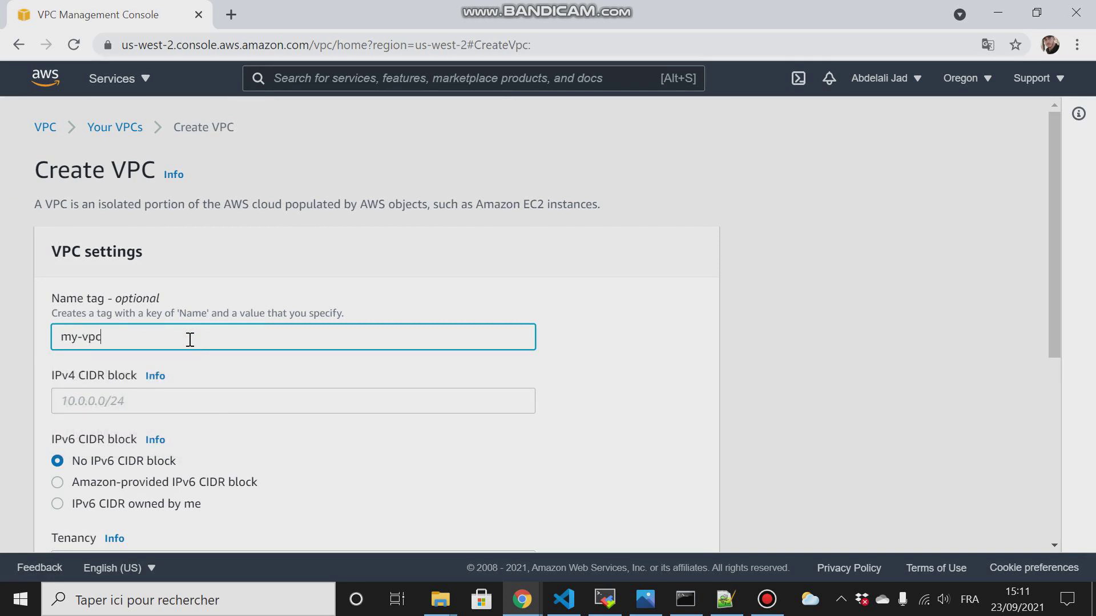
type("10.10.0.0/")
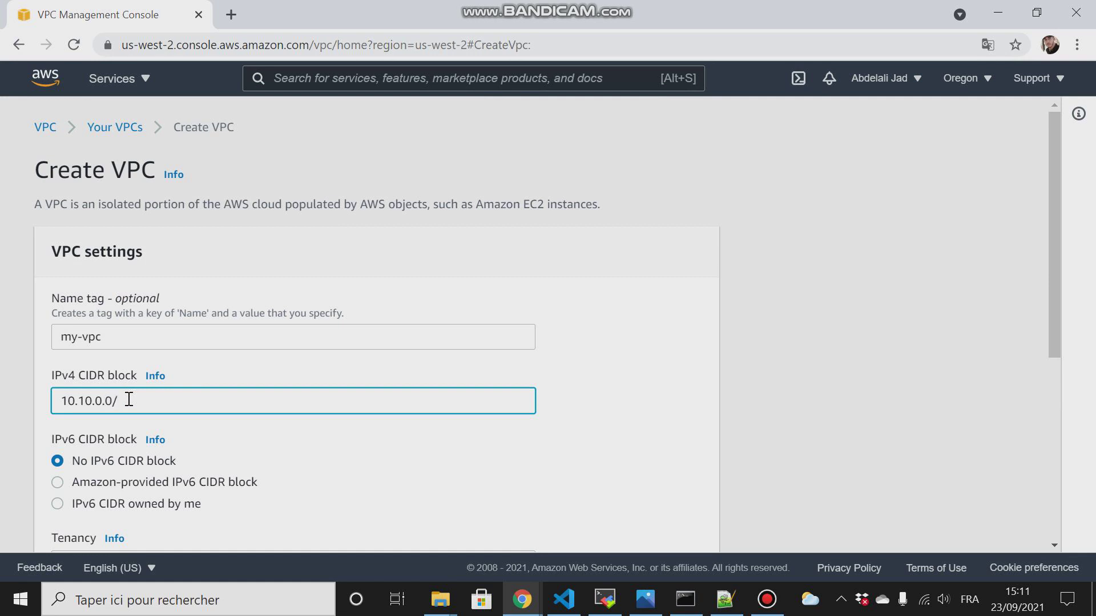
type("16")
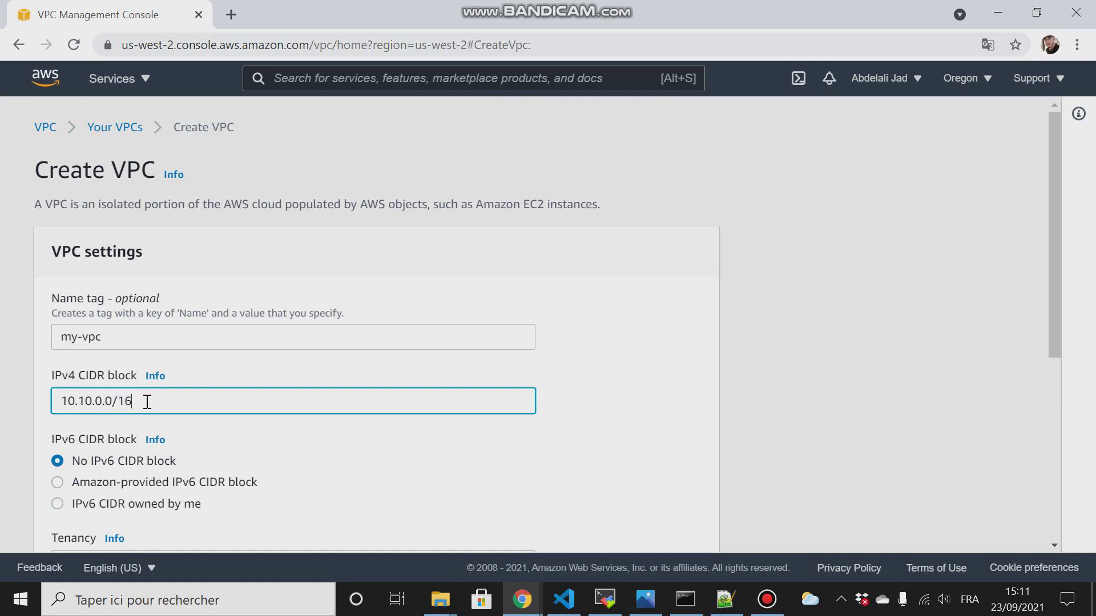
double_click(122, 401)
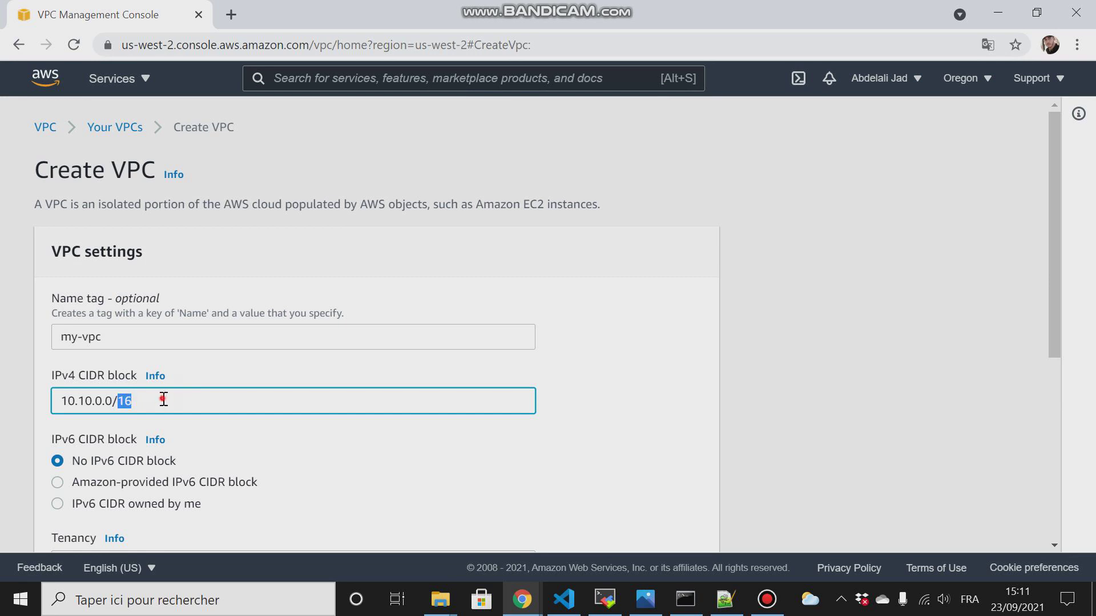
mouse_move(172, 400)
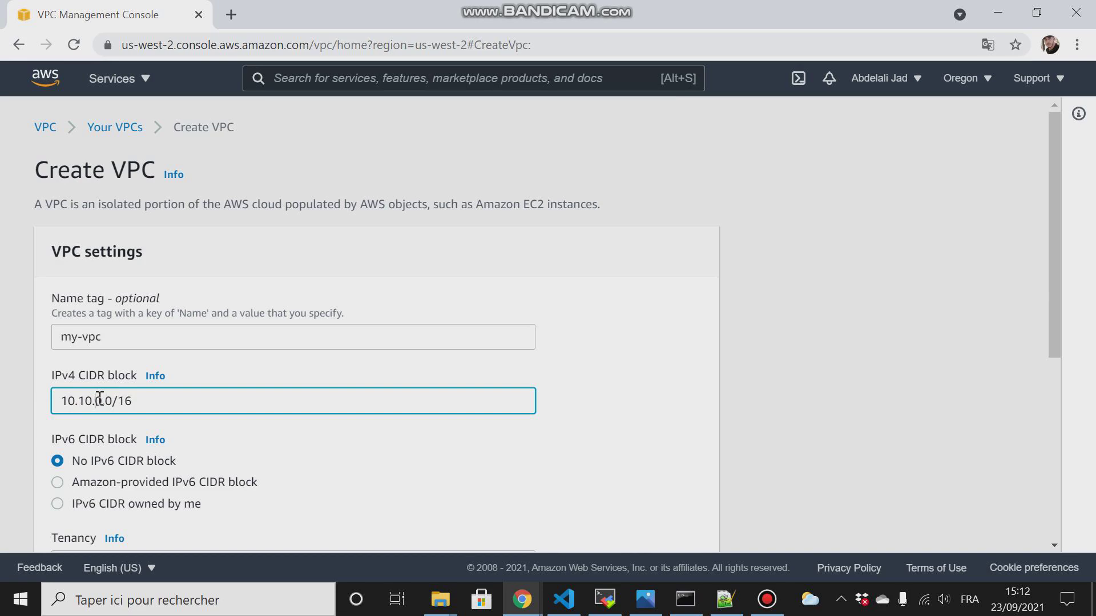
scroll("down", 3)
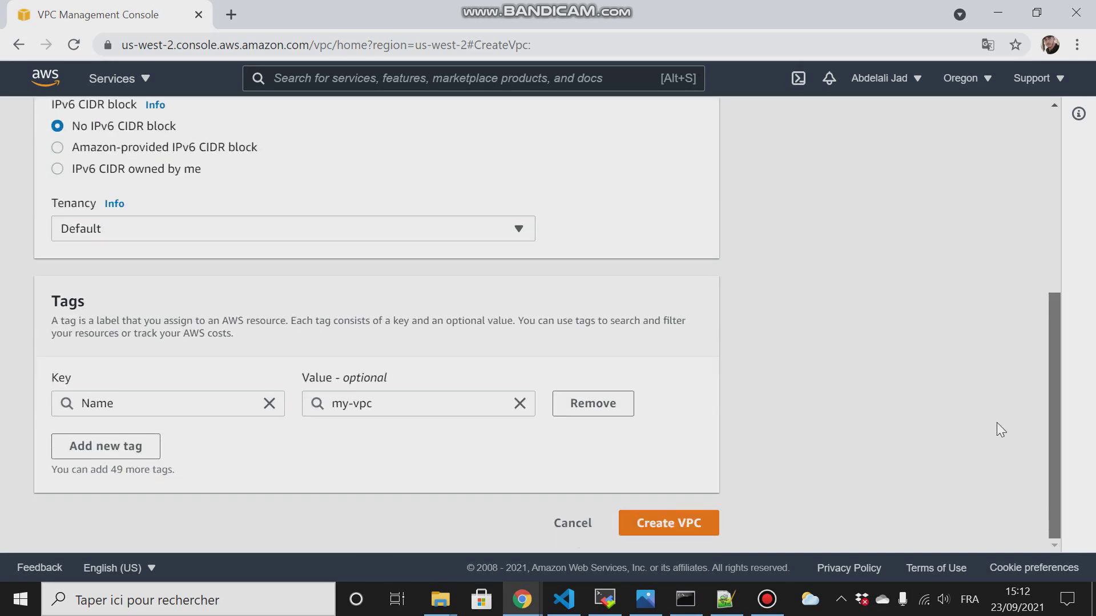
left_click(668, 523)
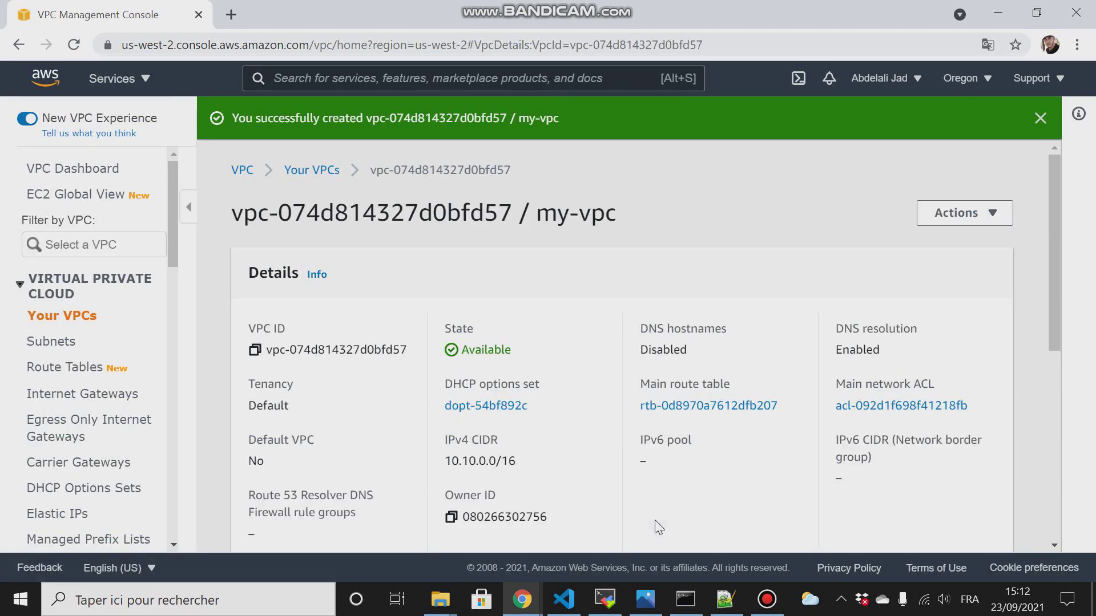
mouse_move(1037, 142)
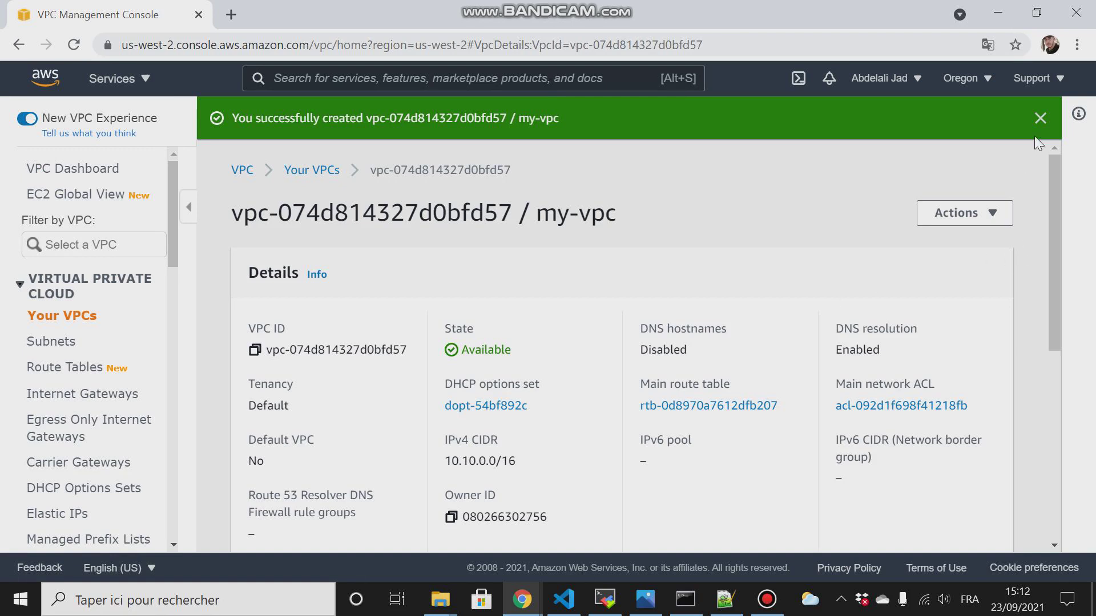
Dismiss the green VPC creation success banner on the my-vpc details page
left_click(1040, 118)
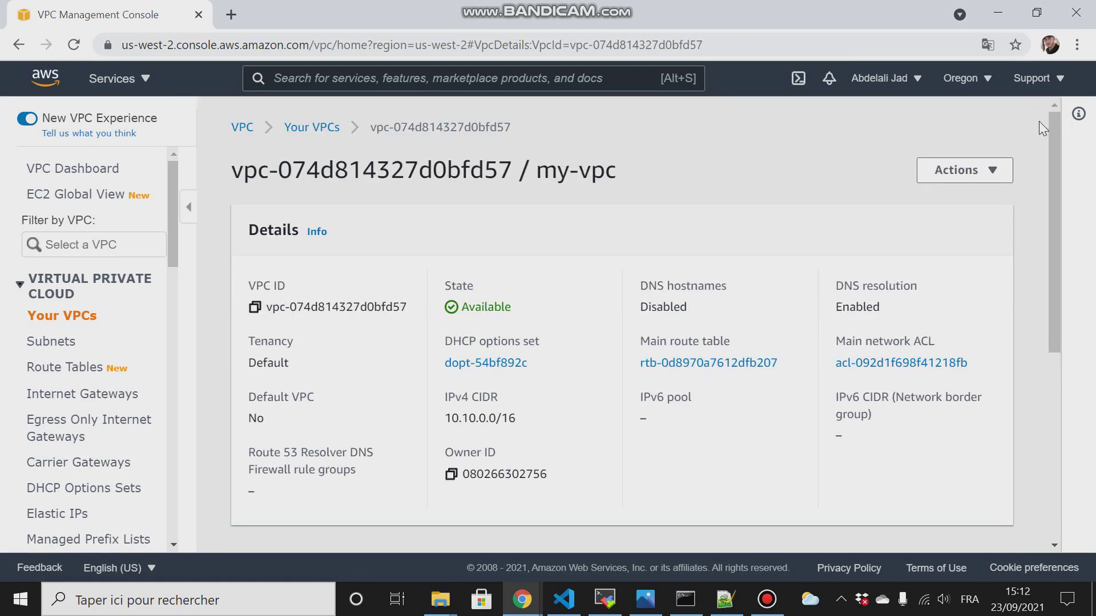
mouse_move(524, 184)
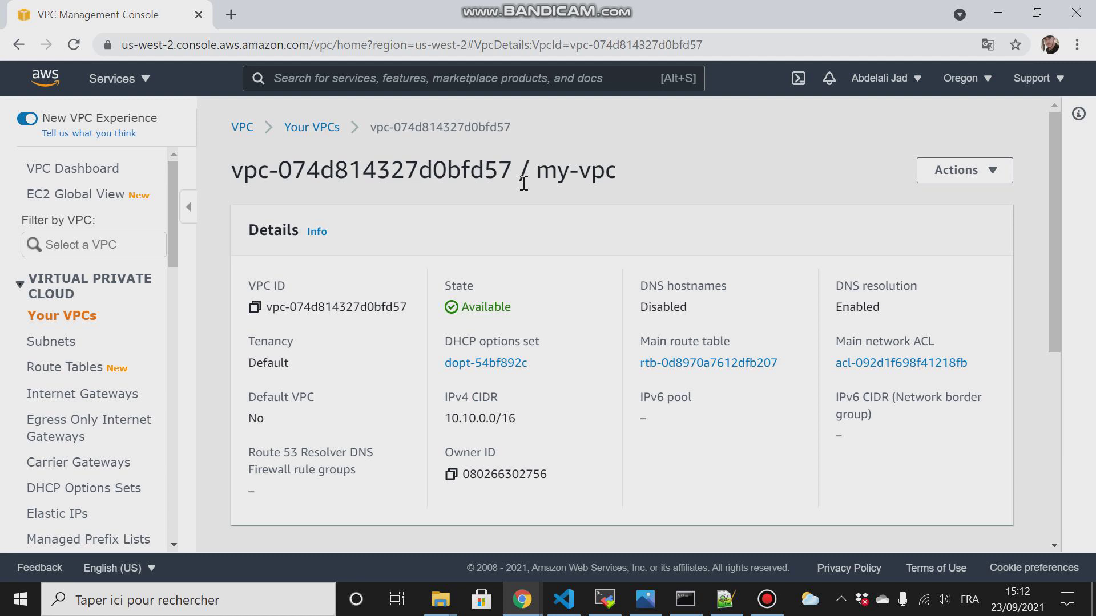
mouse_move(429, 539)
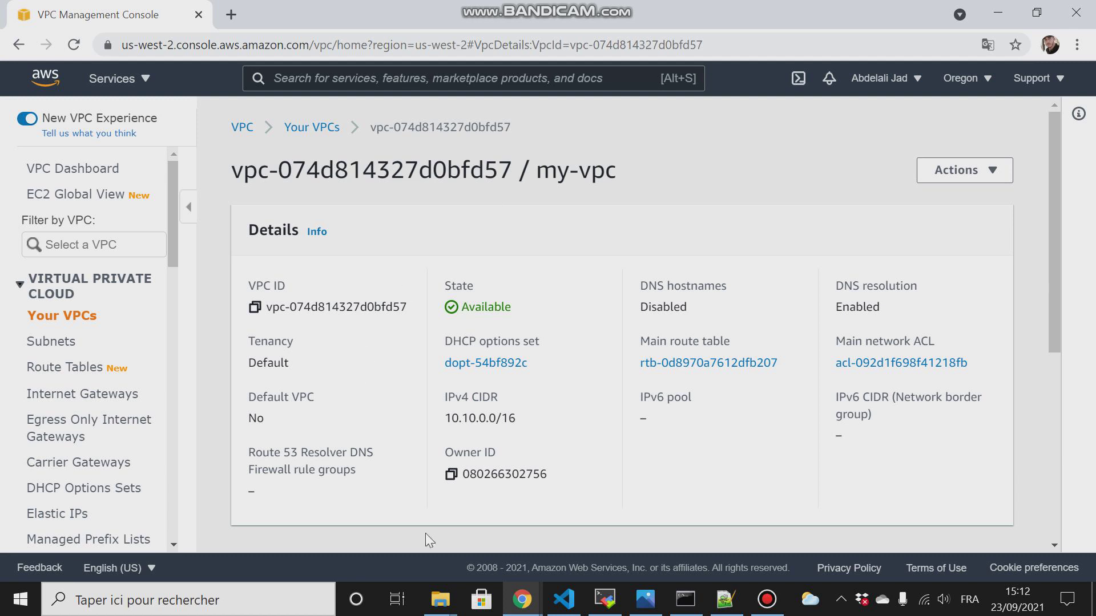
Switch to Photos to review the aws-pipeline-kubernetes.png architecture diagram
left_click(645, 599)
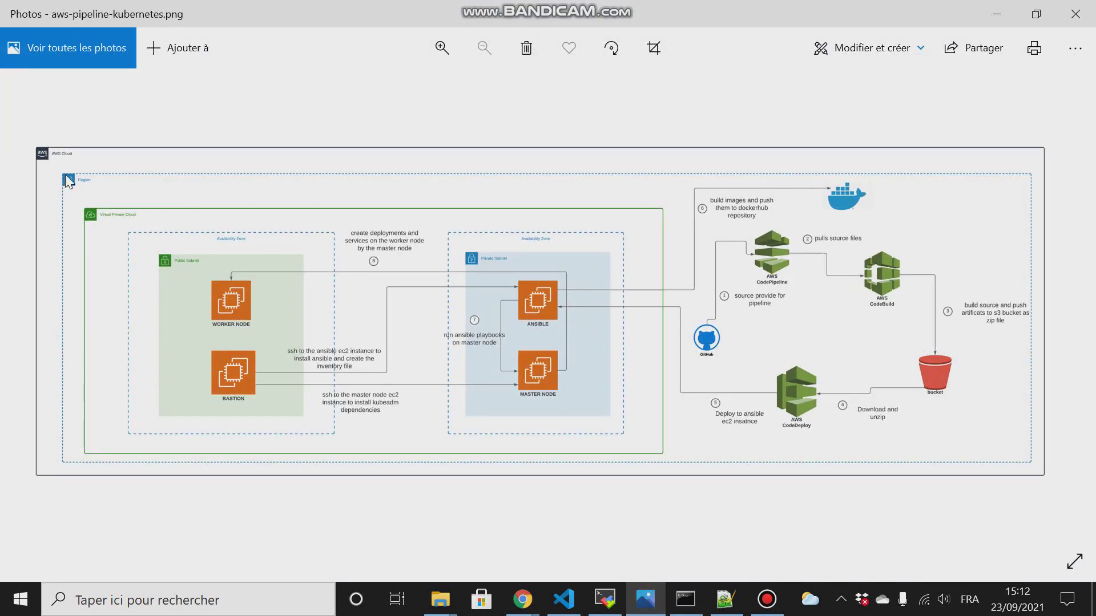
mouse_move(970, 471)
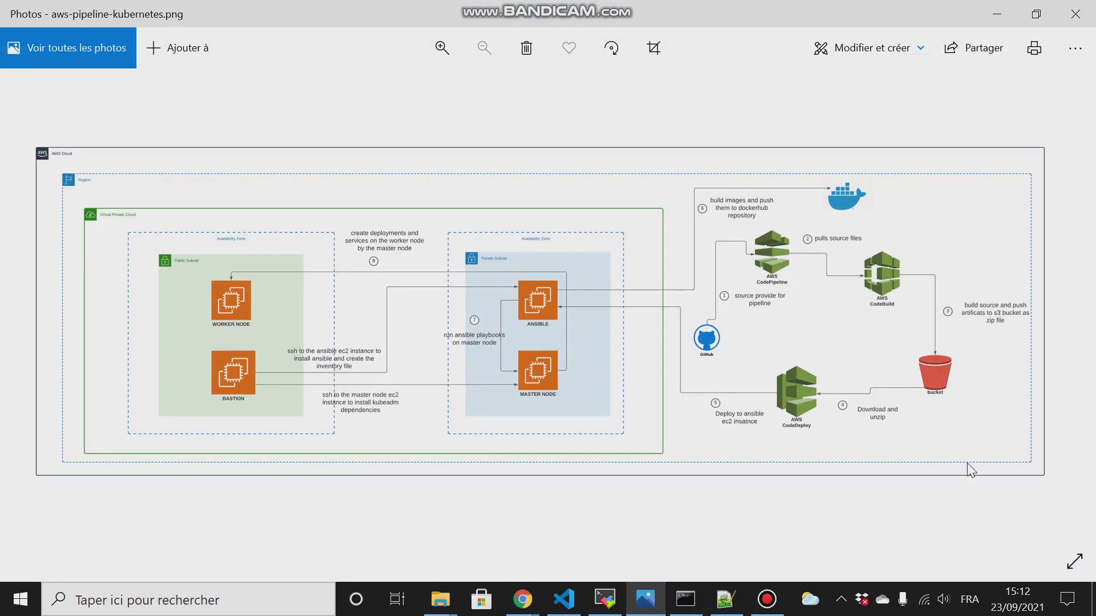
mouse_move(220, 247)
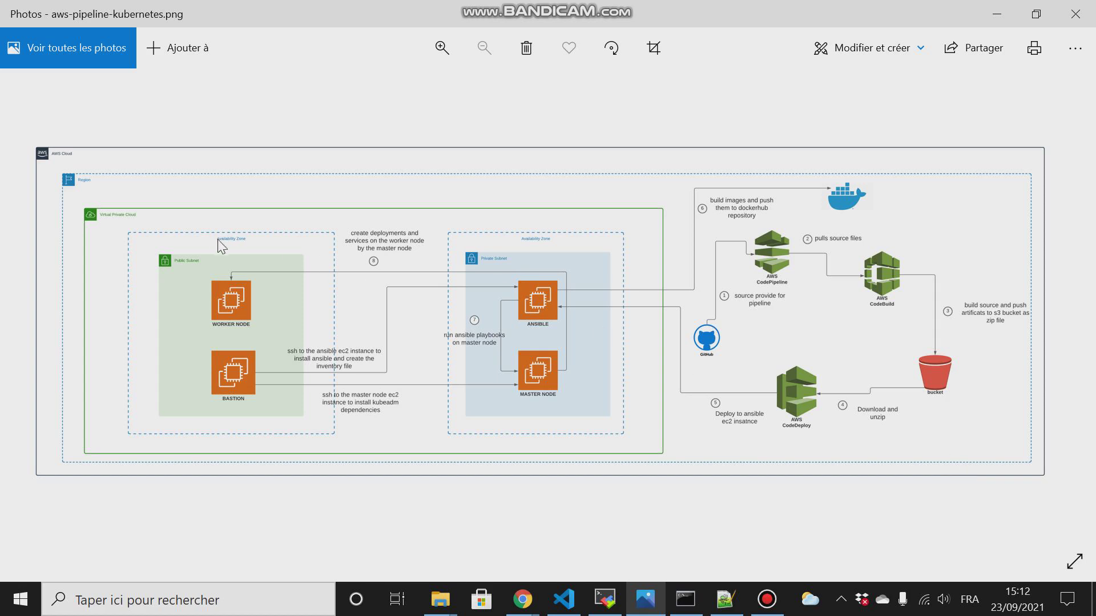
mouse_move(103, 228)
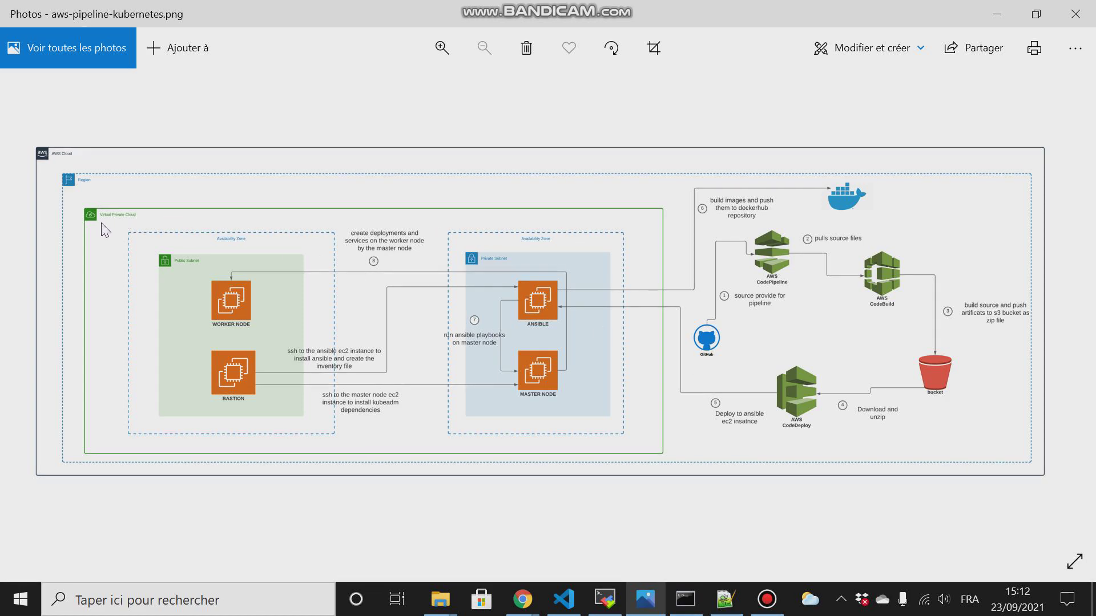
mouse_move(140, 226)
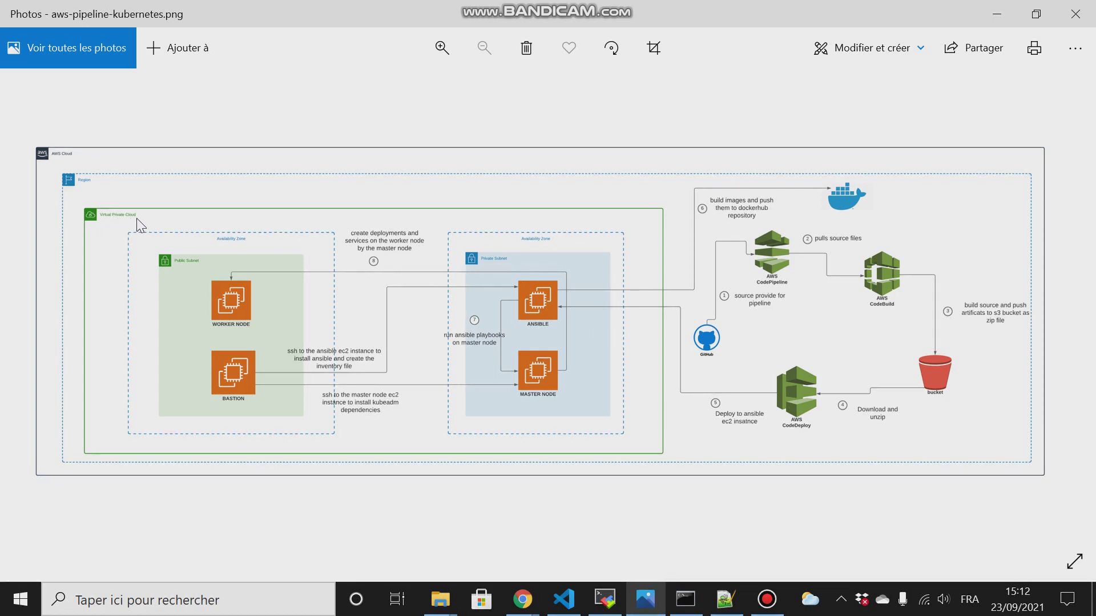
mouse_move(216, 278)
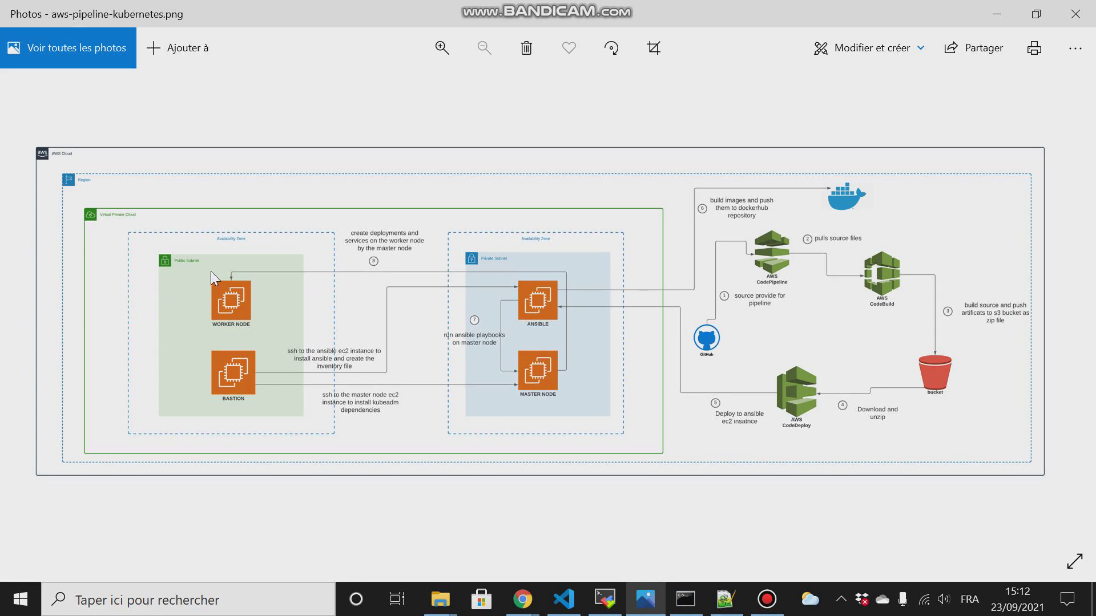
mouse_move(978, 10)
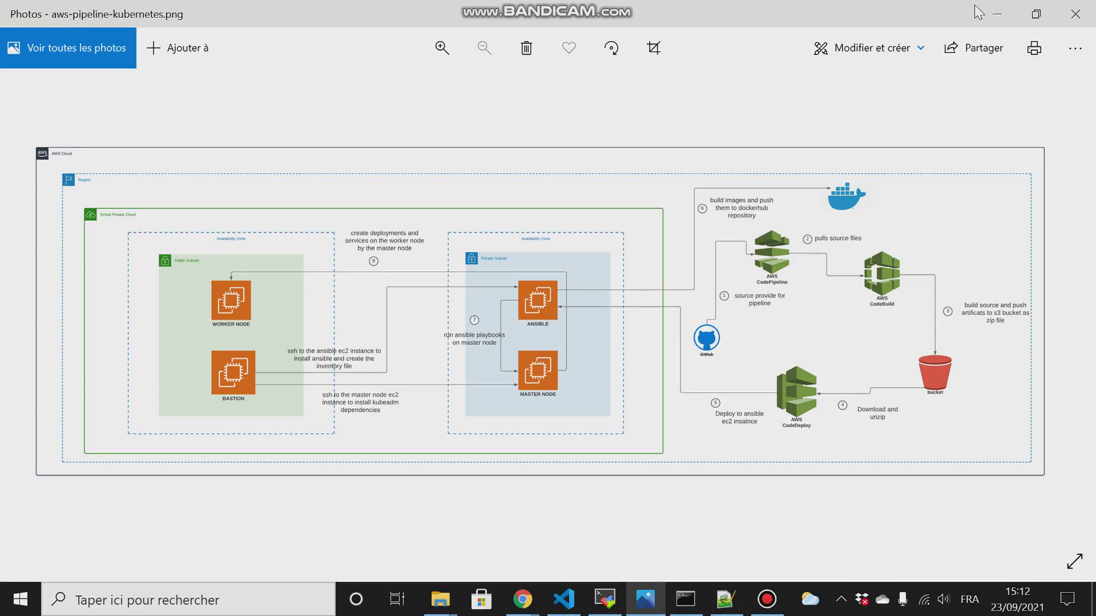
Return to the VPC console and start a new subnet from the Subnets list
left_click(521, 599)
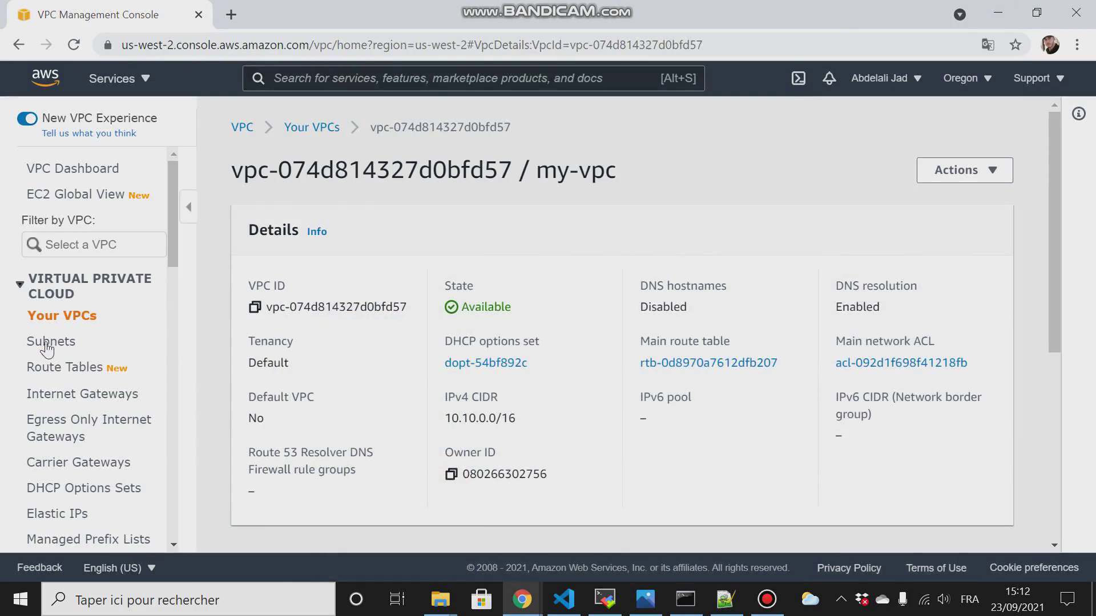
left_click(51, 341)
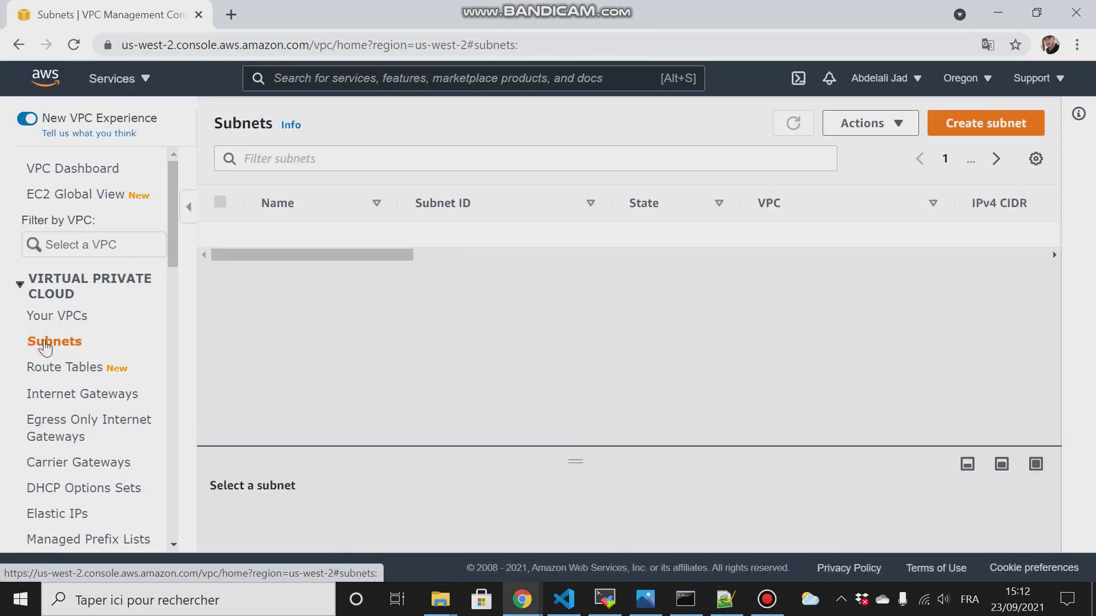
left_click(986, 123)
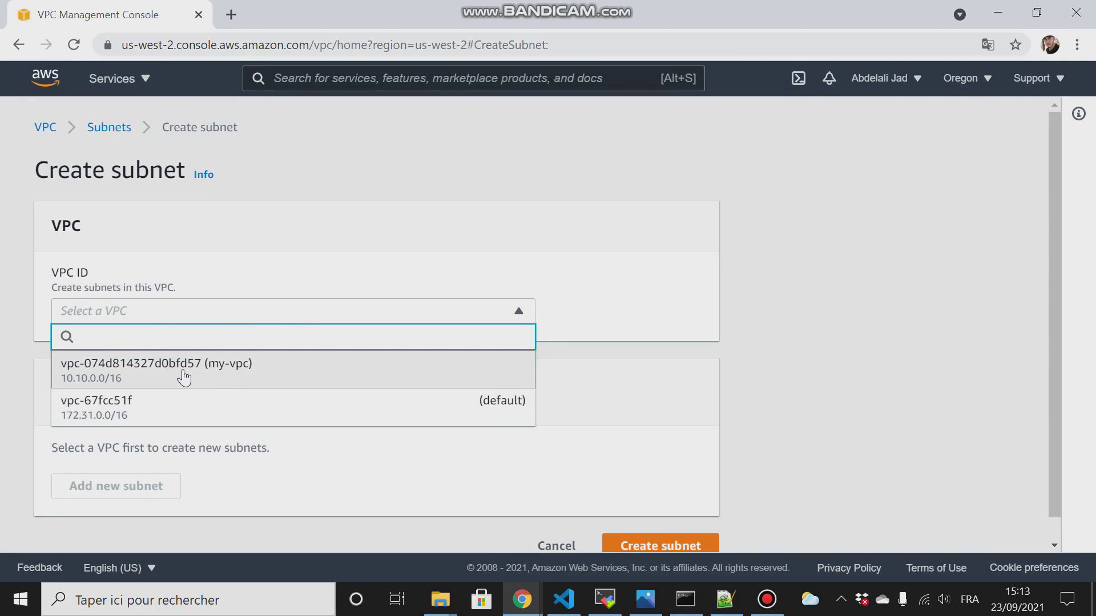
Set the new subnet's VPC to my-vpc, name public-subnet1, zone us-west-2a
left_click(150, 363)
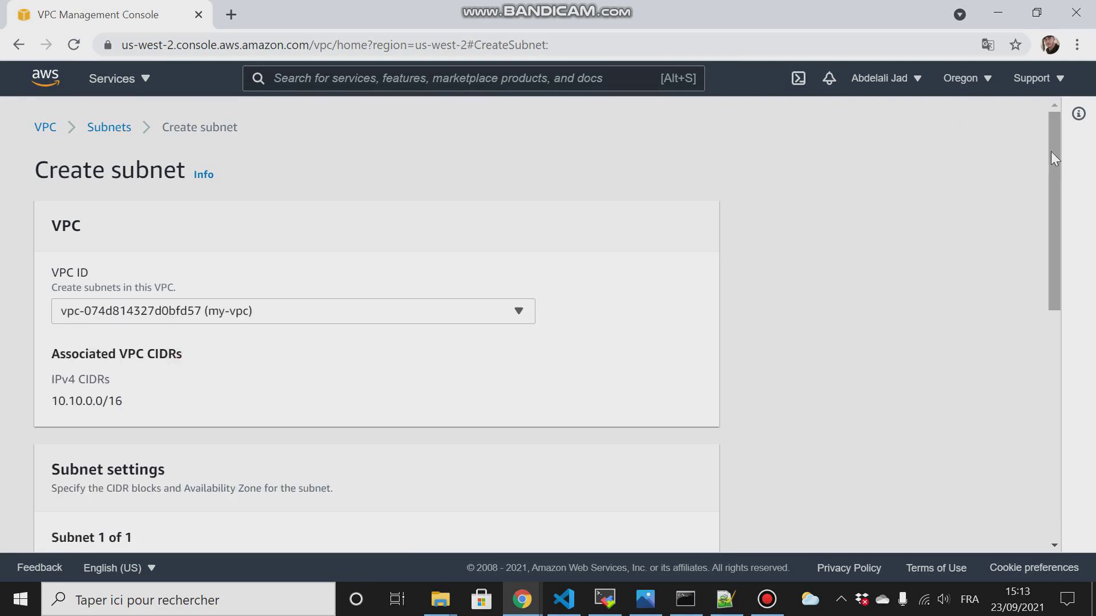
scroll("down", 3)
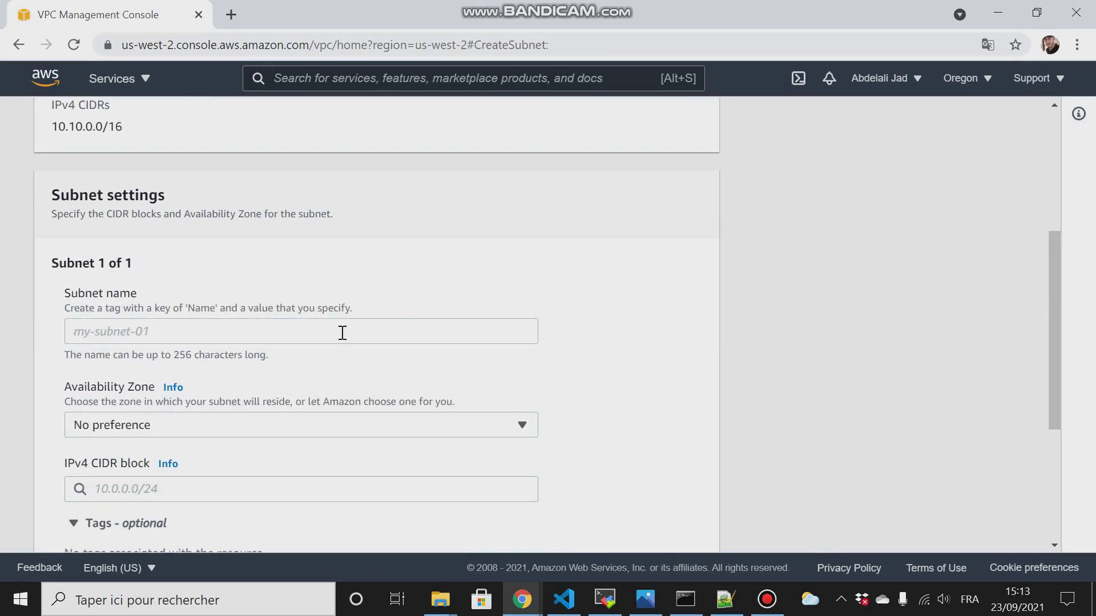
type("public-sub")
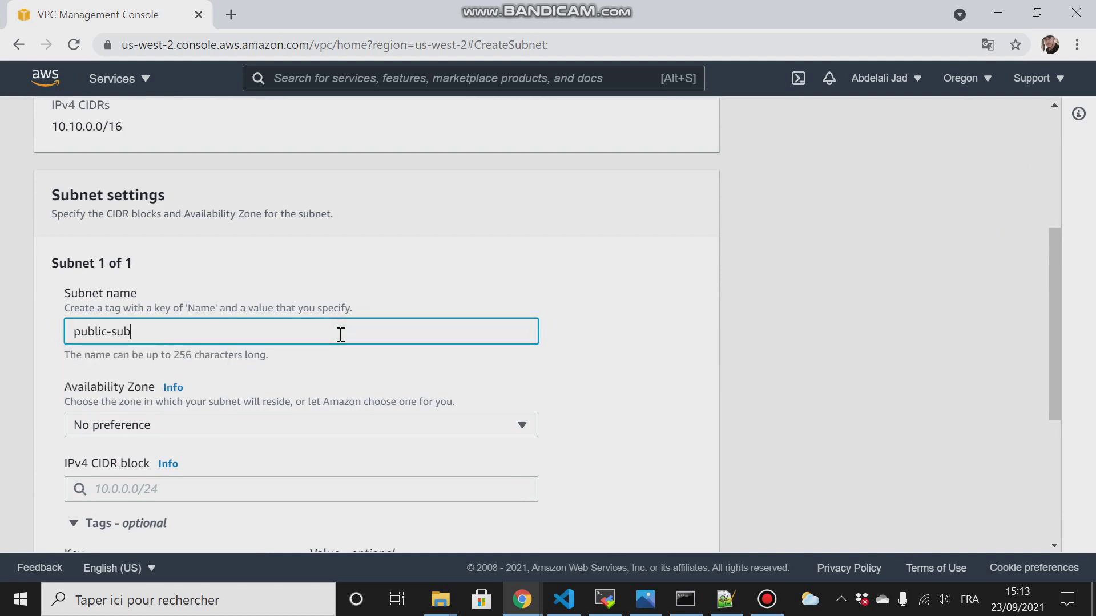
type("net1")
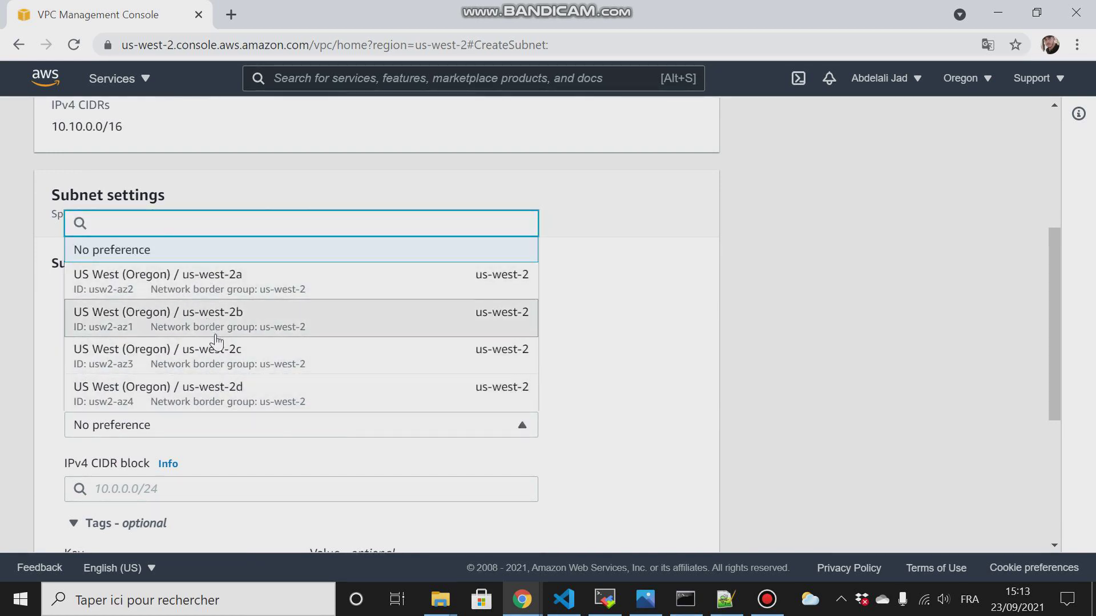
left_click(157, 274)
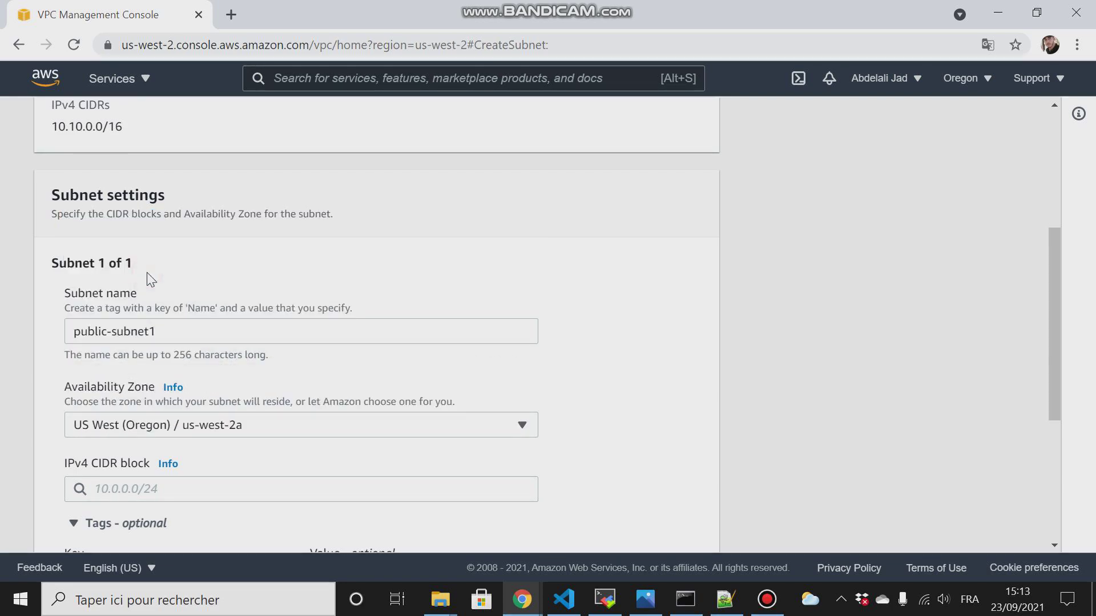
Enter the subnet's IPv4 CIDR block 10.10.1.0/24
scroll("down", 3)
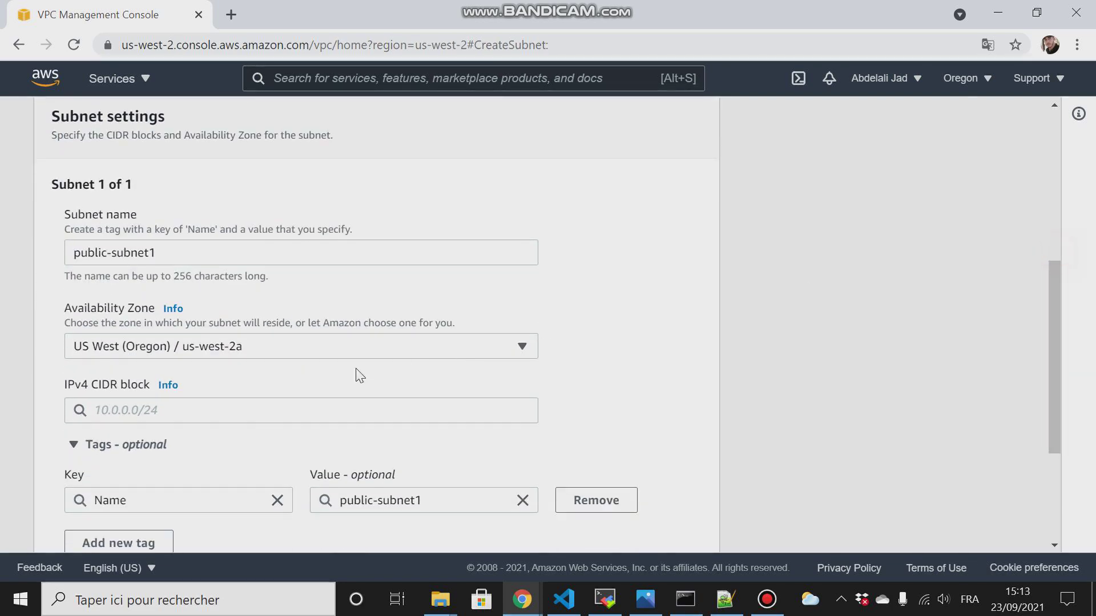
type("10.10.")
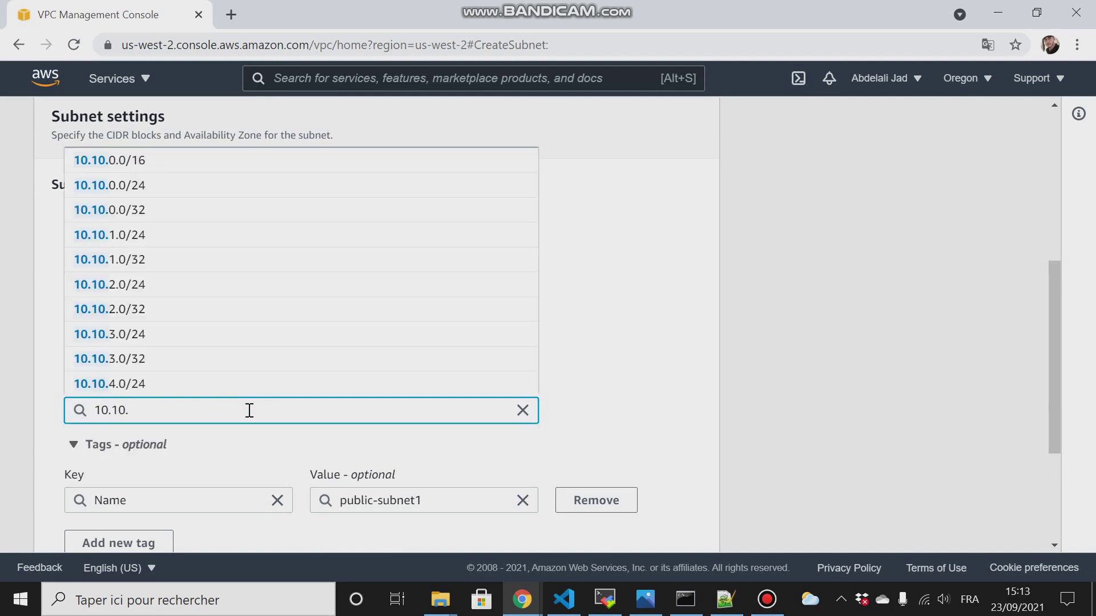
double_click(108, 411)
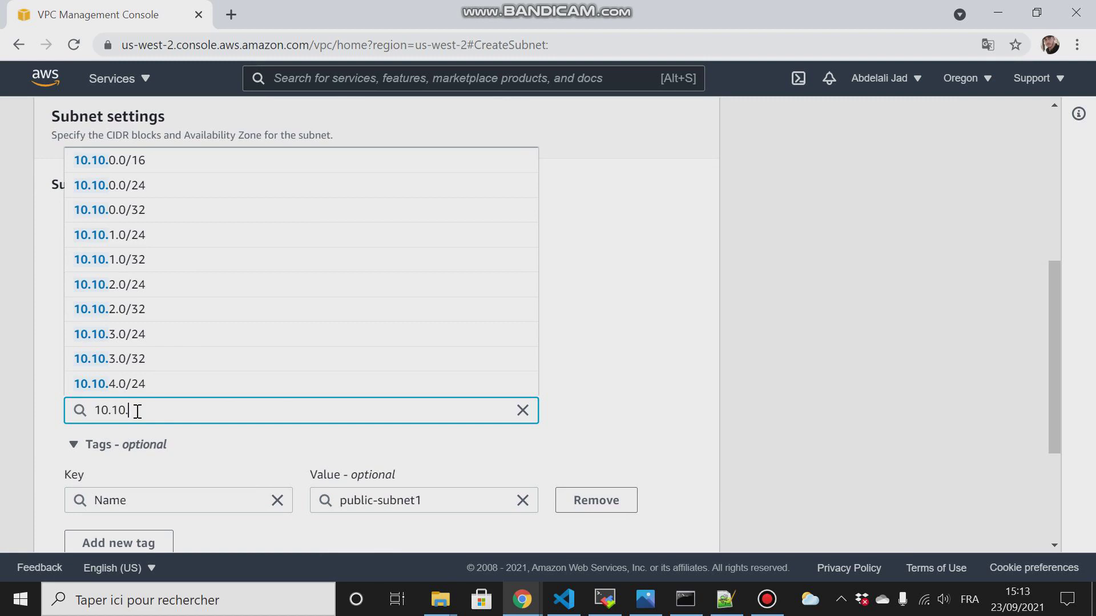
type("10")
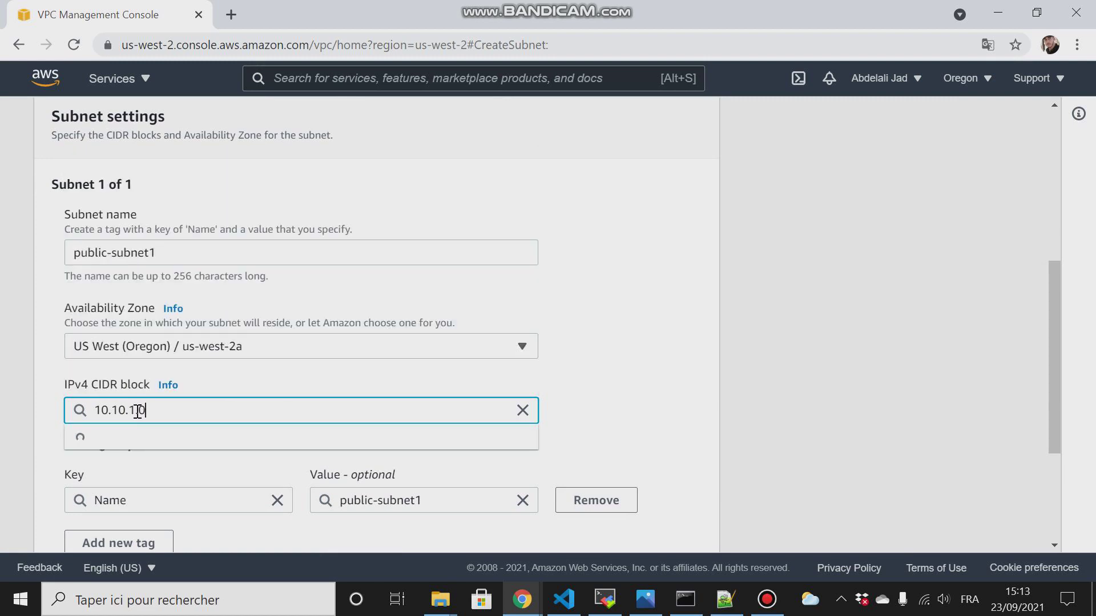
type("/24")
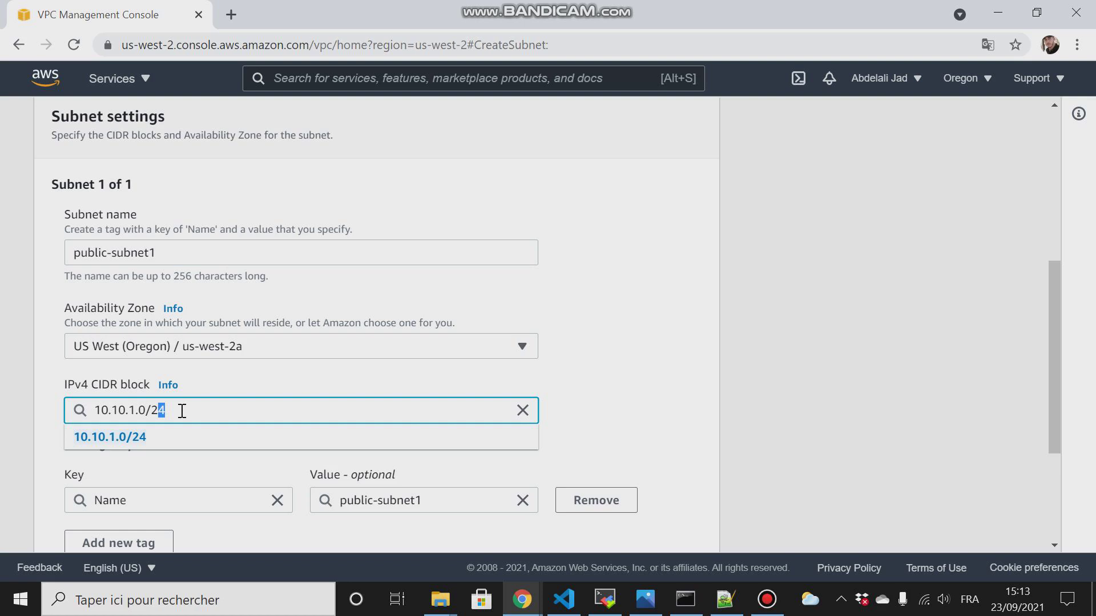
mouse_move(1055, 284)
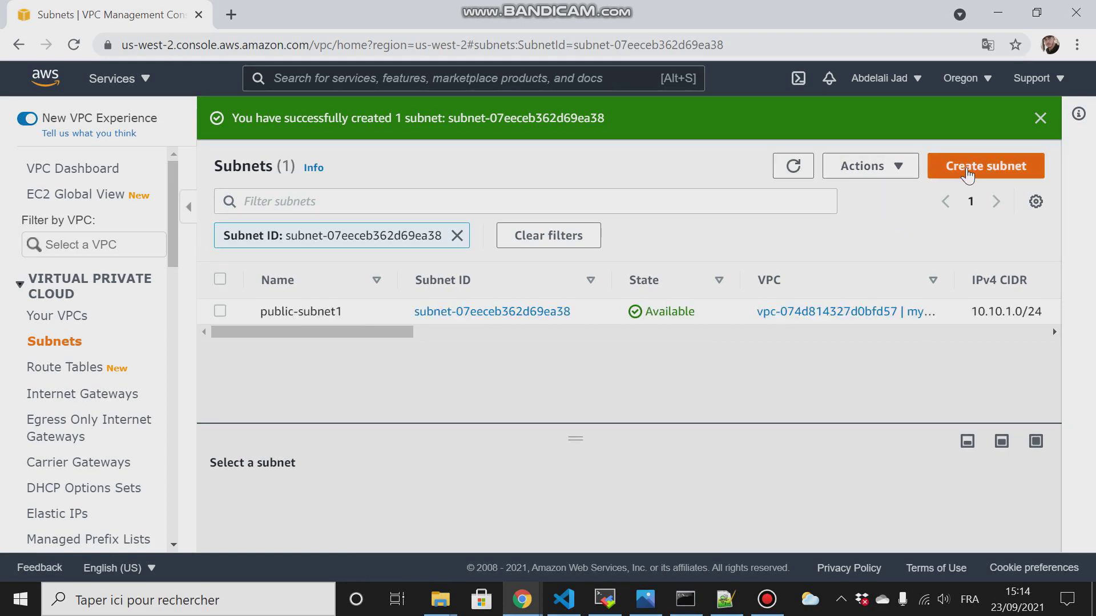
Start a second subnet in my-vpc named public-subnet2
left_click(986, 166)
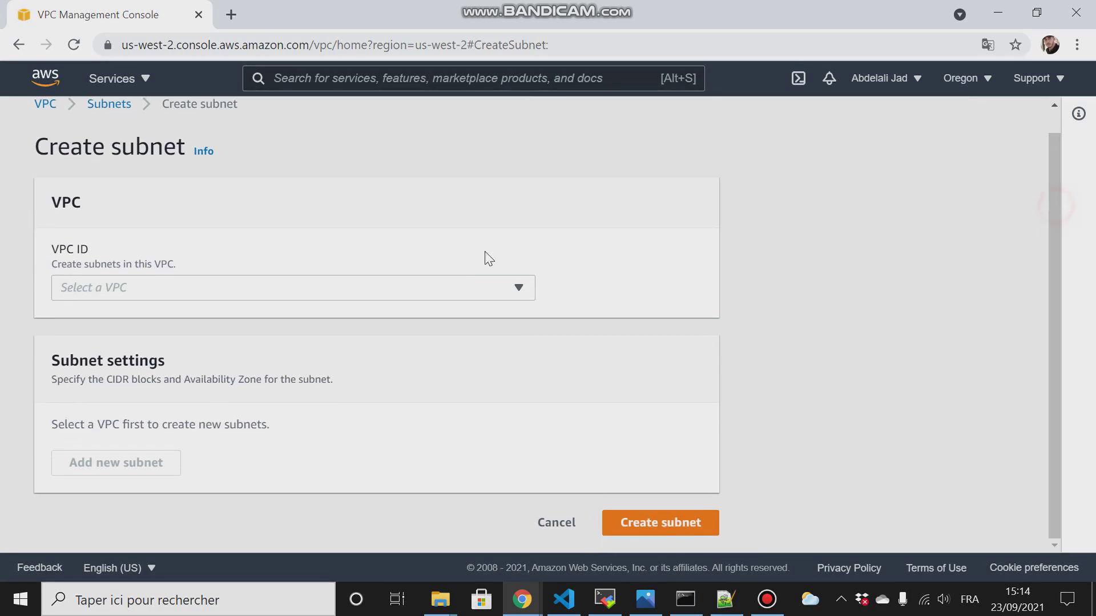
left_click(291, 287)
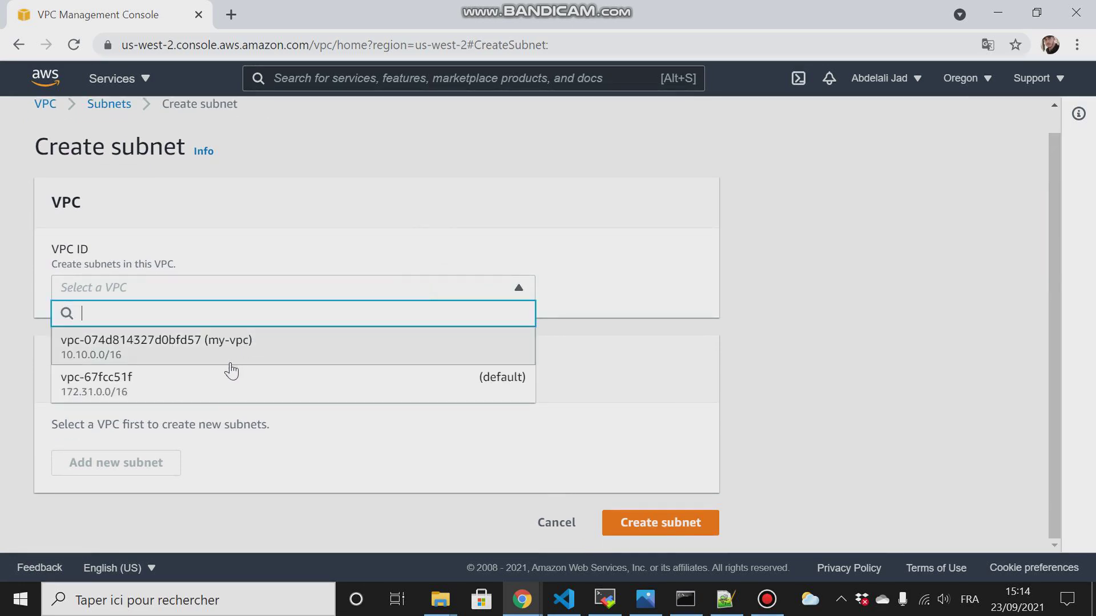
left_click(155, 347)
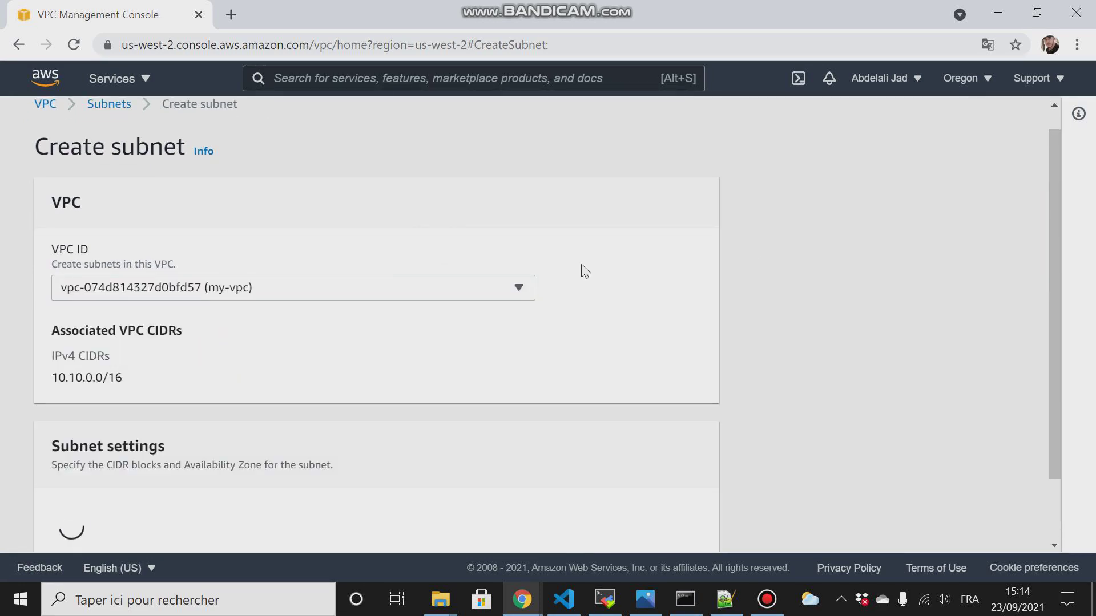
scroll("down", 3)
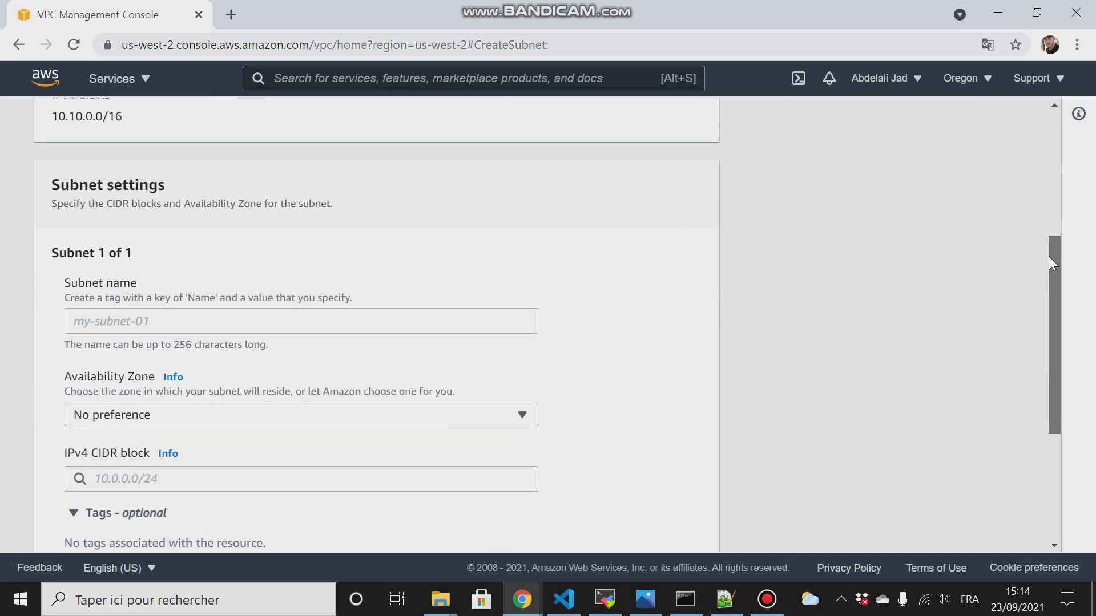
type("p")
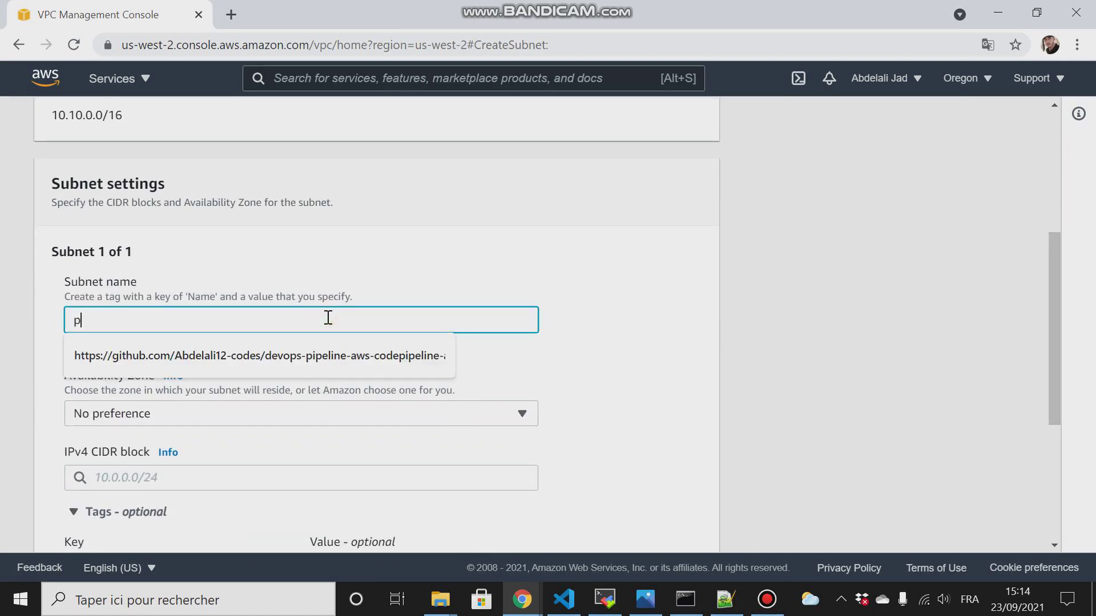
type("ublic")
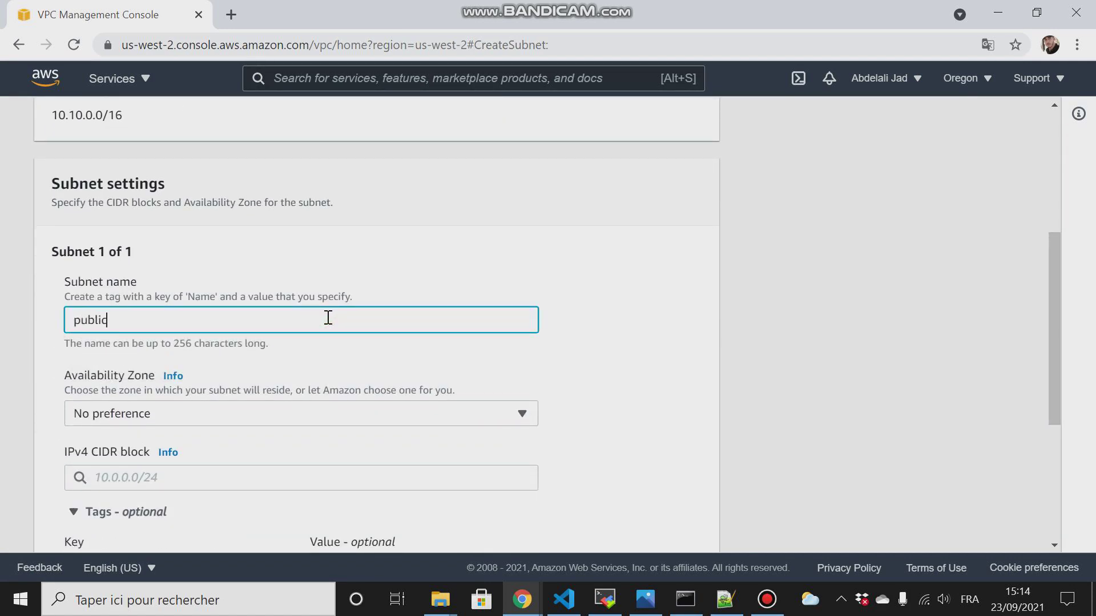
type("-subnet")
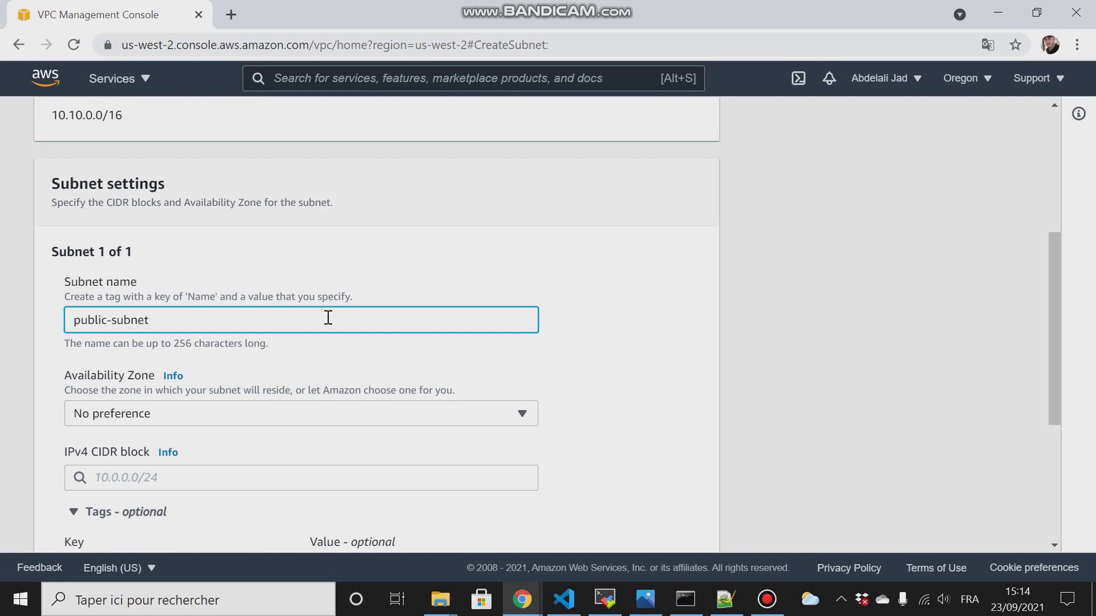
Place it in zone us-west-2b with address block 10.10.2.0/24
left_click(300, 414)
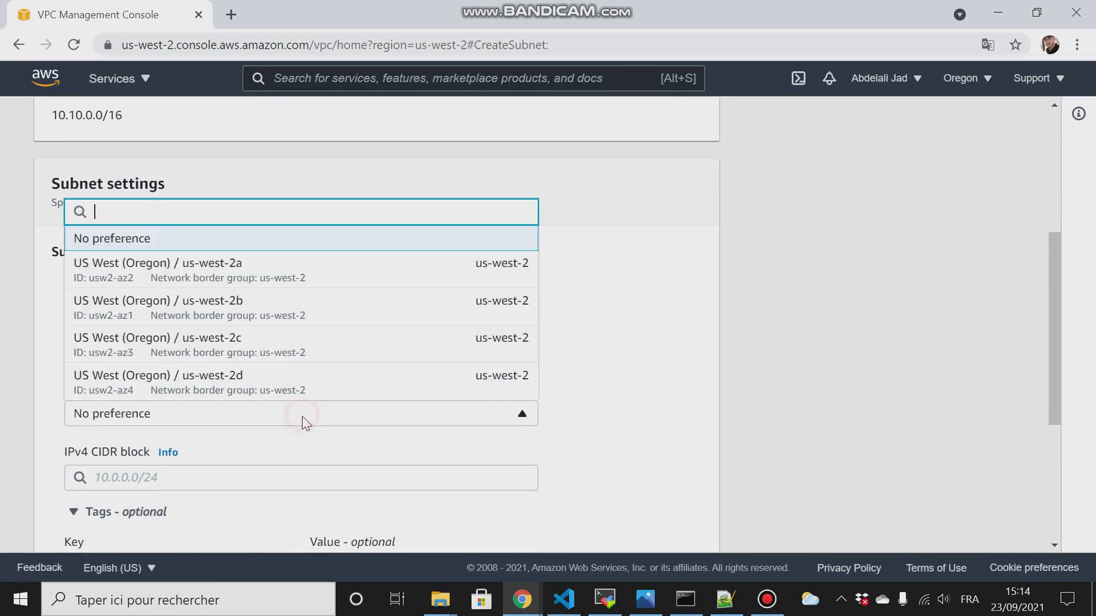
left_click(158, 301)
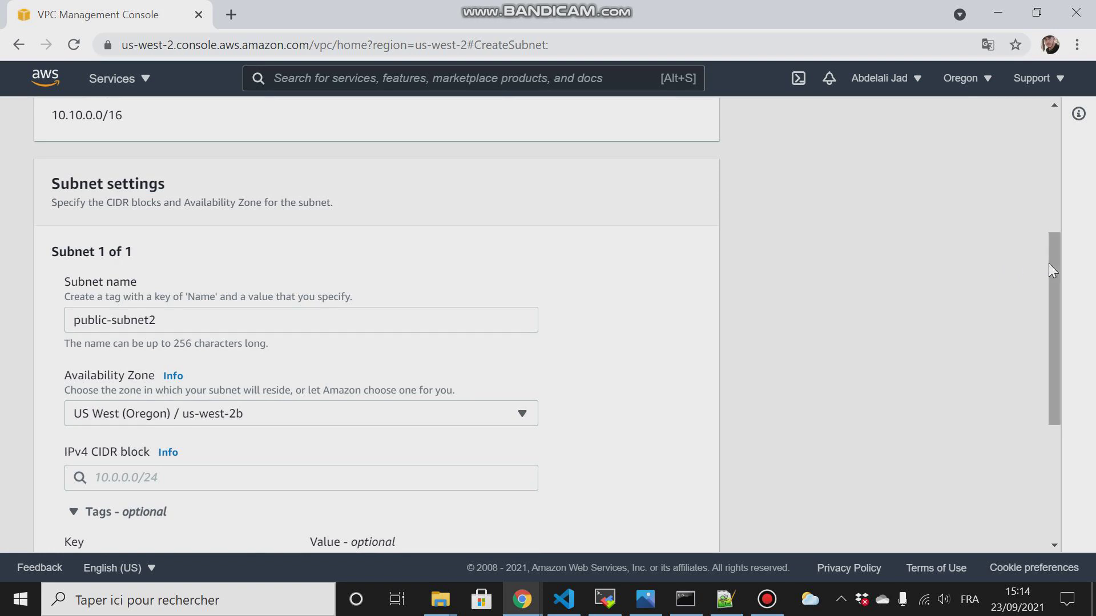
scroll("down", 3)
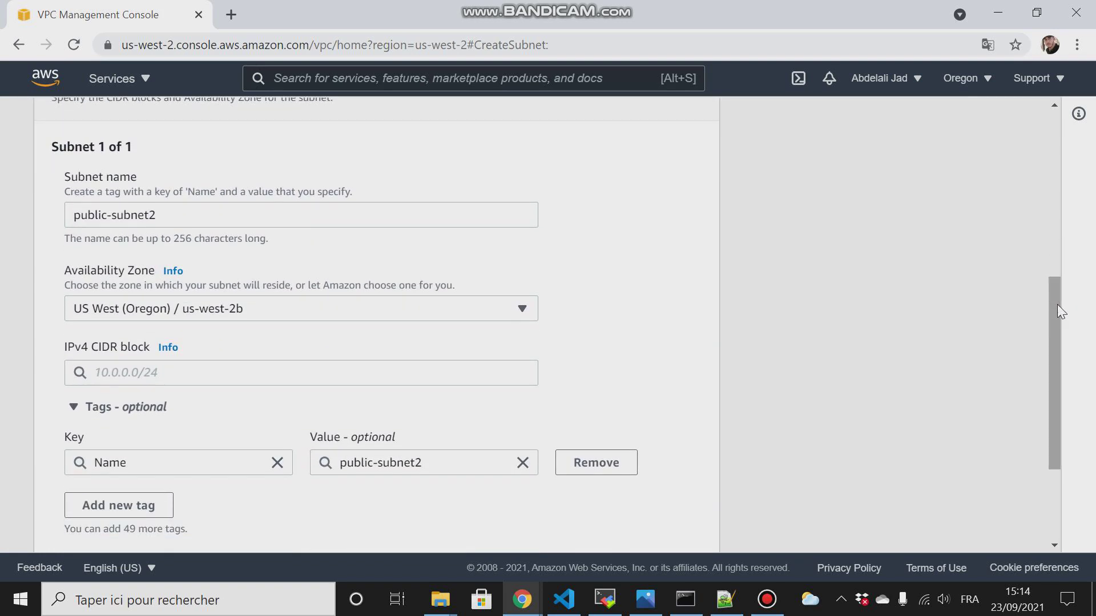
mouse_move(628, 313)
type("10.10.2.0")
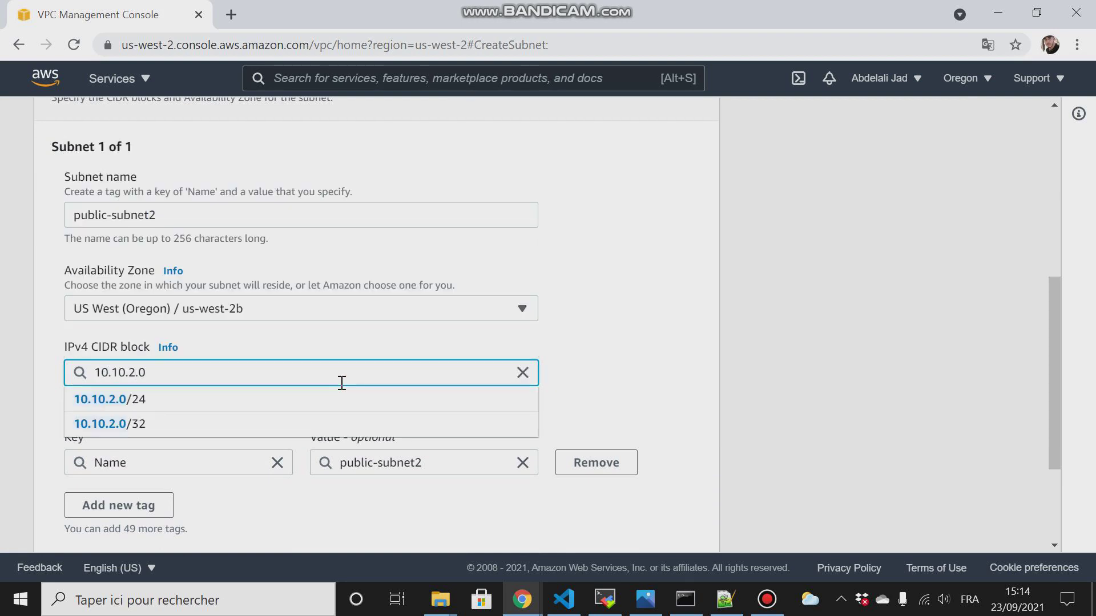
left_click(108, 399)
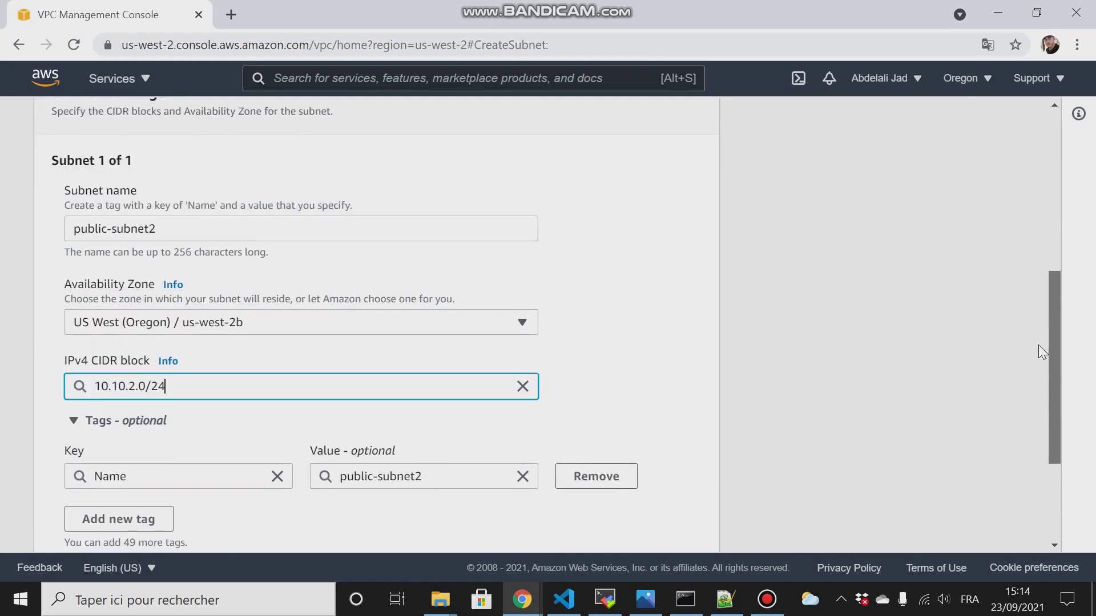
scroll("down", 3)
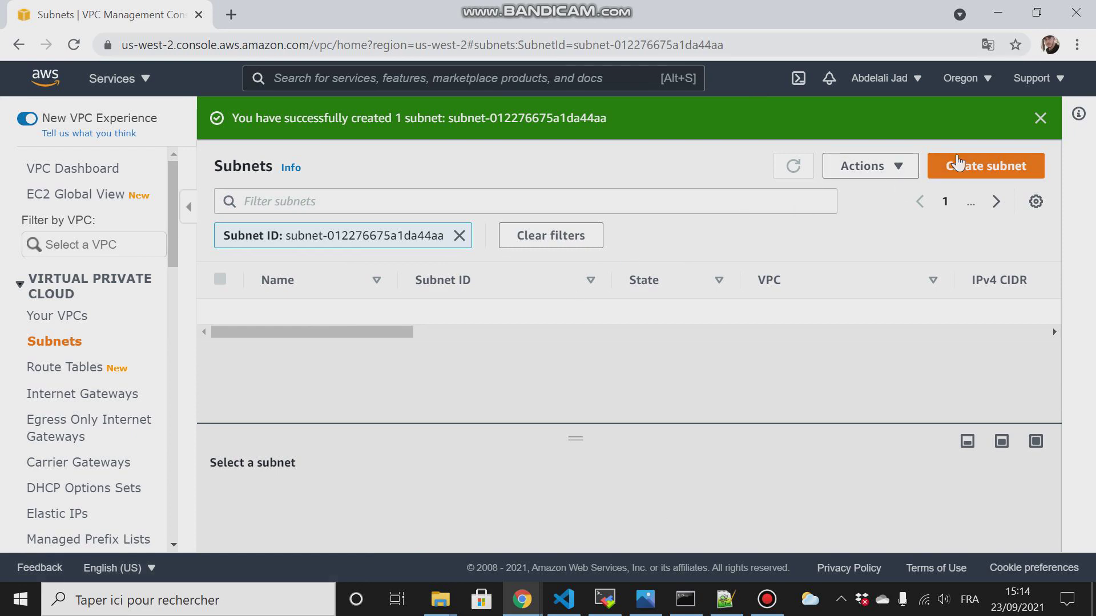
Create private-subnet1 in my-vpc, zone us-west-2a, CIDR 10.10.3.0/24
left_click(985, 166)
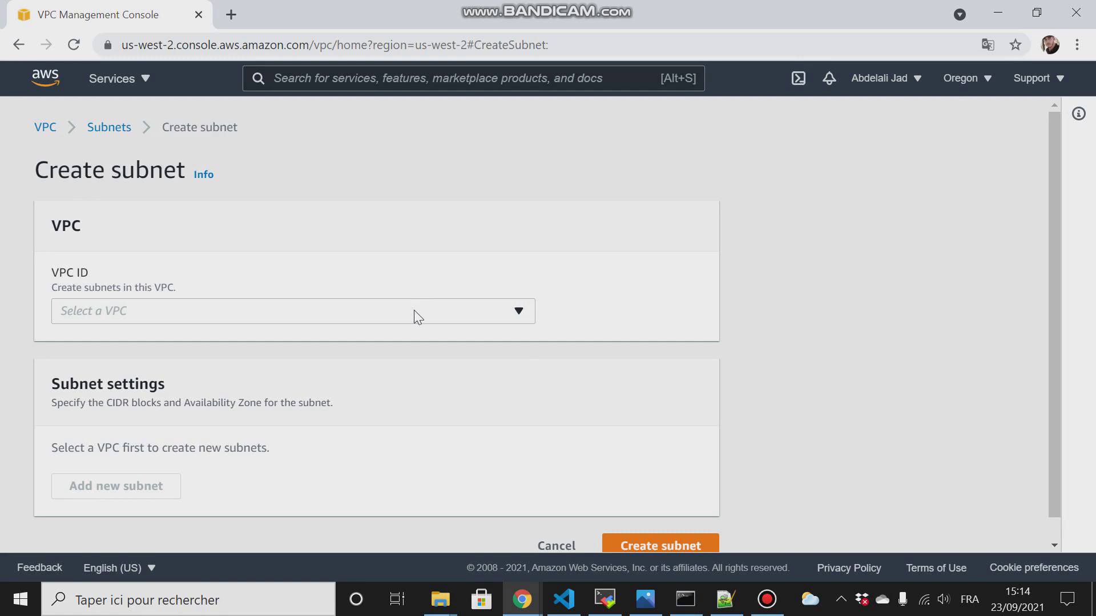
left_click(291, 311)
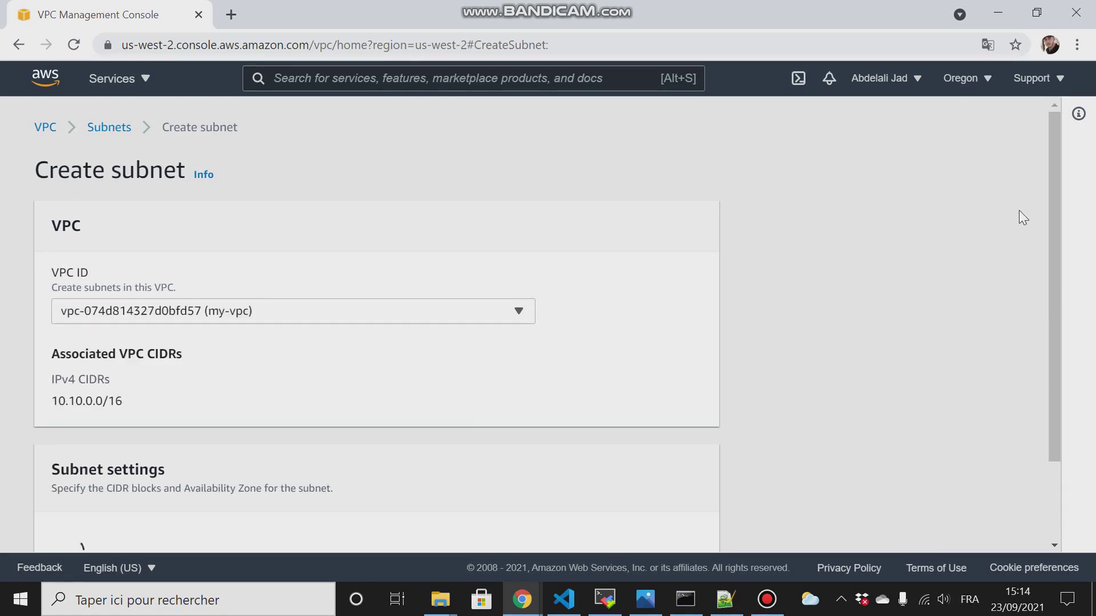
scroll("down", 3)
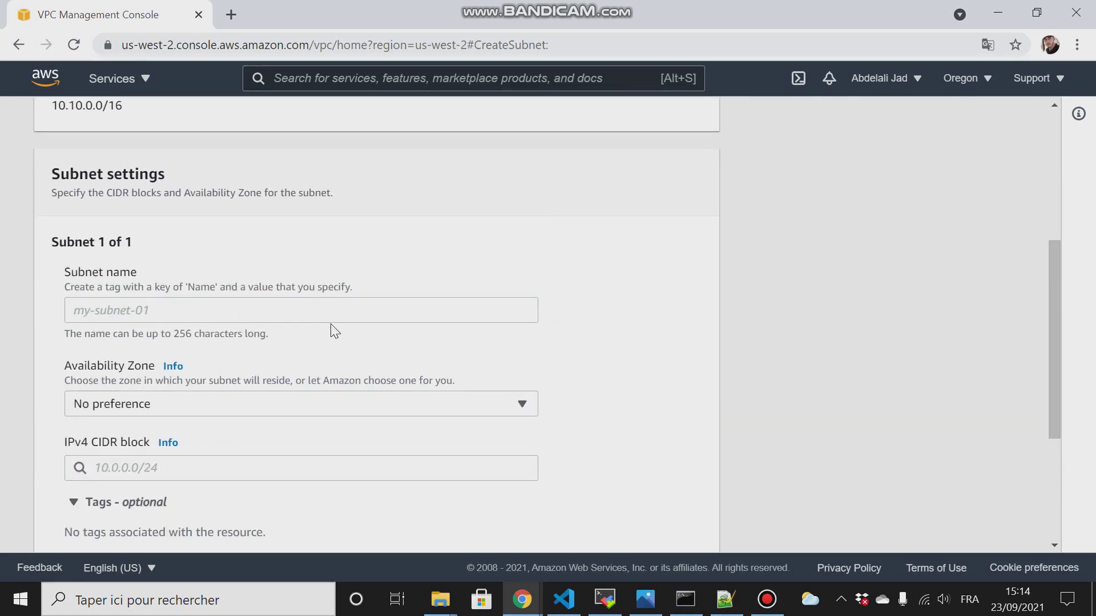
type("private-s")
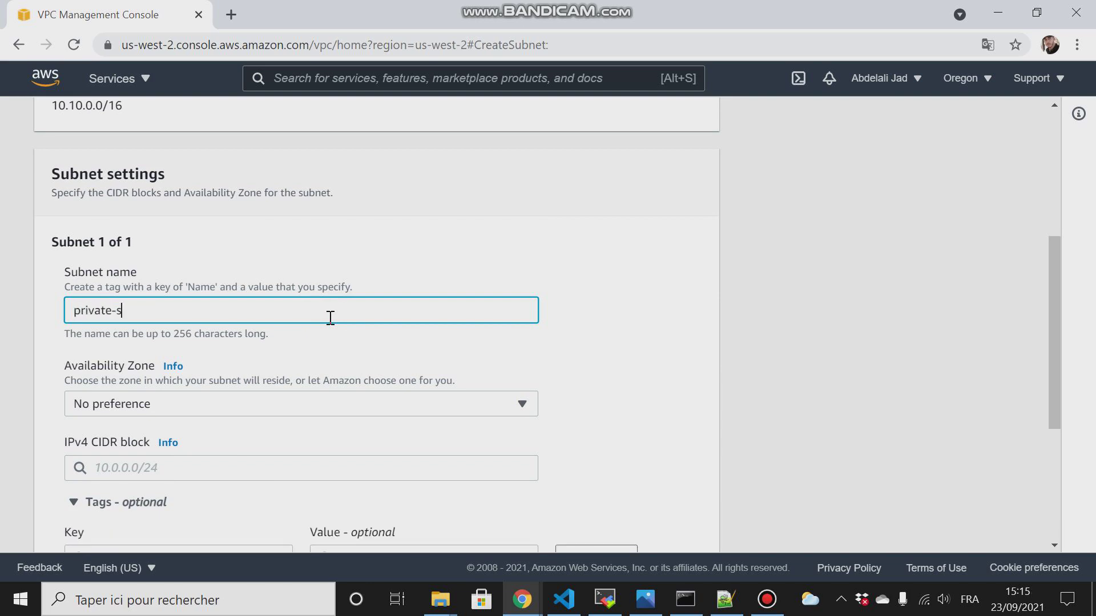
type("ubnet1")
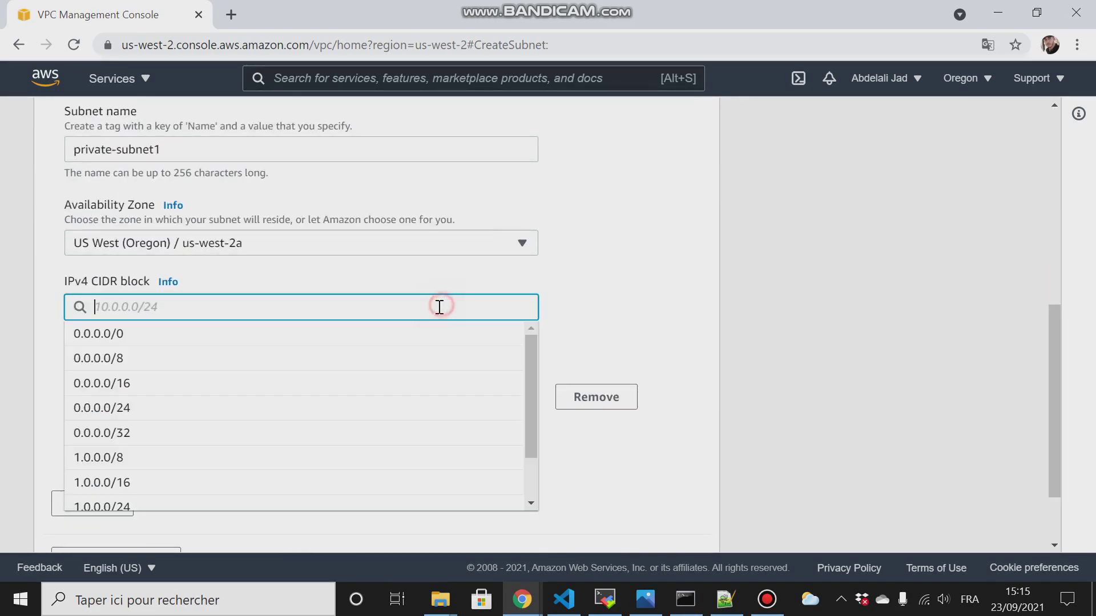
type("10.10.3.0/24")
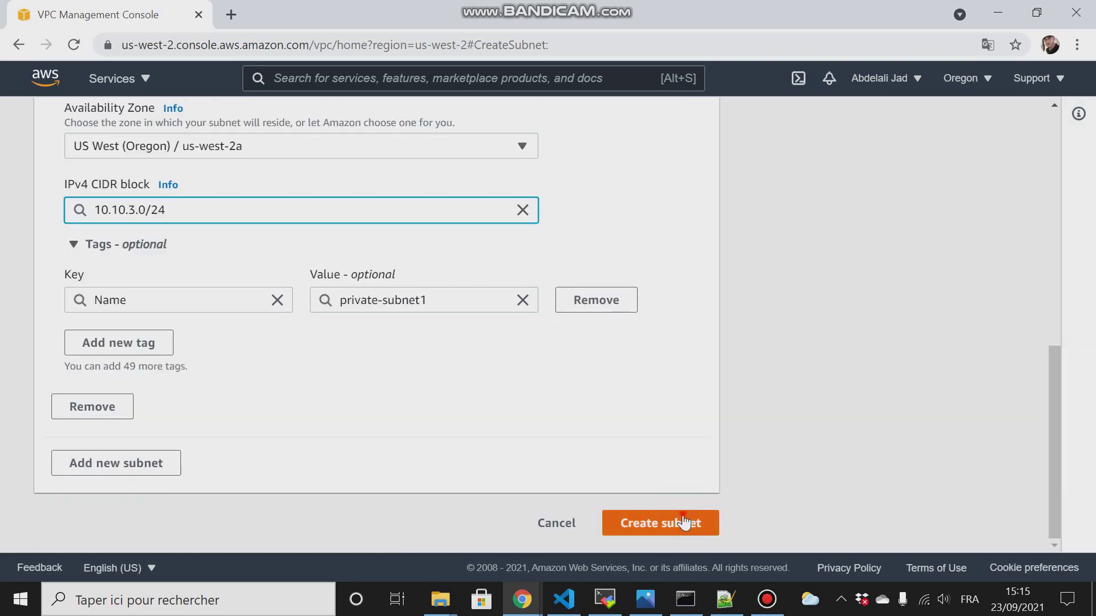
left_click(660, 523)
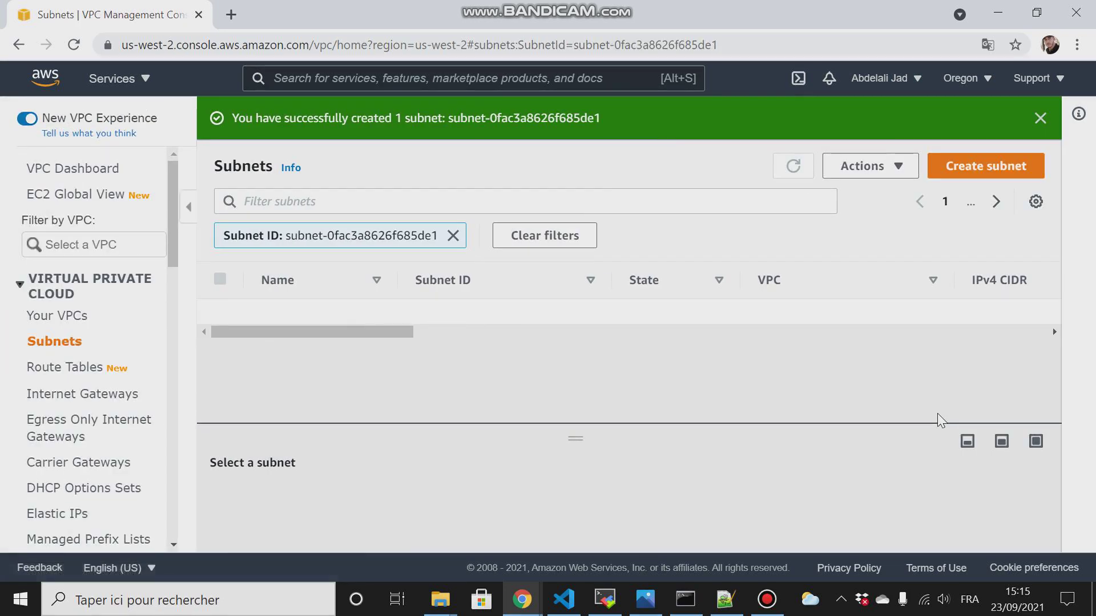
Create private-subnet2 in my-vpc, zone us-west-2b, CIDR 10.10.4.0/24
left_click(986, 165)
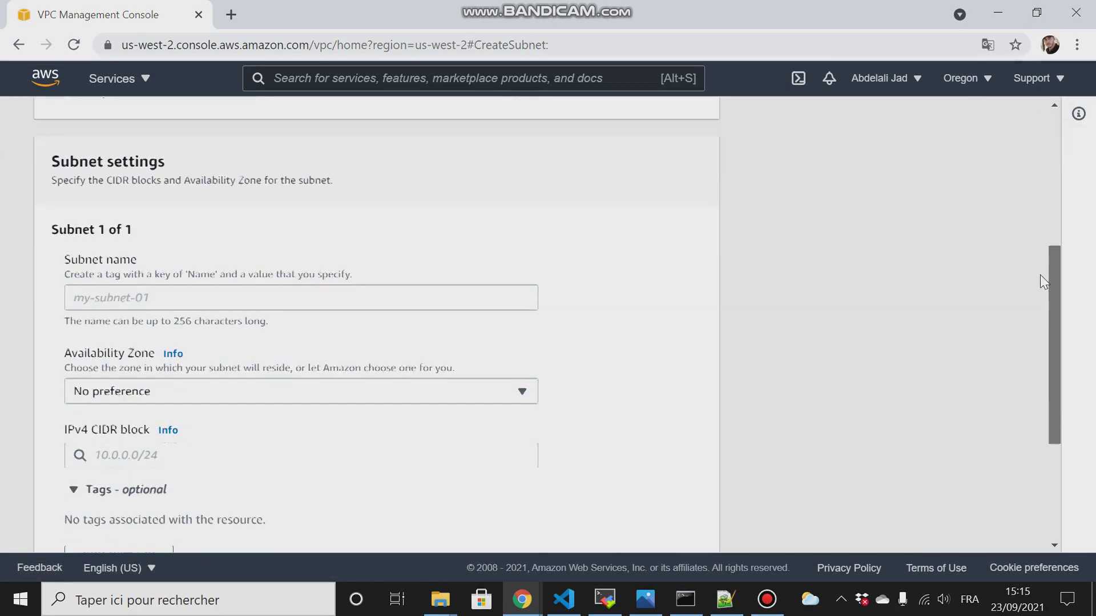
type("private-subnet2")
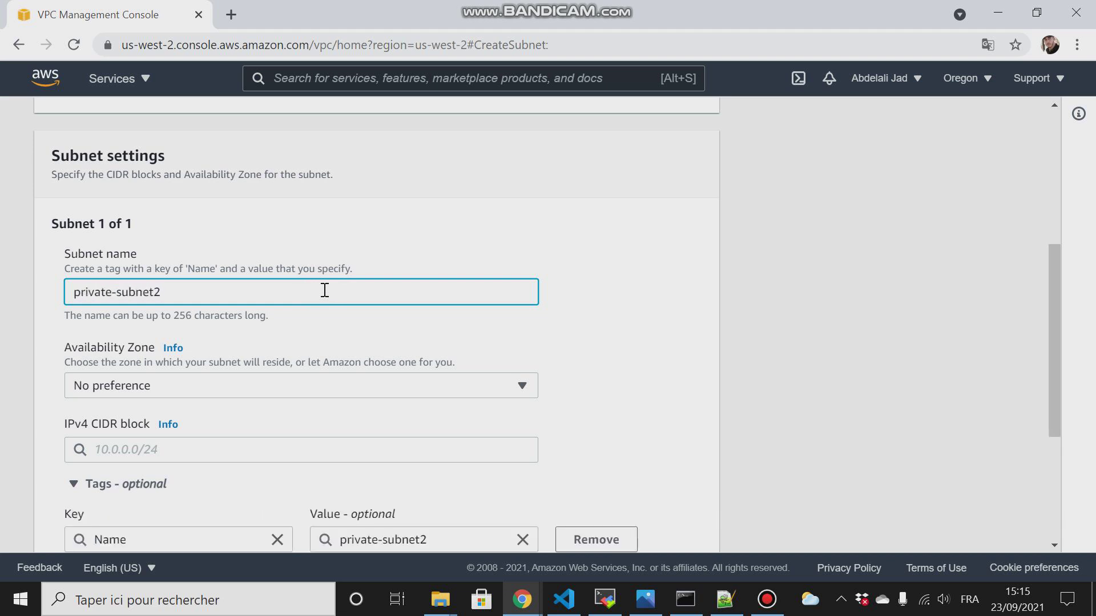
scroll("down", 3)
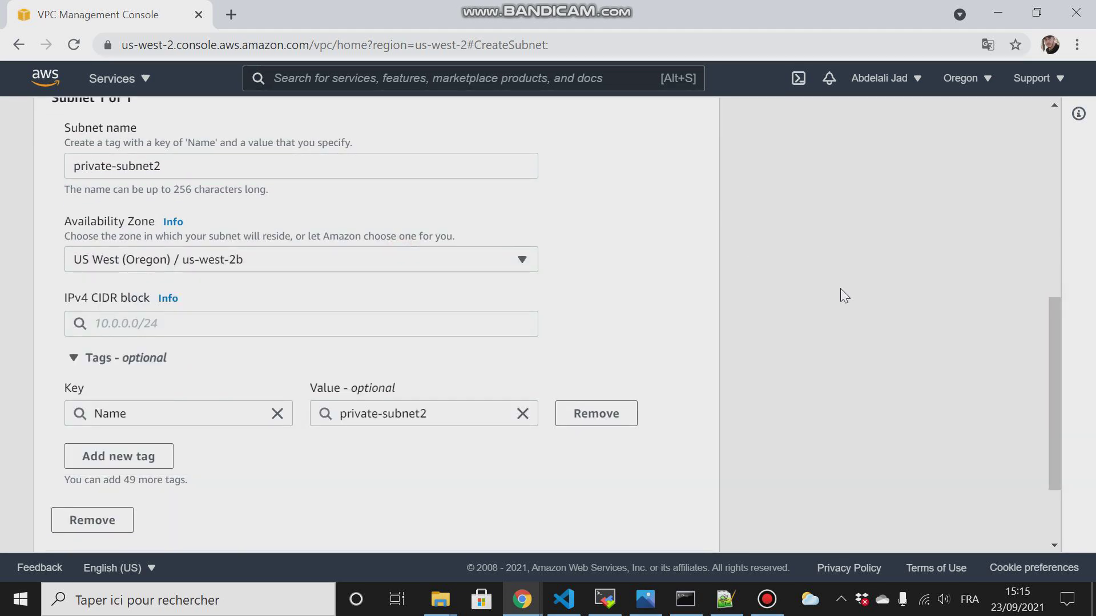
type("102")
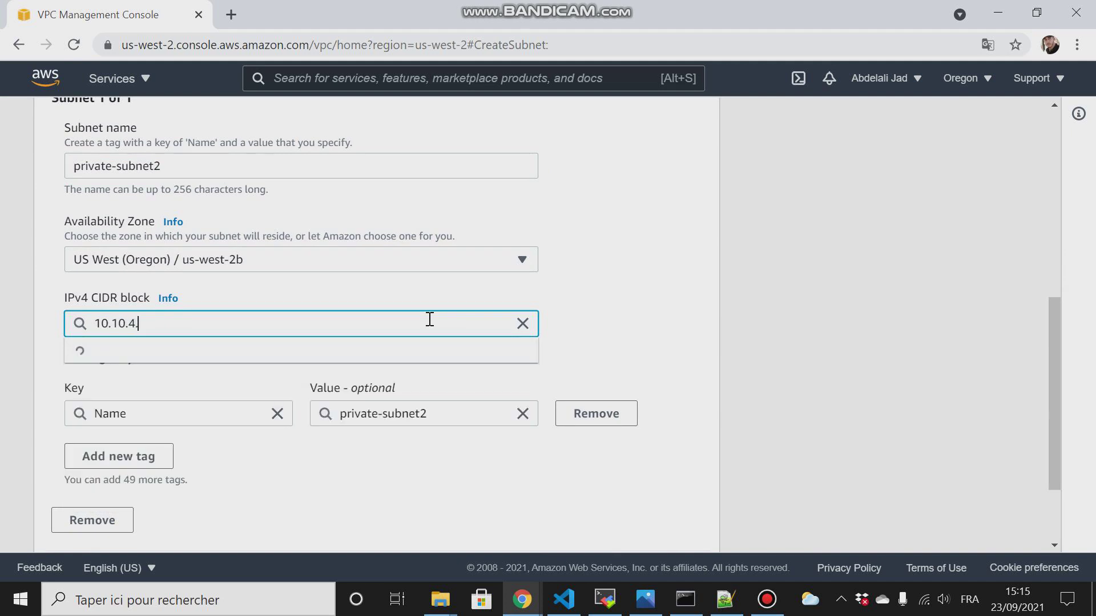
type("0/24")
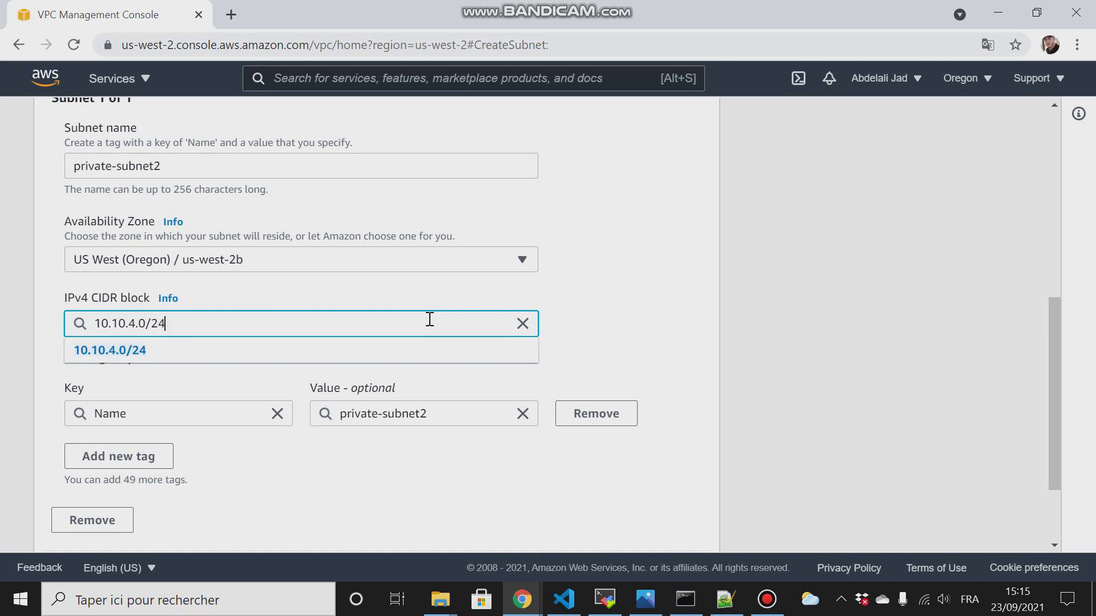
scroll("down", 3)
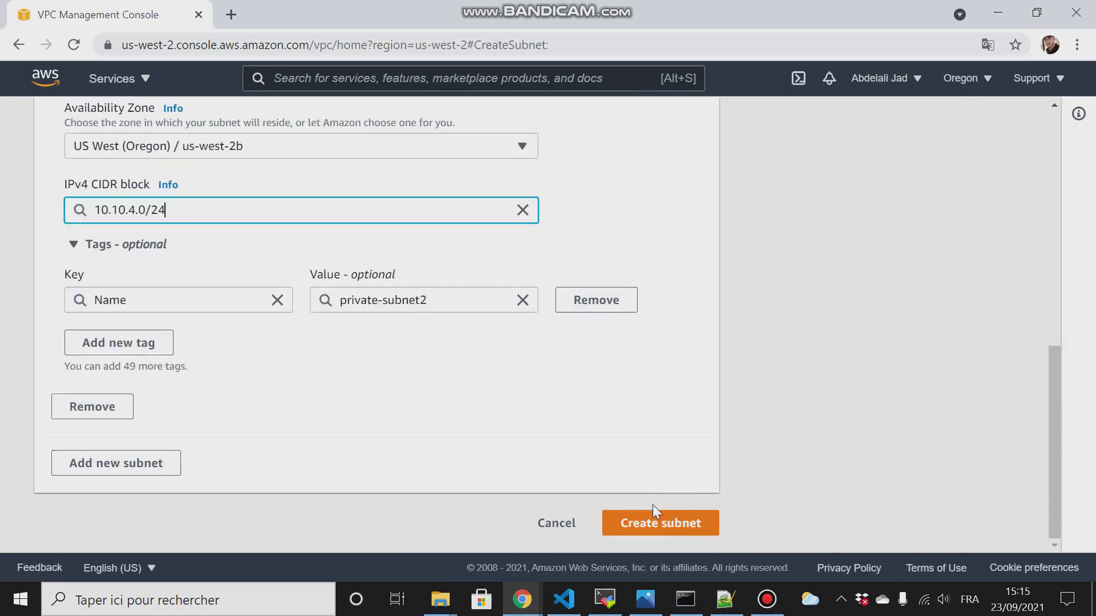
left_click(660, 523)
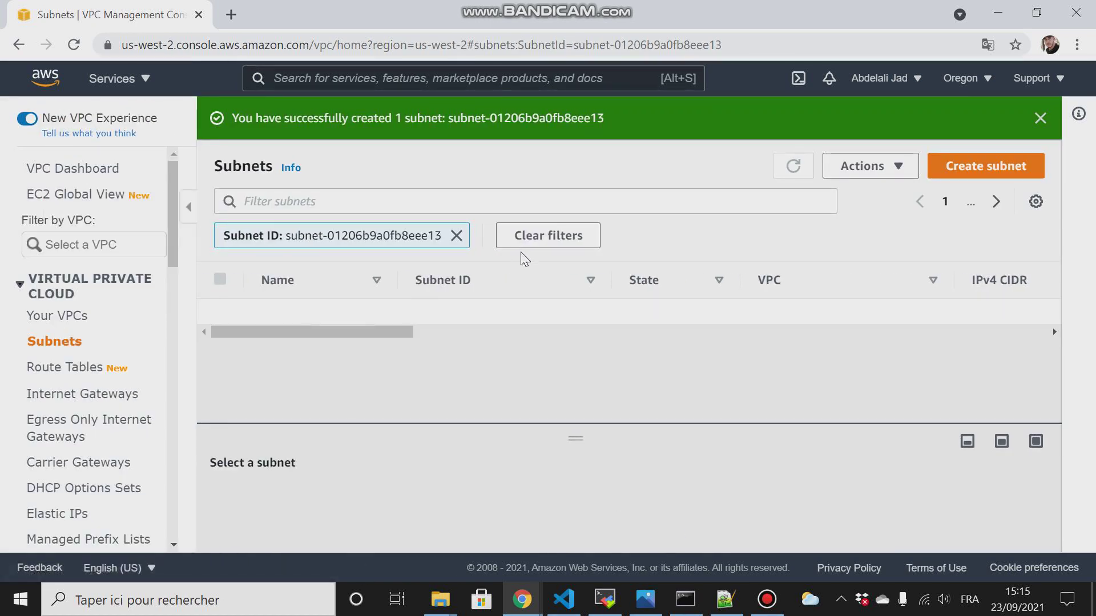
Clear the subnet filter and review all four my-vpc subnets (10.10.1.0–10.10.4.0/24) as Available
left_click(548, 235)
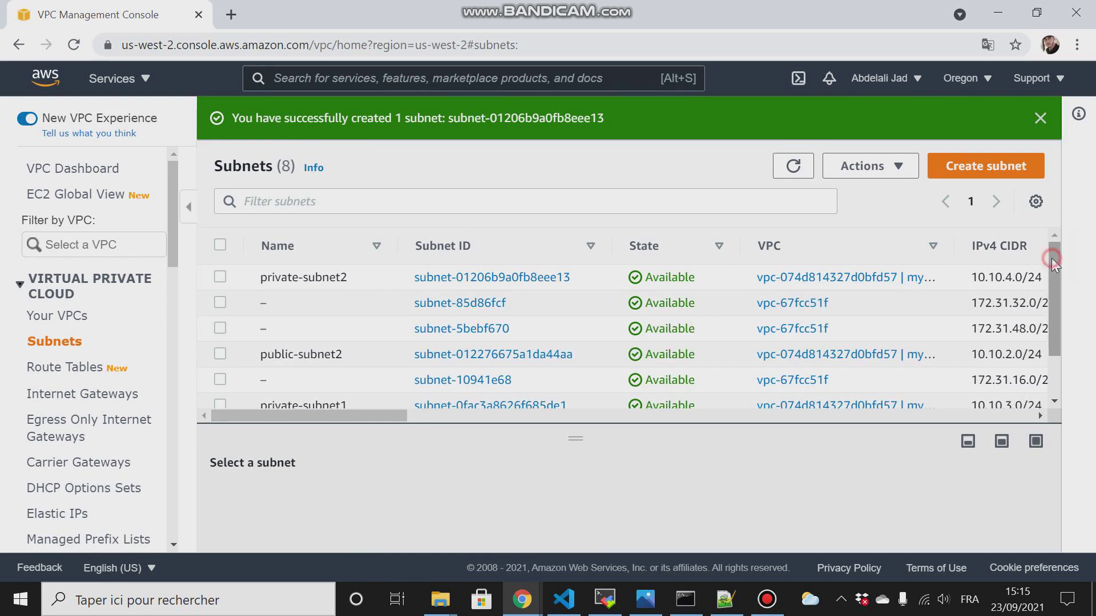
scroll("down", 3)
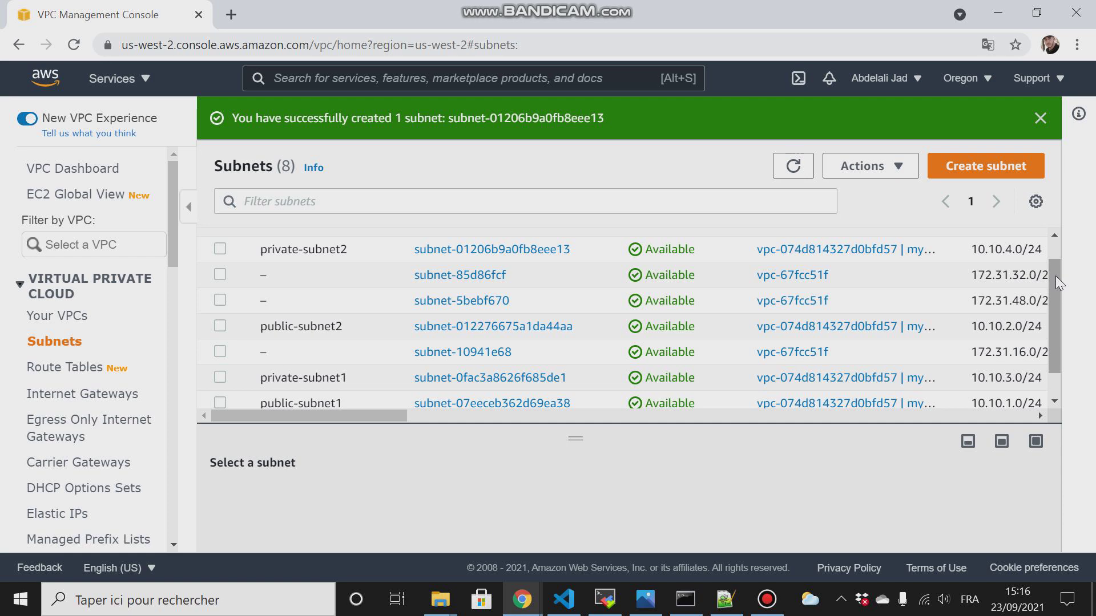
scroll("down", 3)
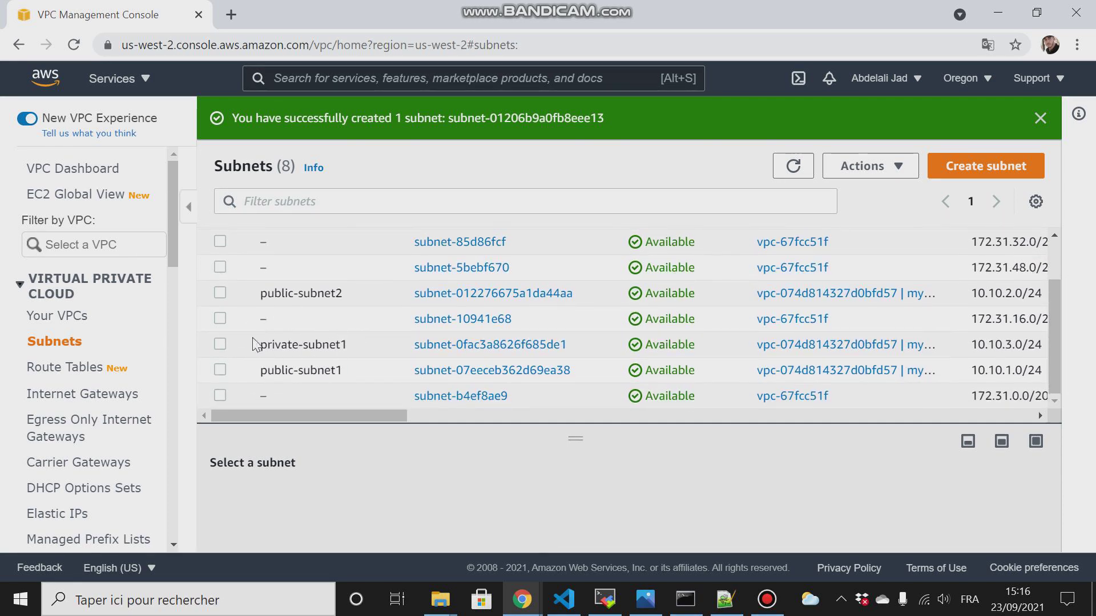
mouse_move(260, 354)
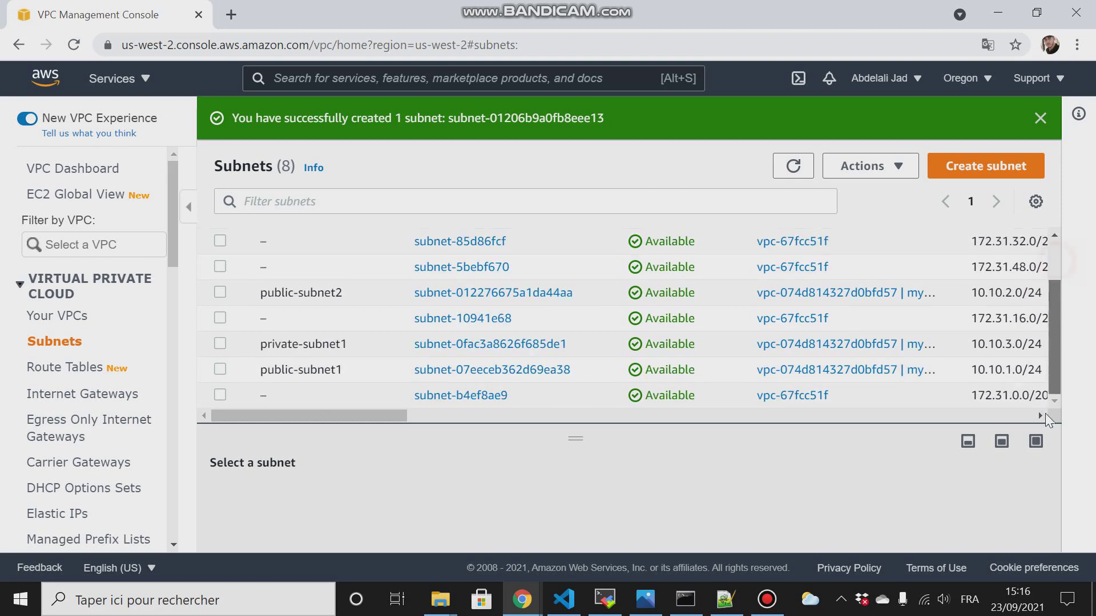
mouse_move(168, 231)
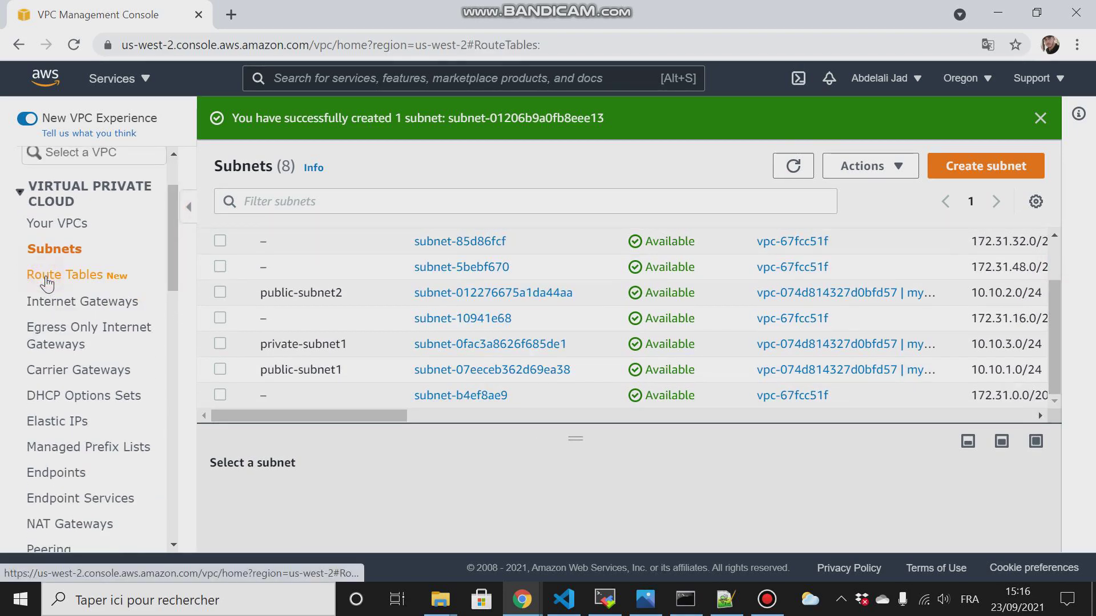
Show the Route tables list with the two default main route tables
left_click(63, 275)
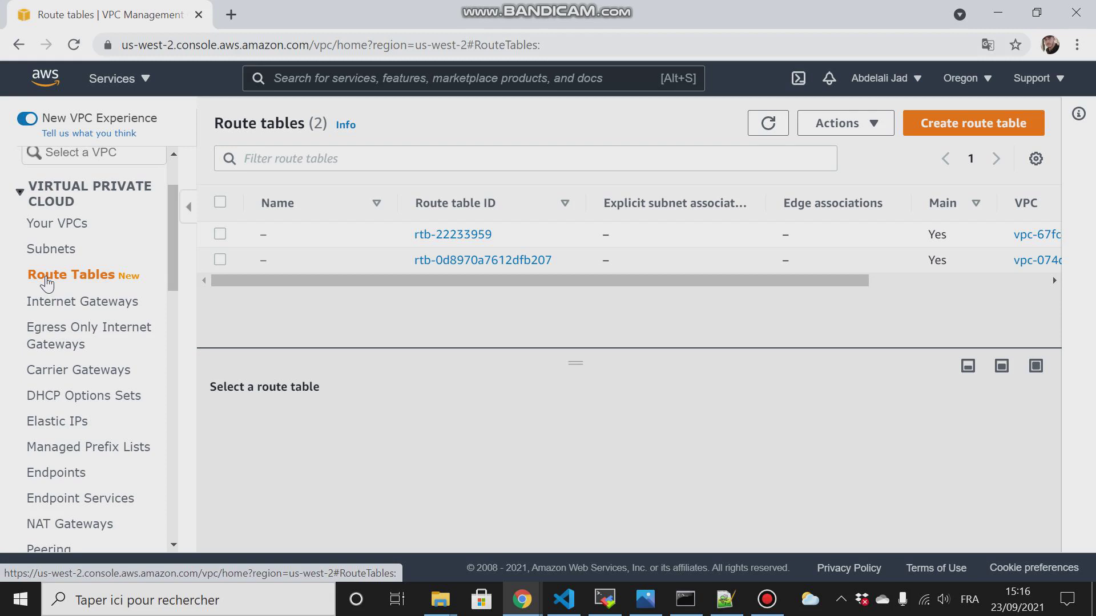
mouse_move(112, 282)
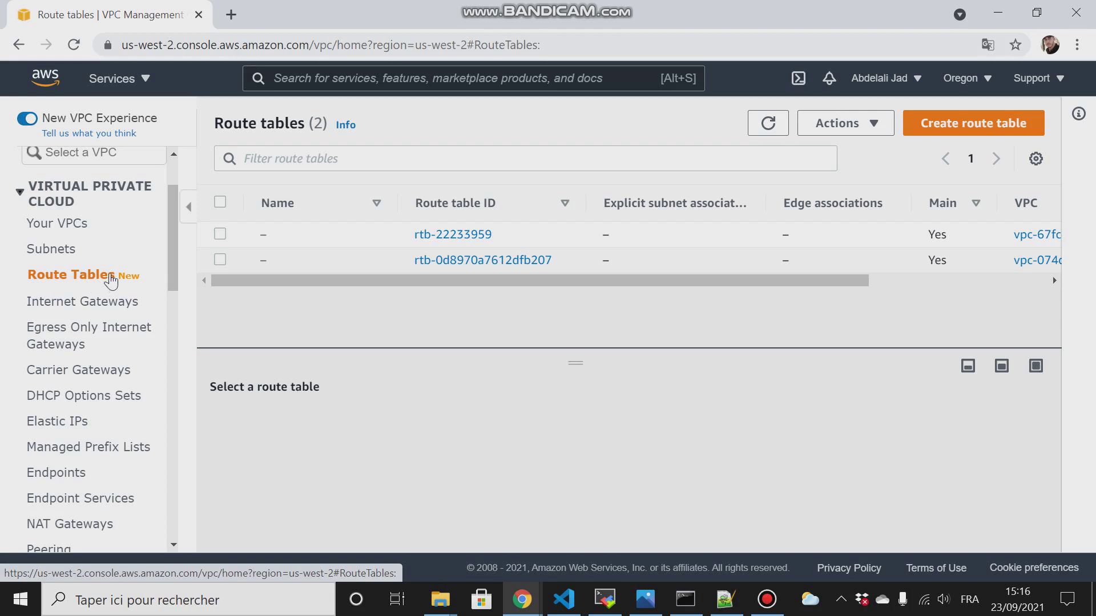
mouse_move(90, 283)
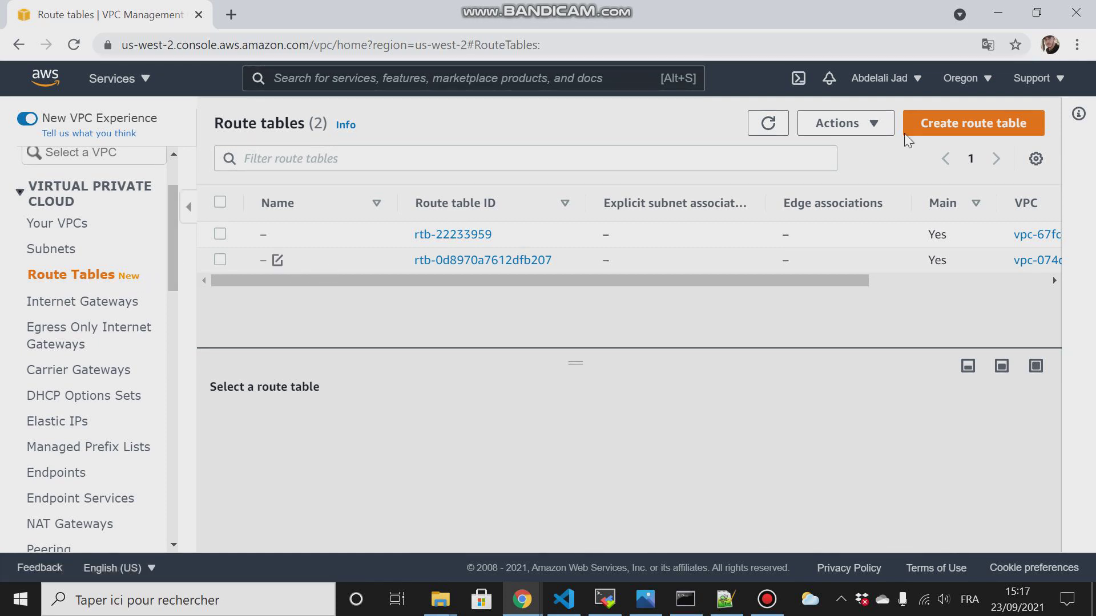
Create a route table named public-route-table in my-vpc
left_click(973, 123)
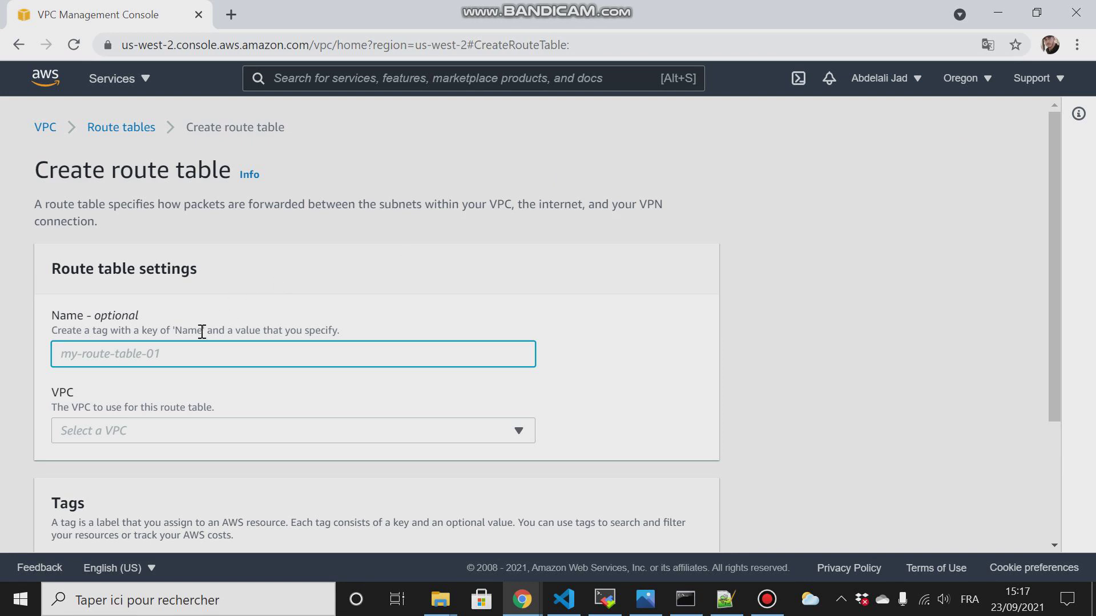
type("pu")
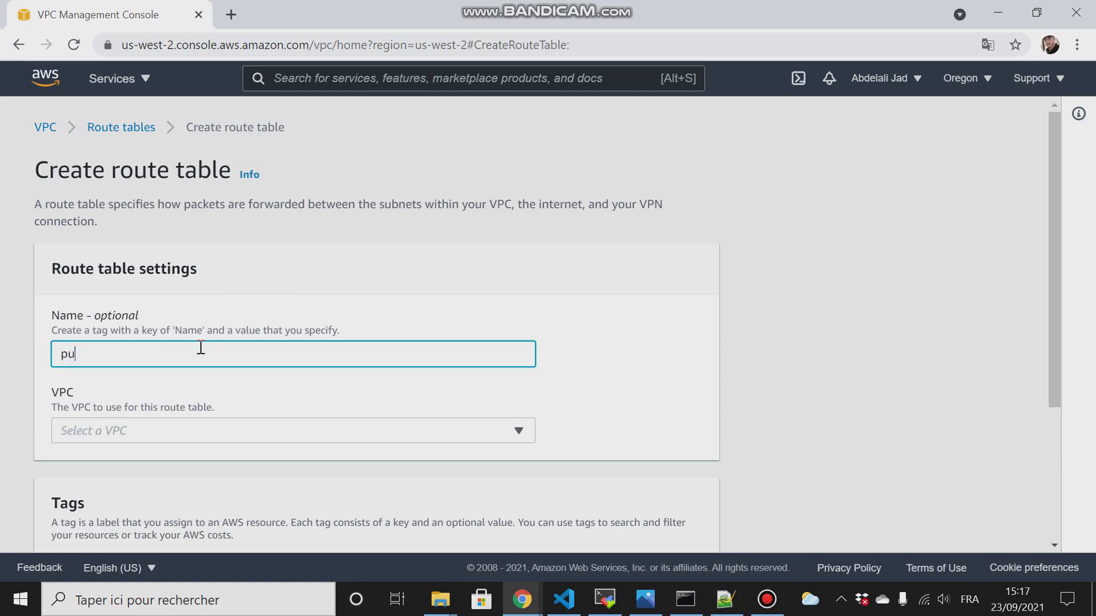
type("blic-route-tabl")
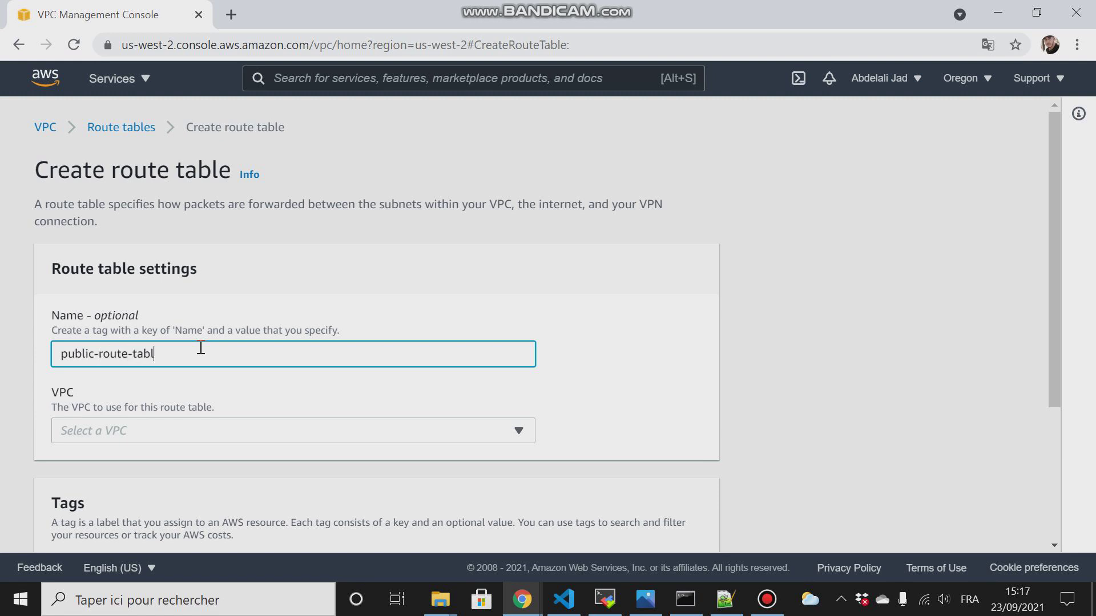
left_click(292, 431)
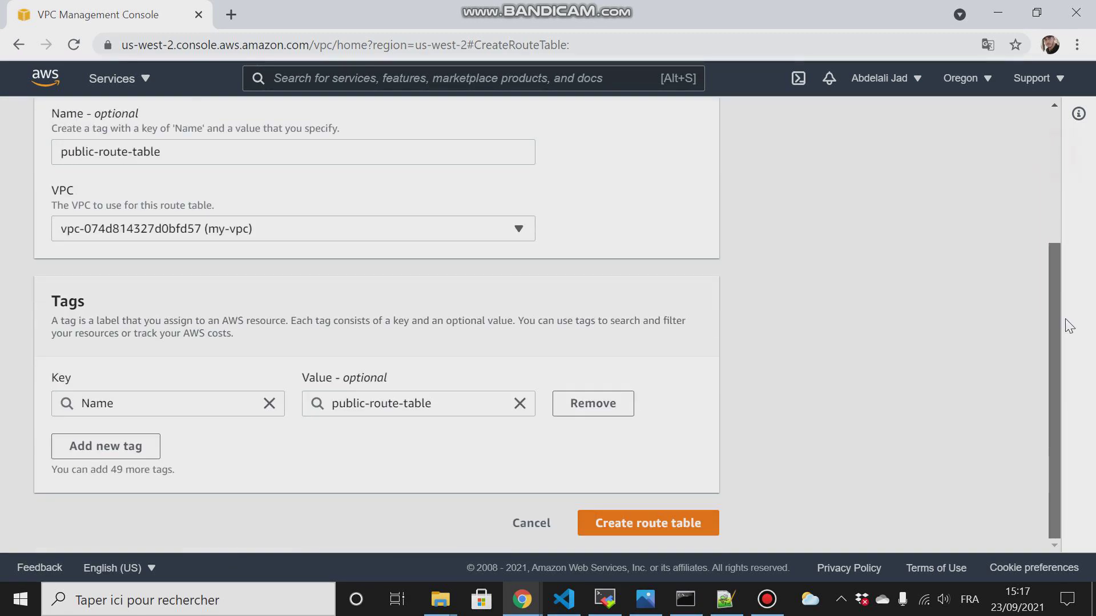
left_click(648, 523)
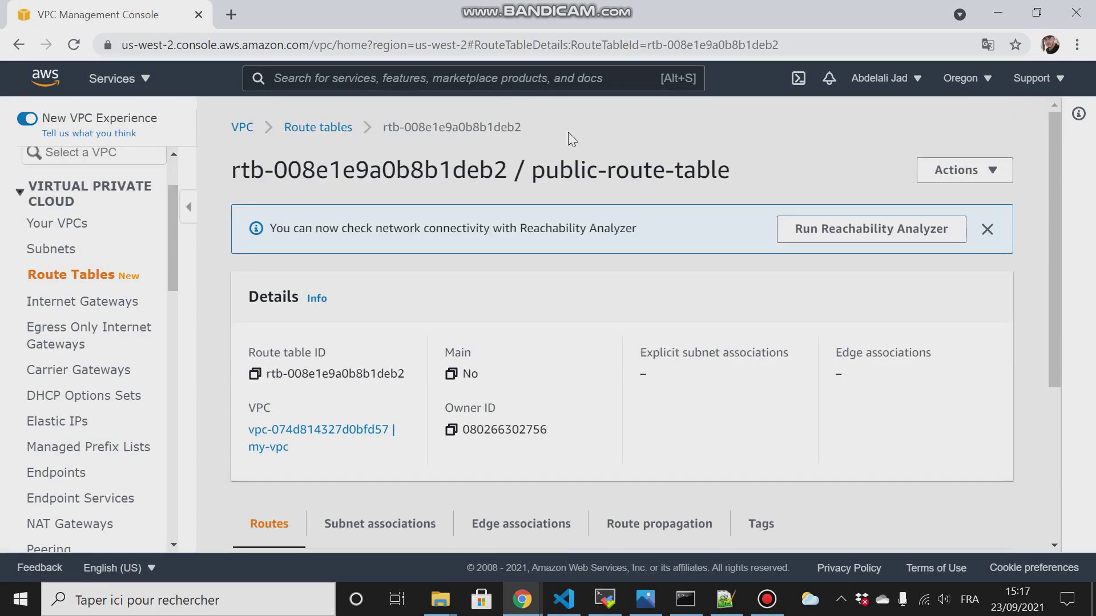
Begin a second route table in my-vpc, naming it 'private-' so far
left_click(318, 127)
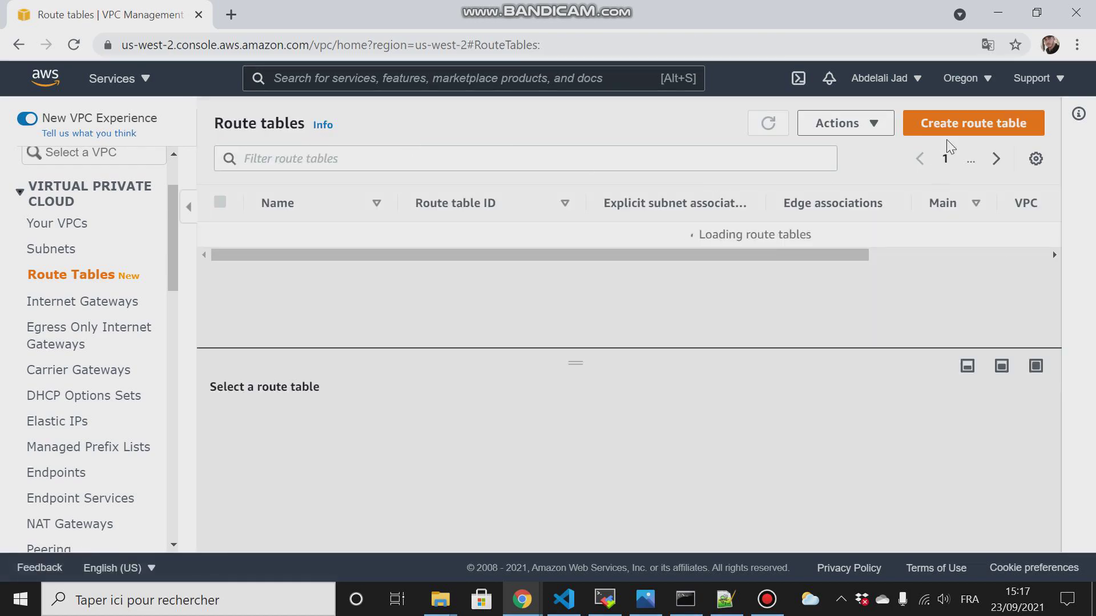
left_click(973, 123)
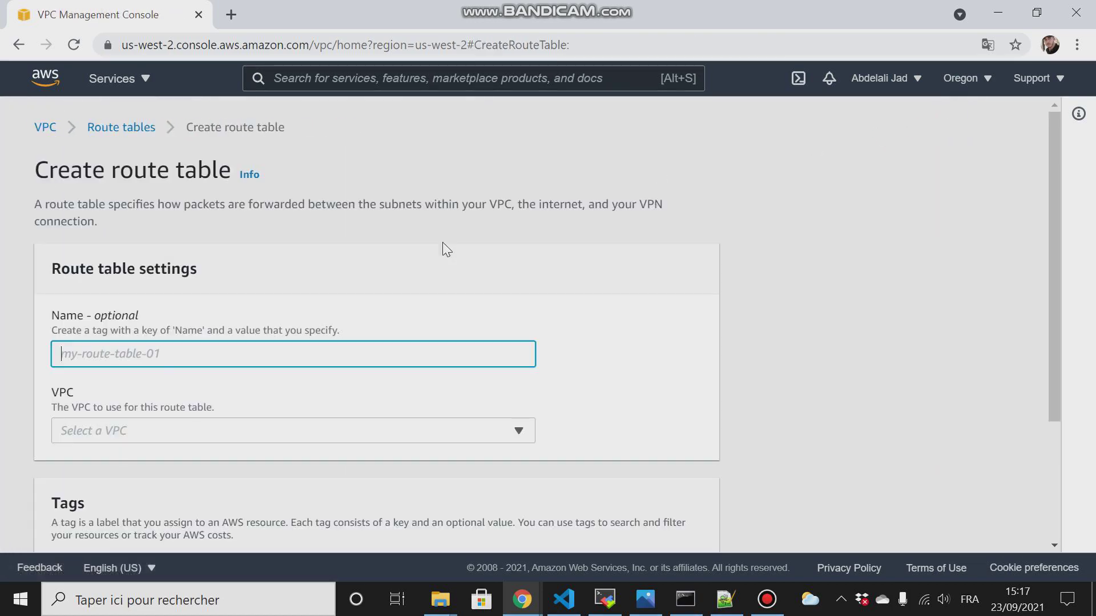
type("priva")
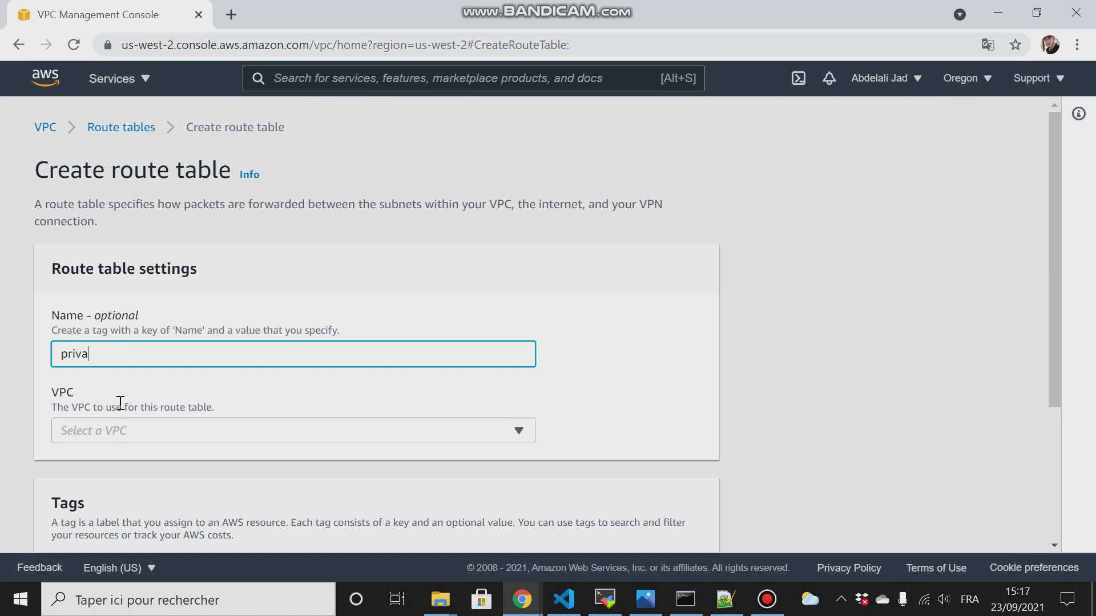
type("te-")
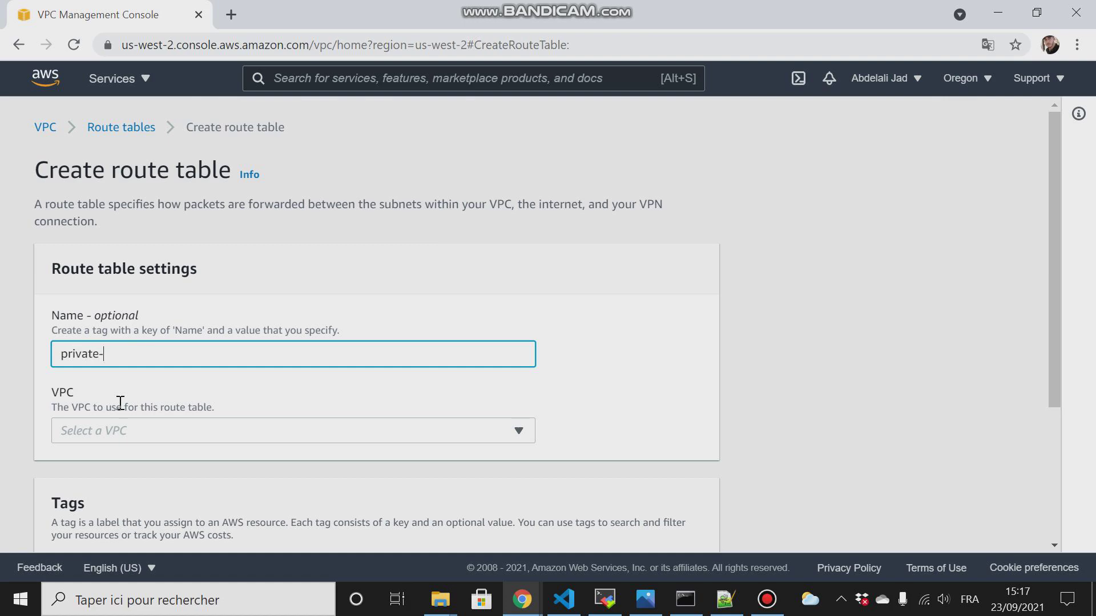